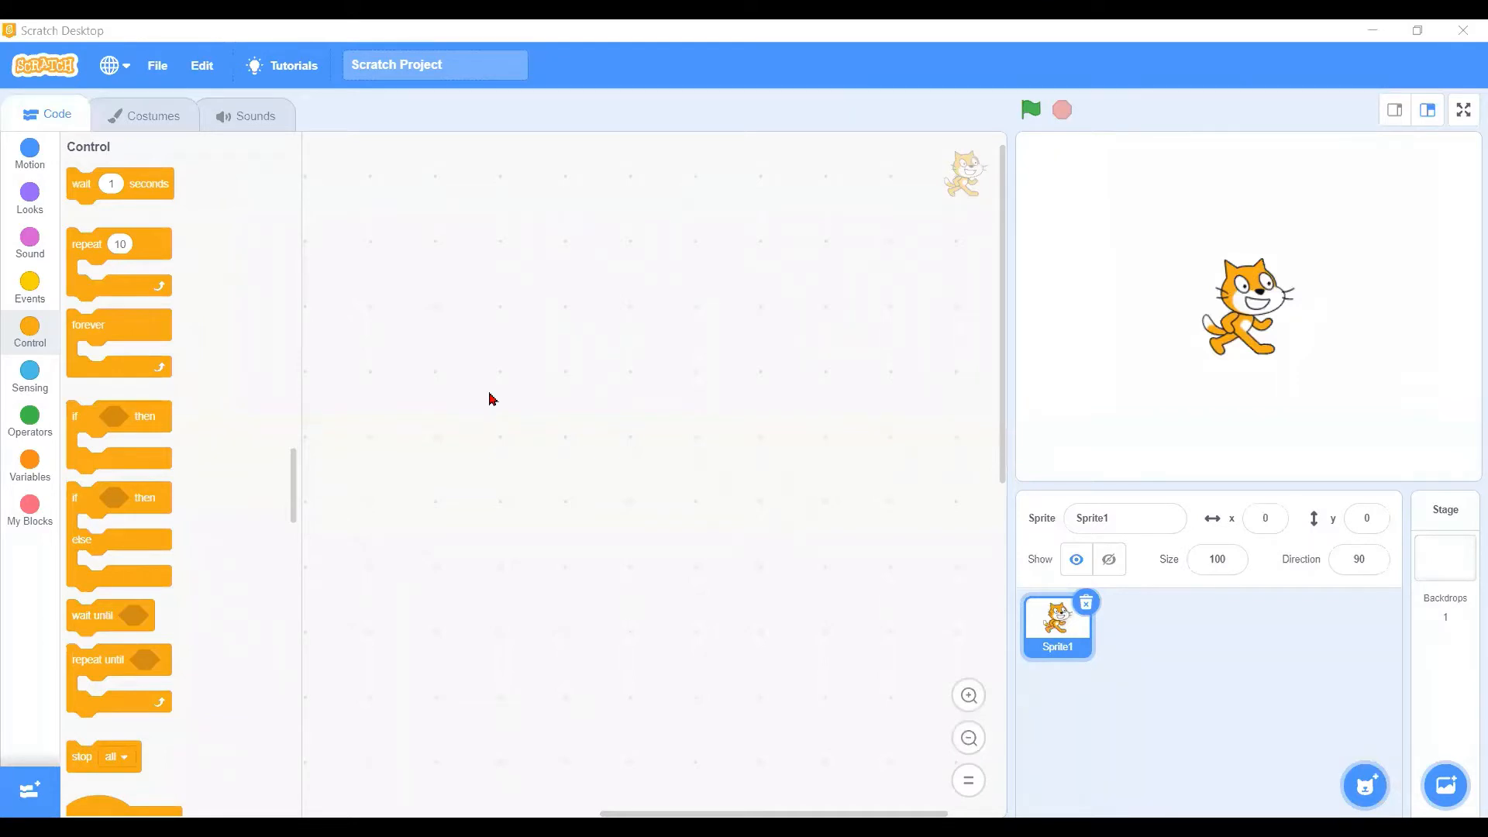
pyautogui.moveTo(29, 328)
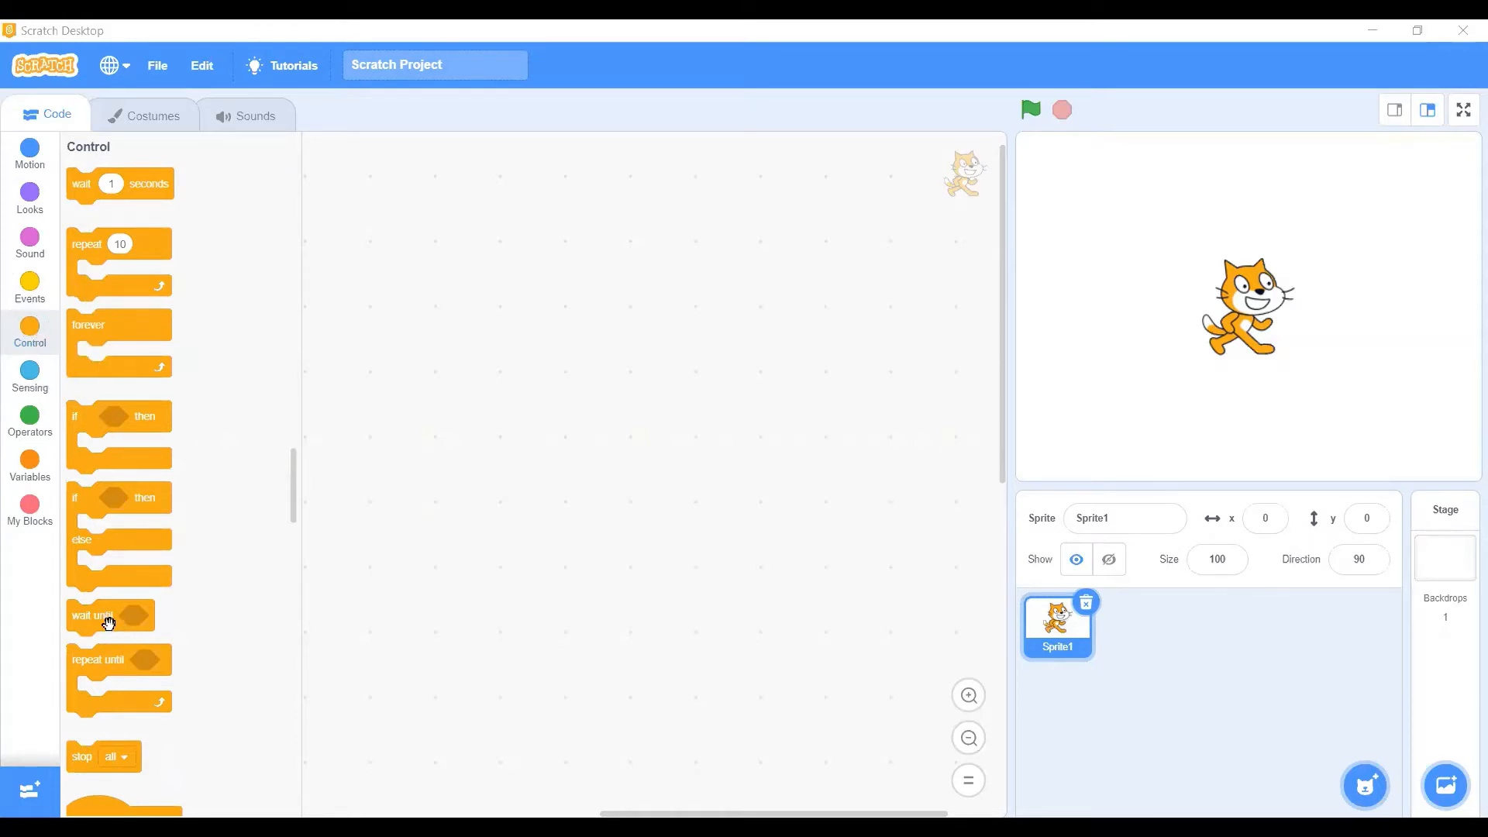
# Place a 'wait until' block as the first block of the cat's script
pyautogui.moveTo(107, 615); pyautogui.dragTo(560, 358)
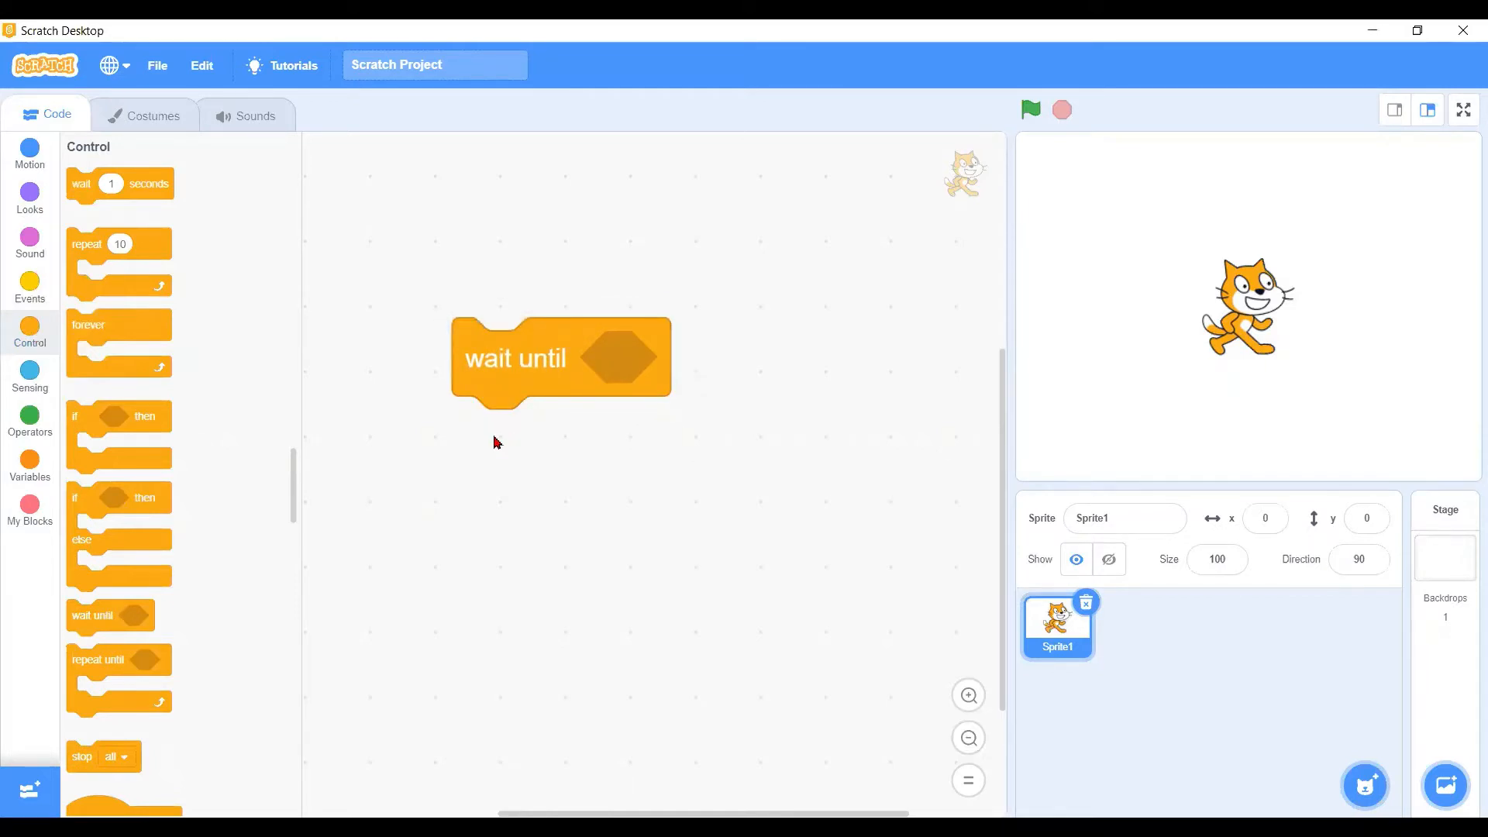
pyautogui.moveTo(499, 369)
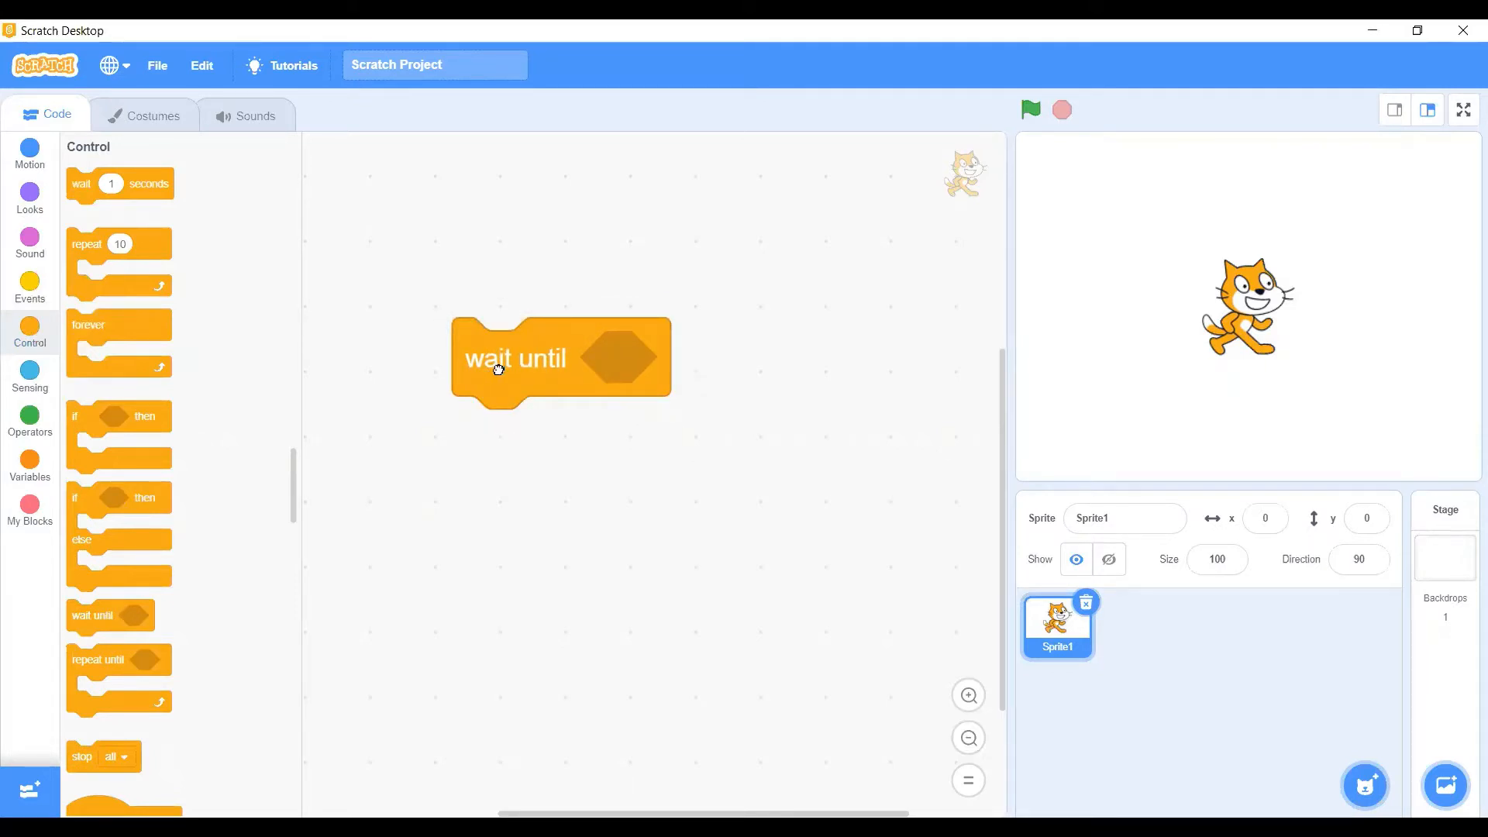
pyautogui.moveTo(497, 368); pyautogui.dragTo(606, 437)
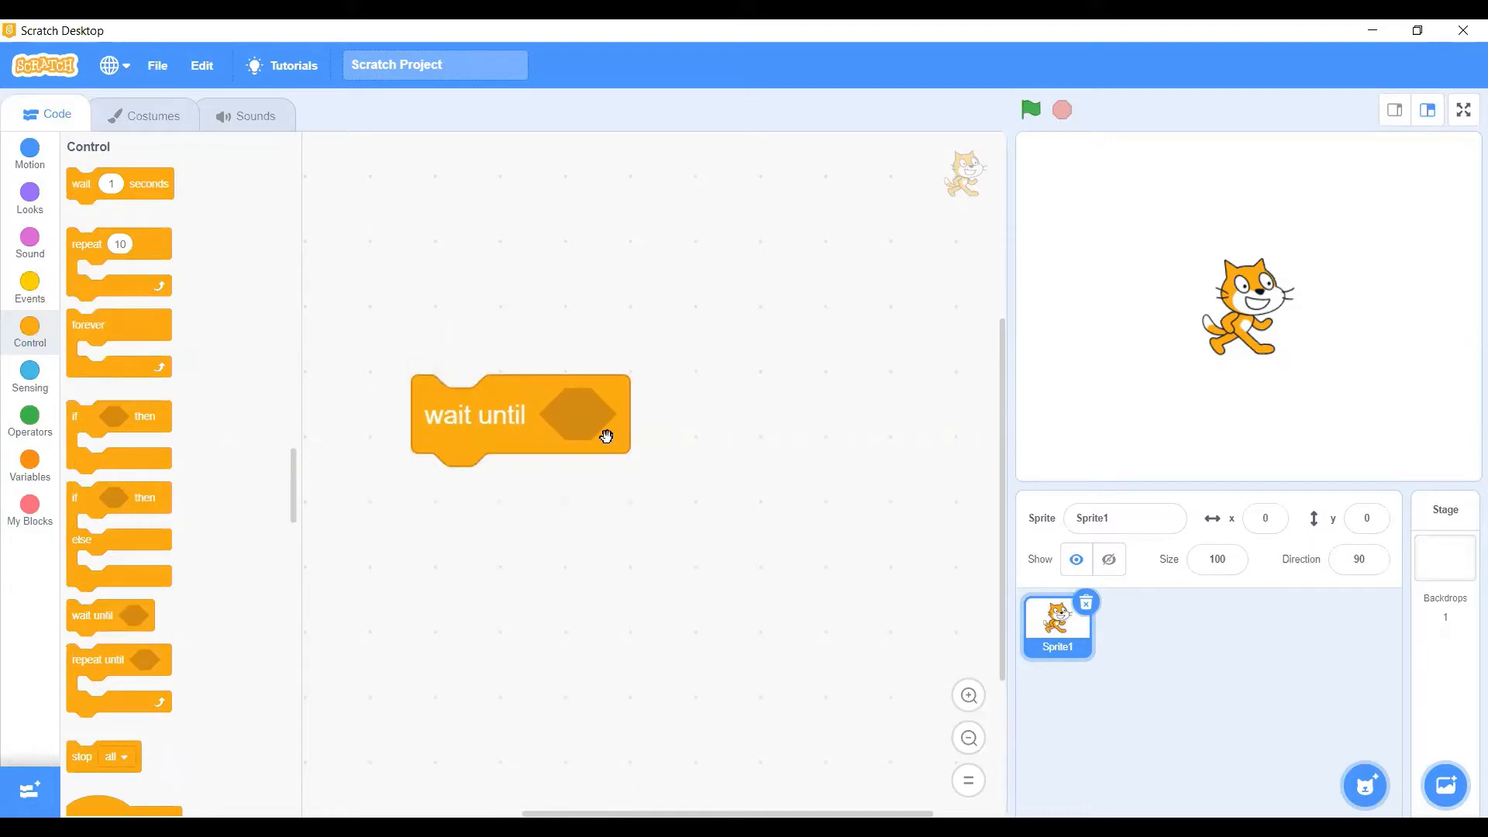
pyautogui.moveTo(615, 409)
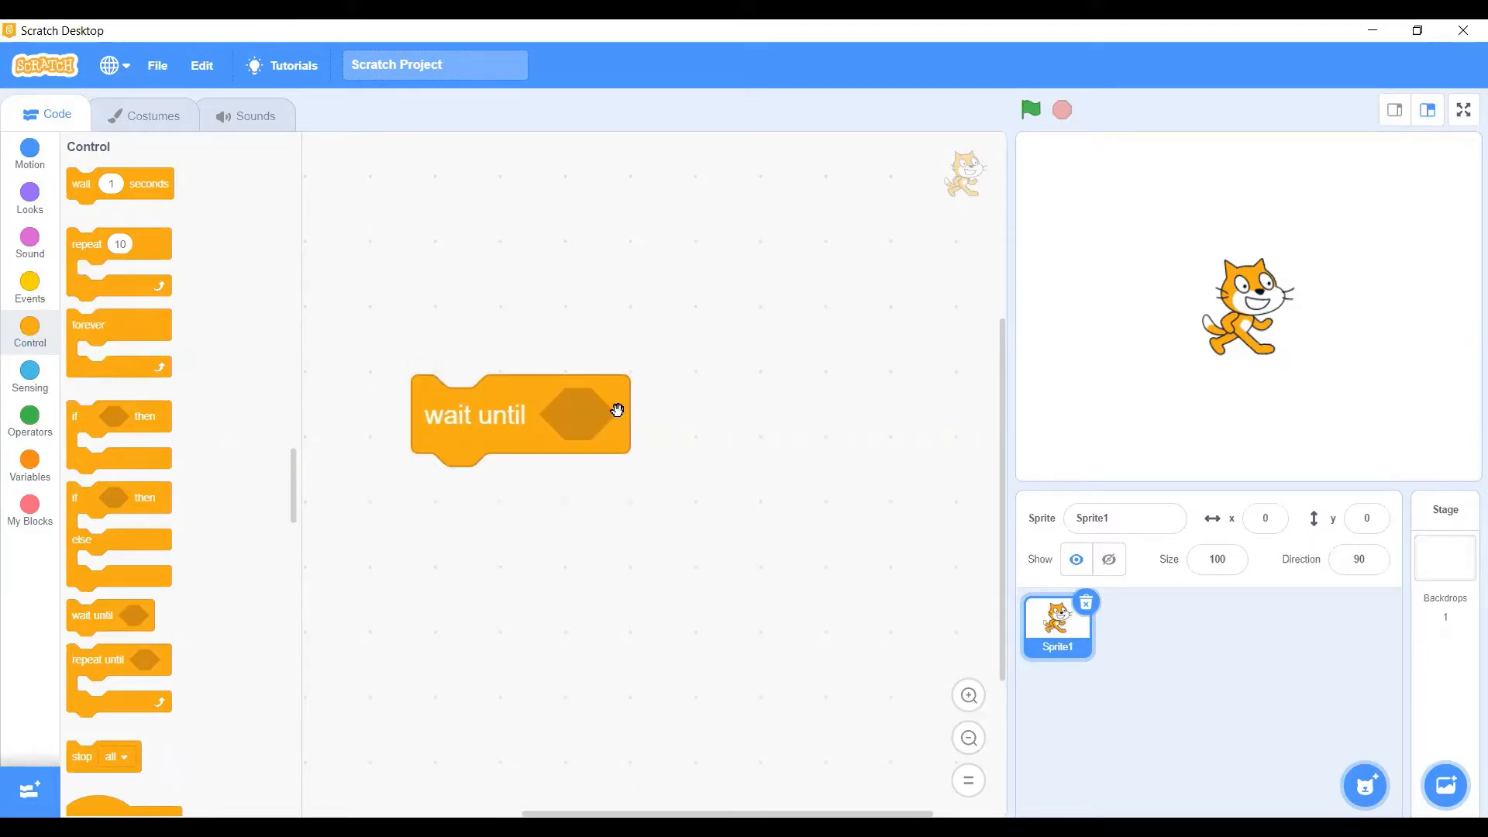
pyautogui.moveTo(601, 420)
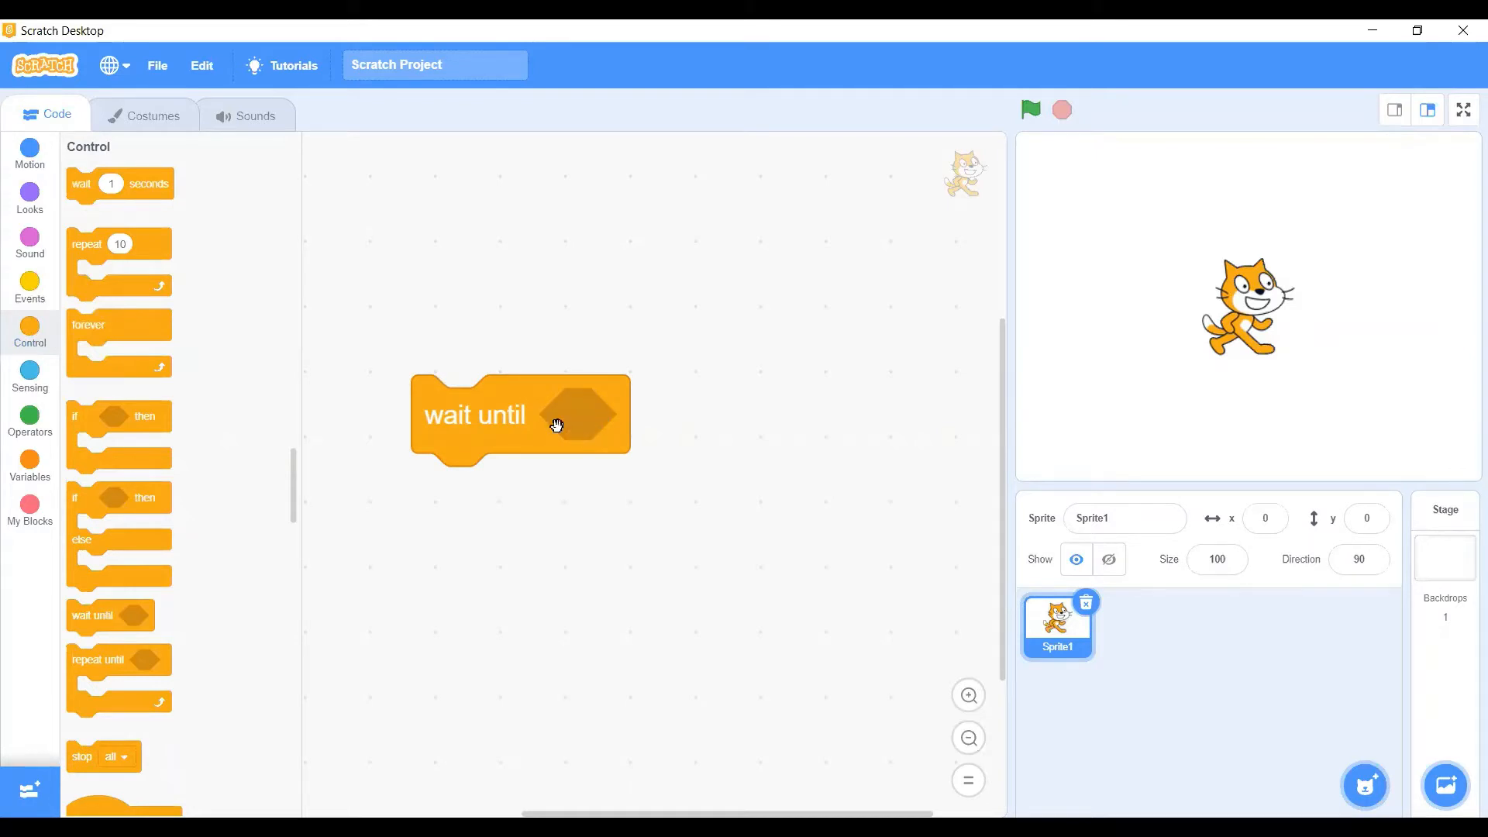
pyautogui.moveTo(514, 423)
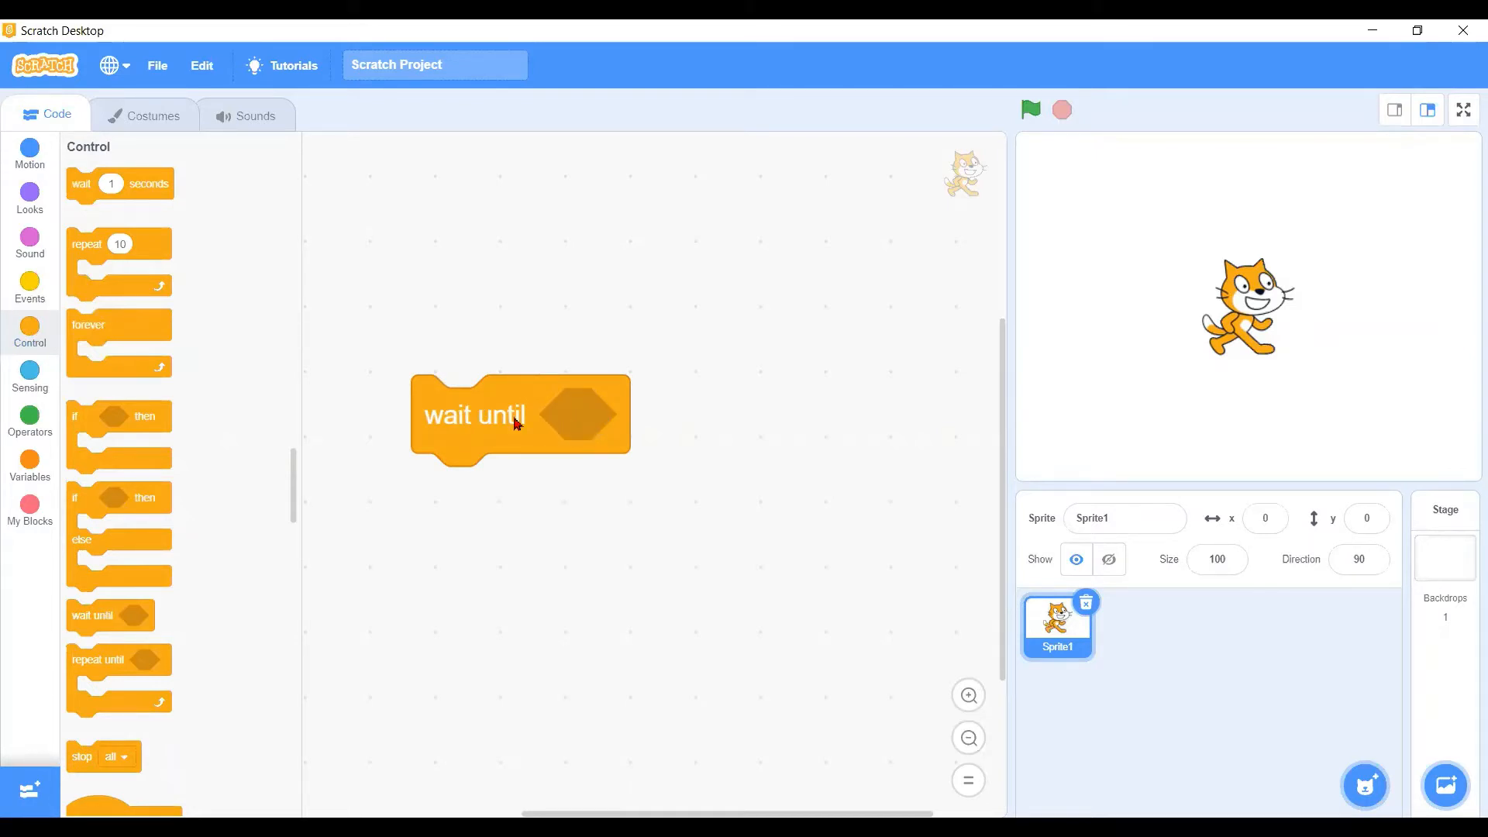
# Snap 'when green flag clicked' above the 'wait until' block
pyautogui.moveTo(513, 416); pyautogui.dragTo(526, 398)
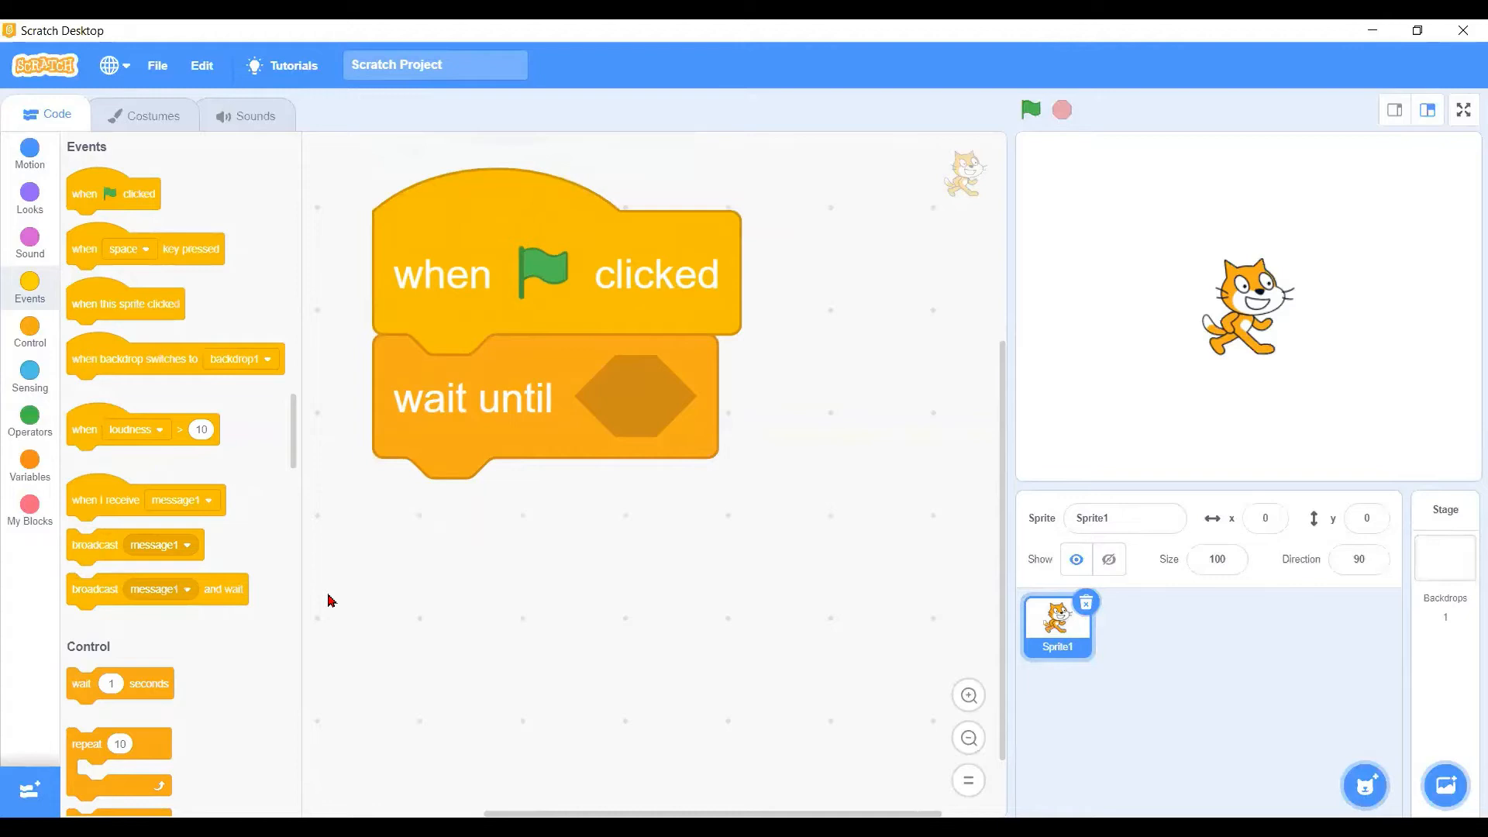
pyautogui.moveTo(426, 551)
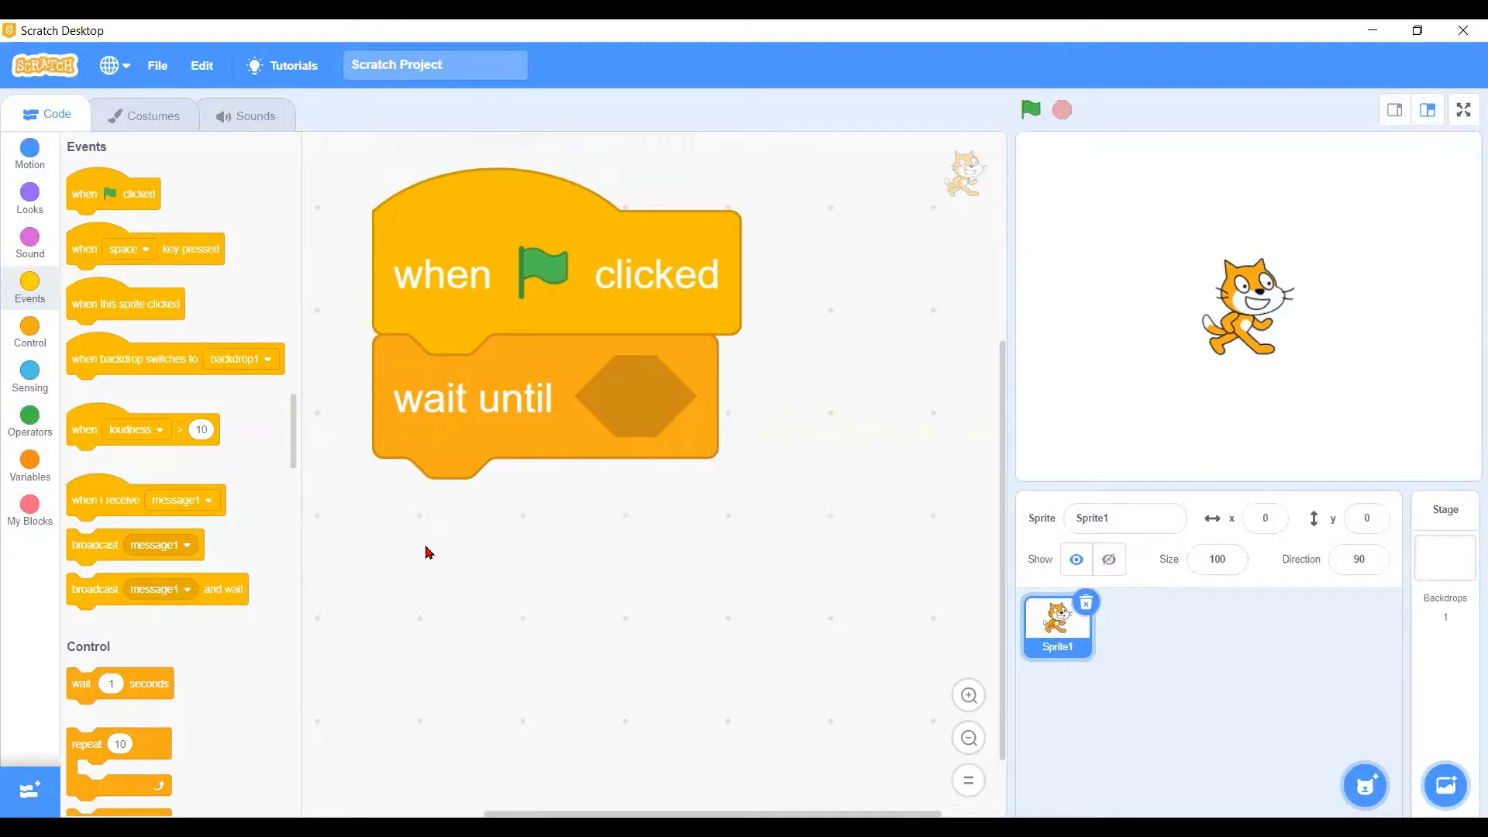
pyautogui.moveTo(332, 418)
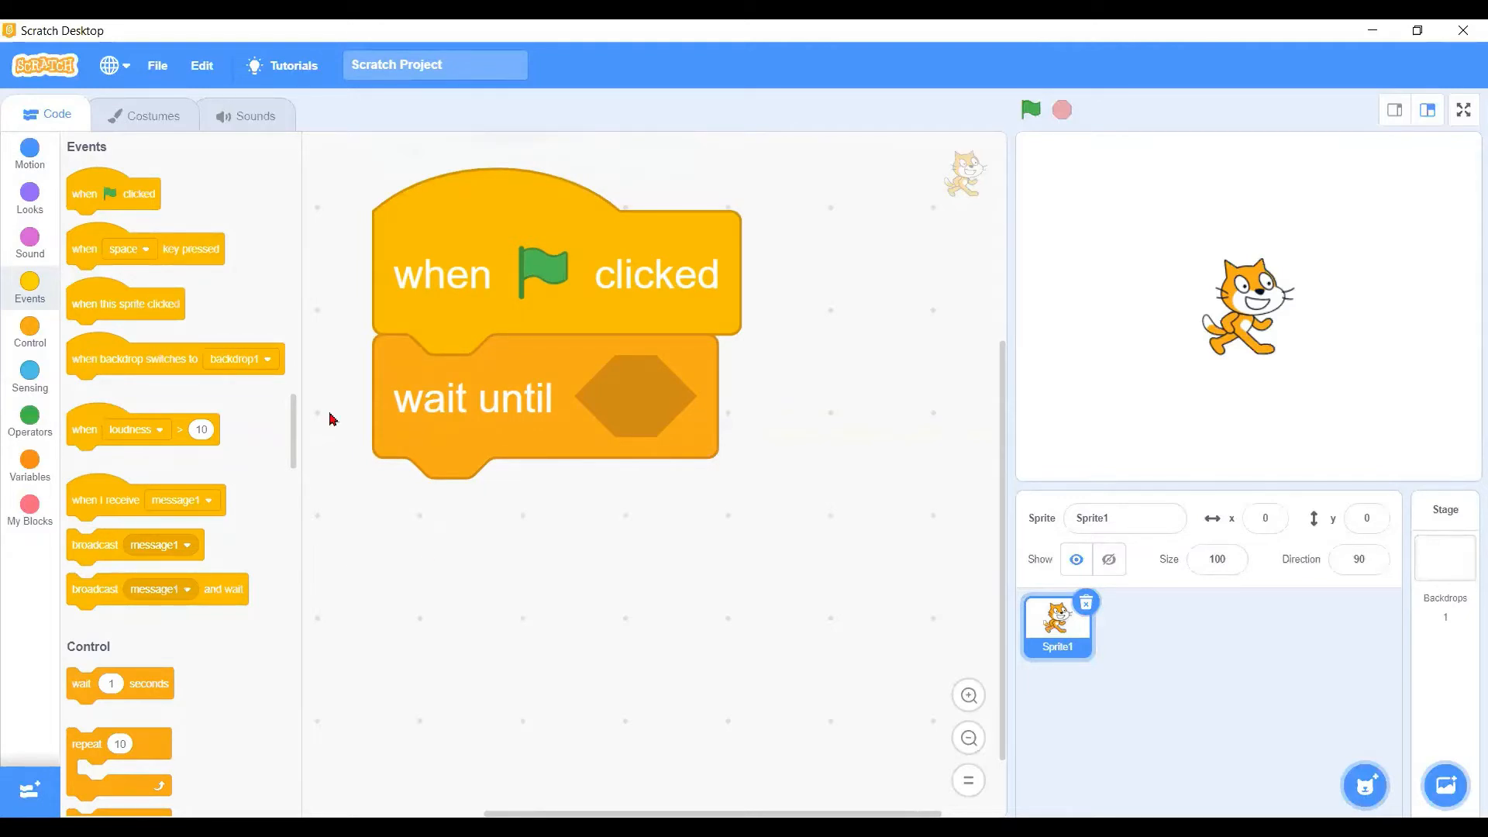
pyautogui.moveTo(30, 155)
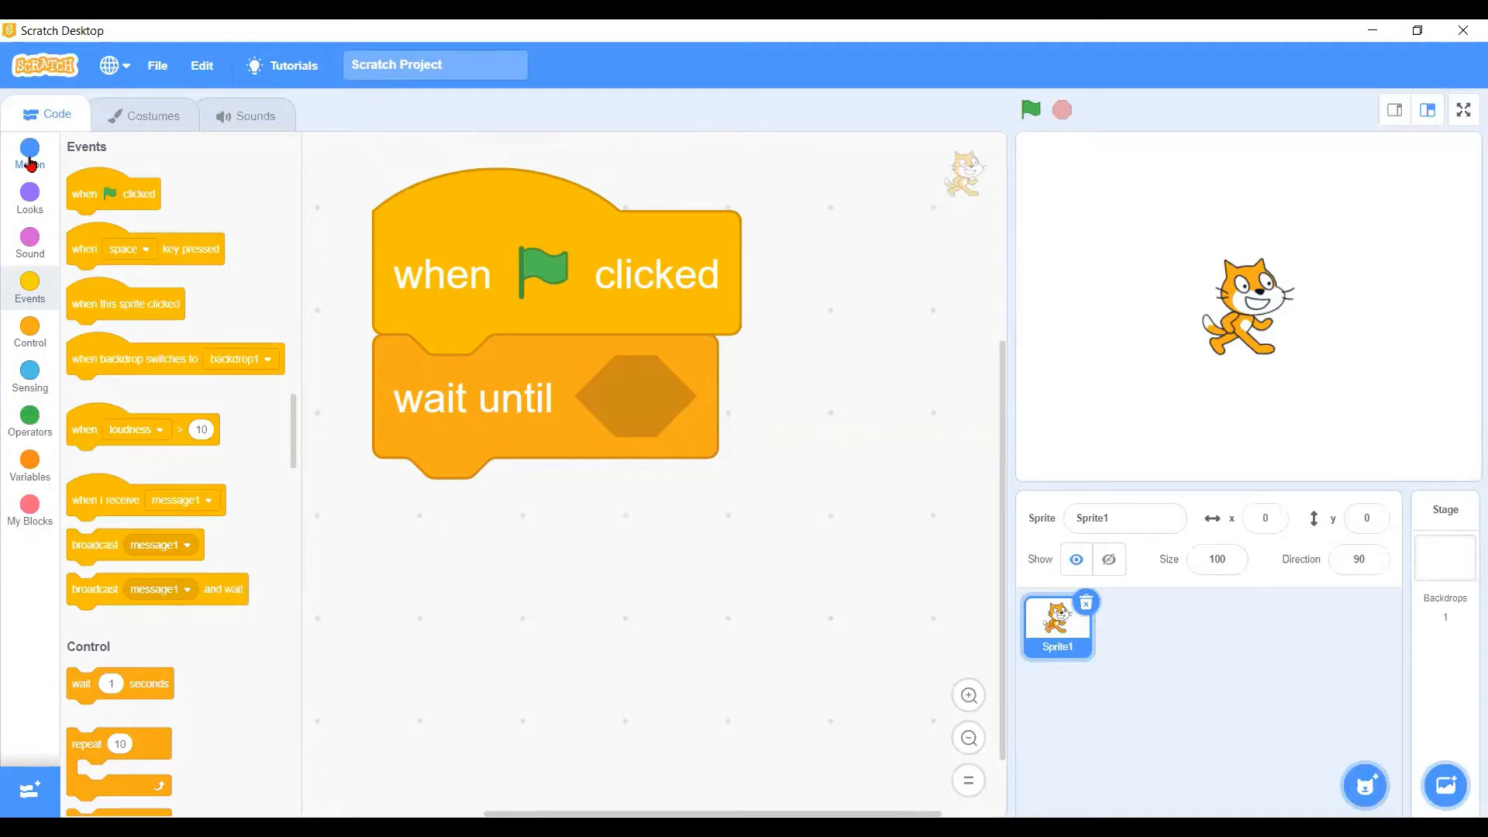
pyautogui.moveTo(29, 210)
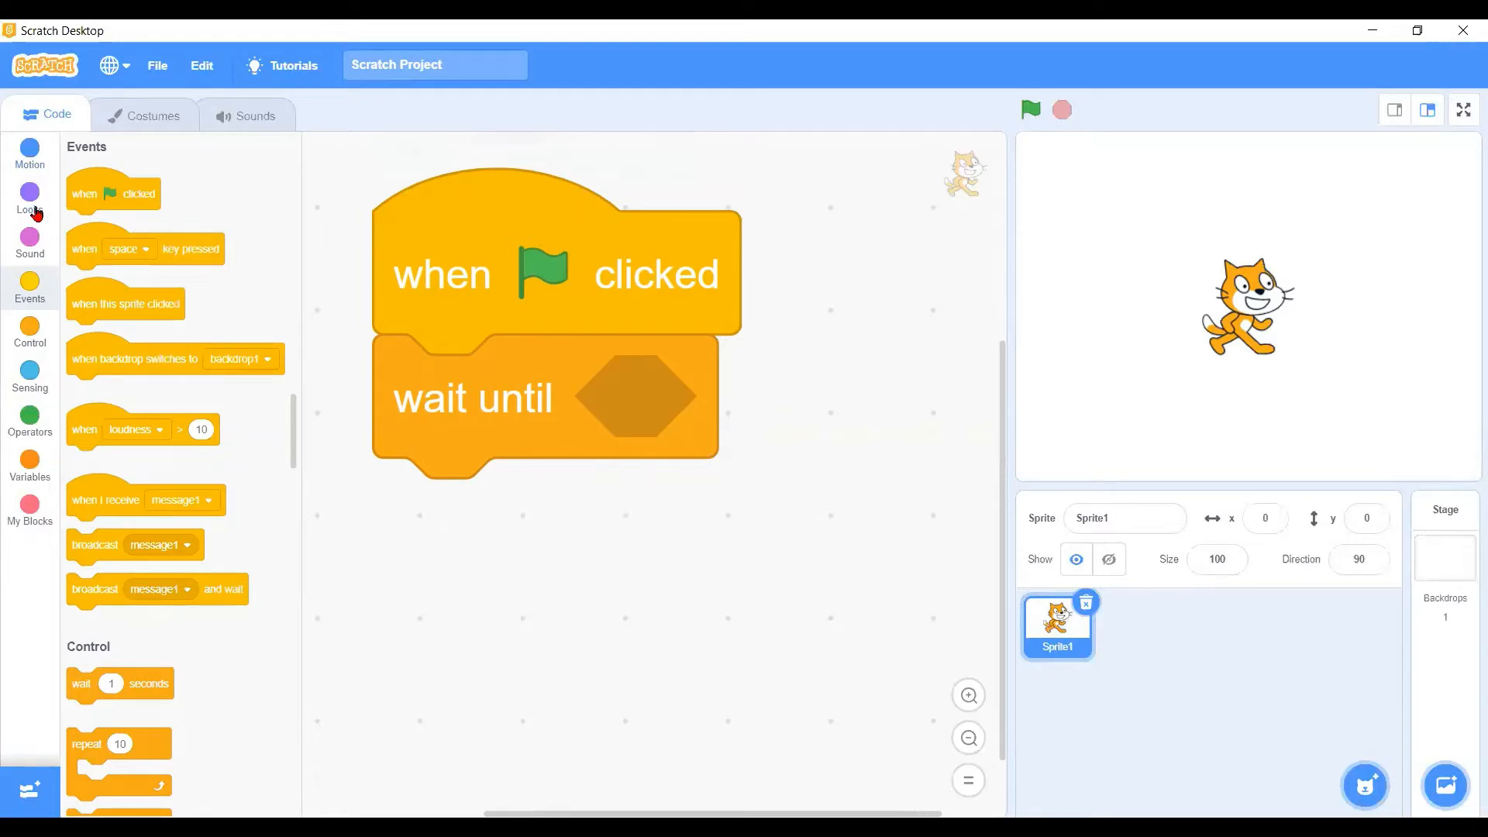
pyautogui.moveTo(30, 333)
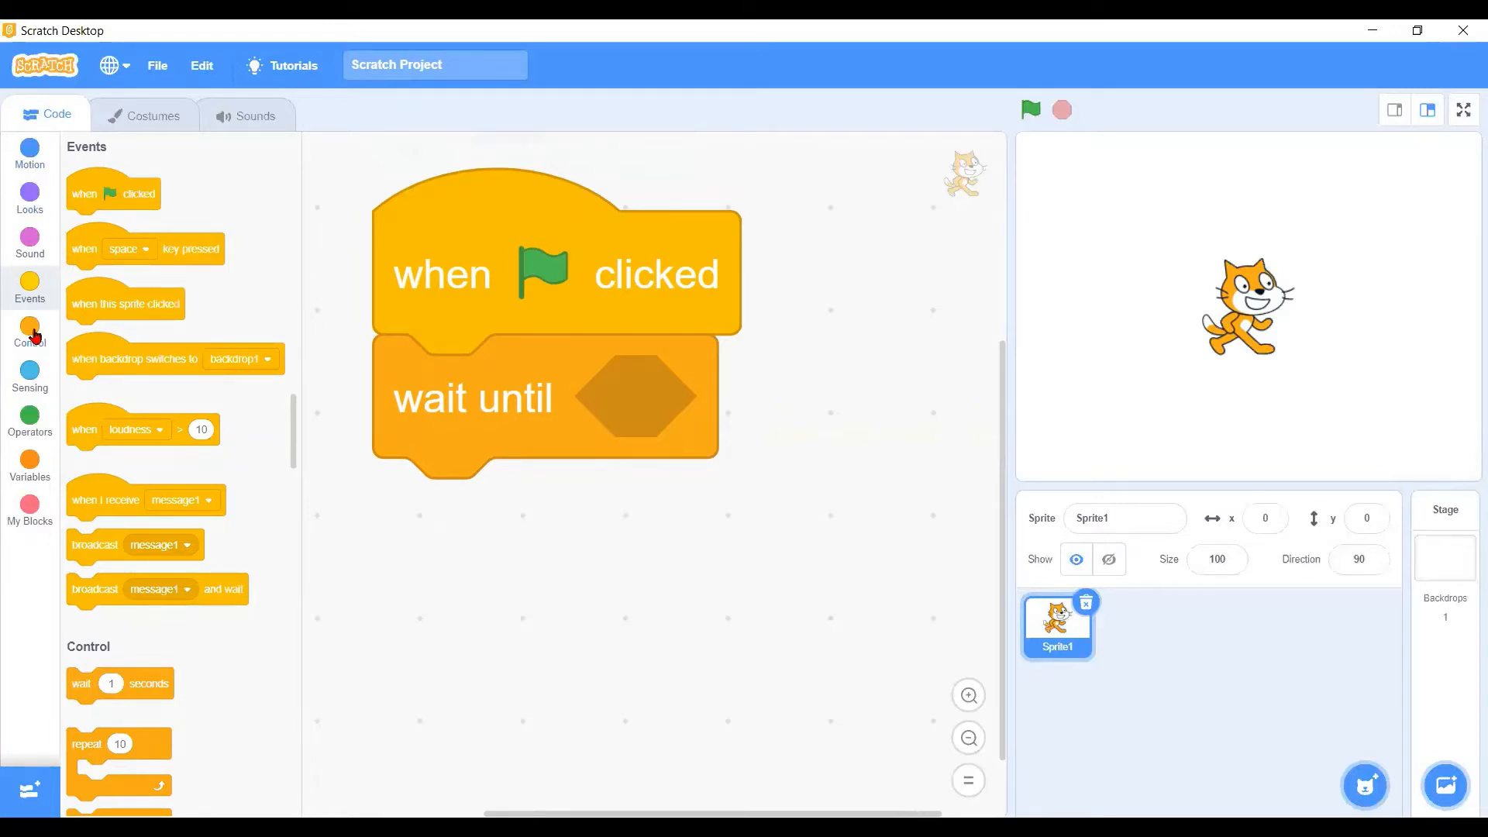
# Add a forever loop under 'wait until' containing 'turn right 15 degrees'
pyautogui.click(29, 328)
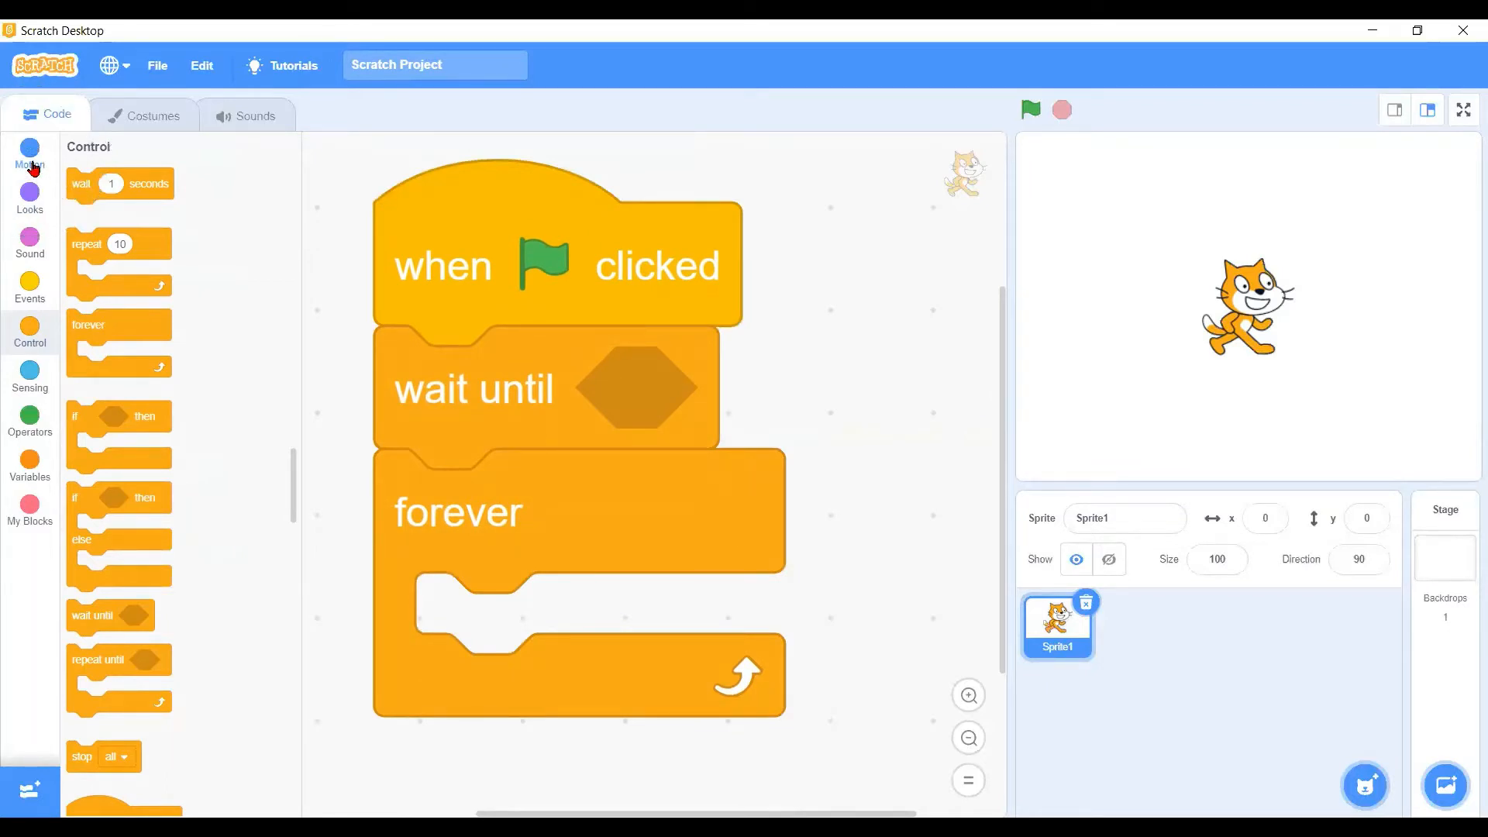
pyautogui.click(30, 152)
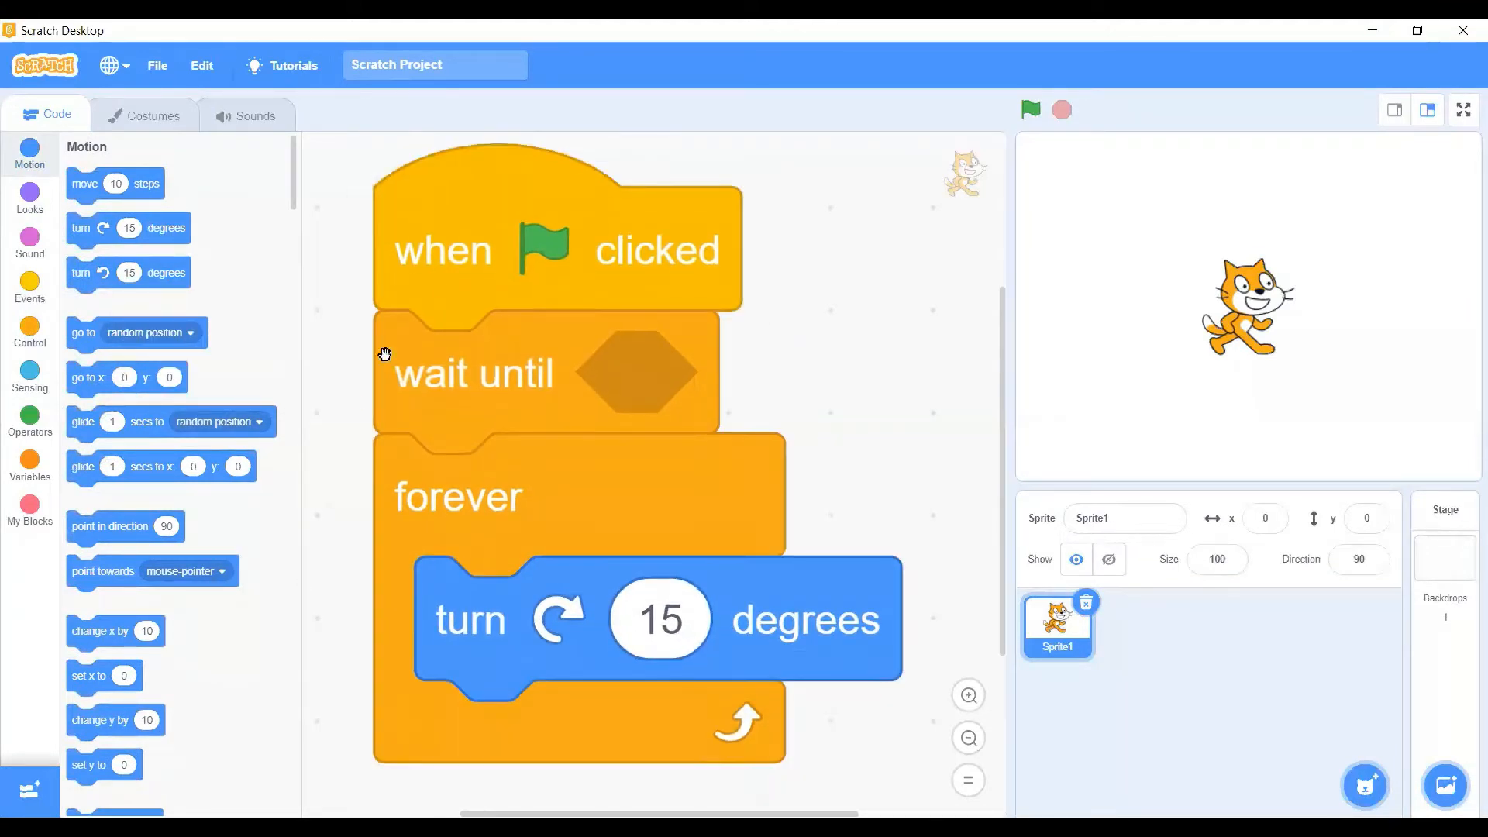
pyautogui.moveTo(96, 378)
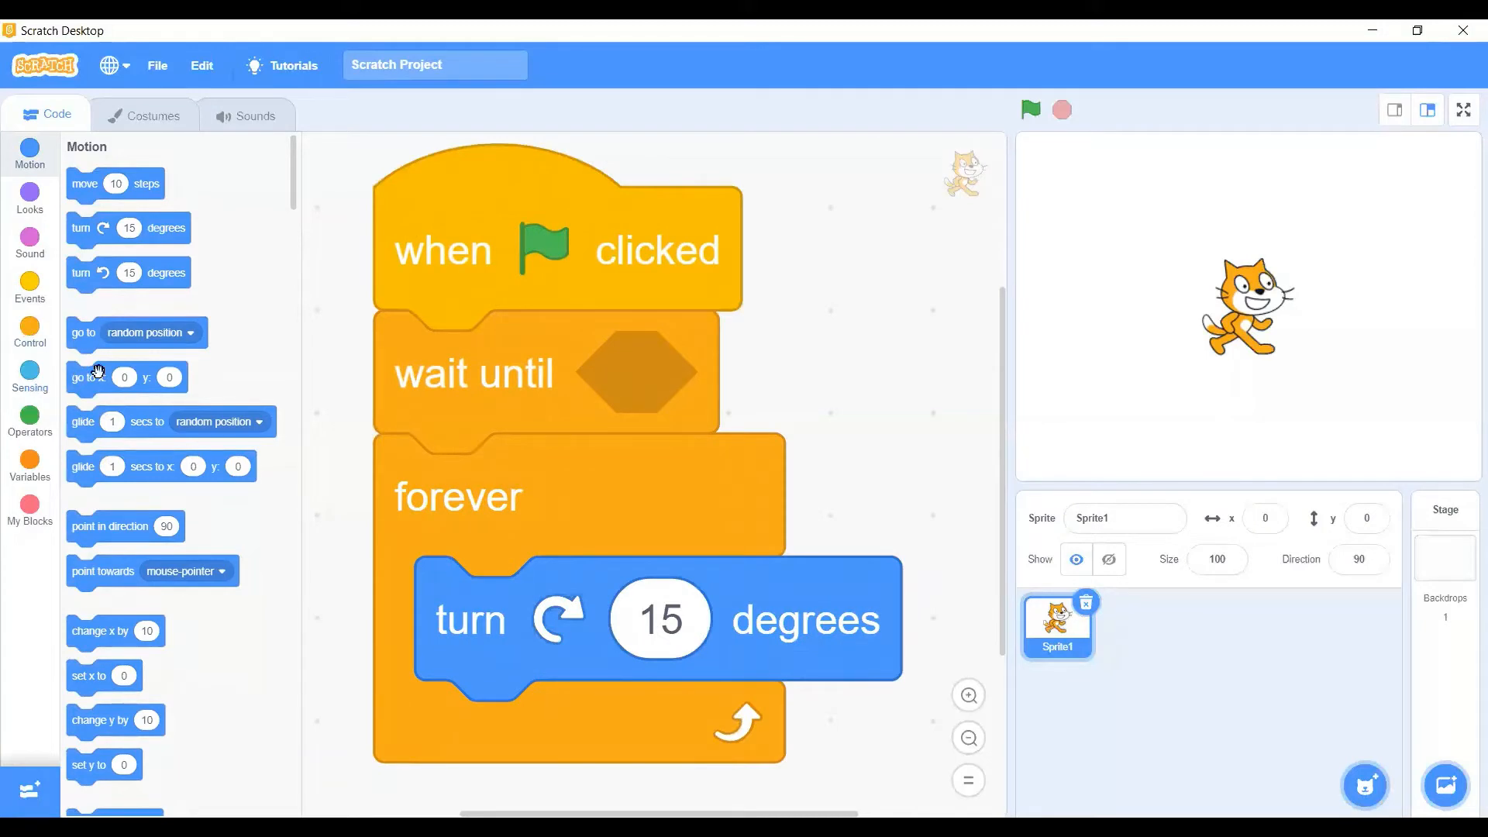
pyautogui.moveTo(662, 395)
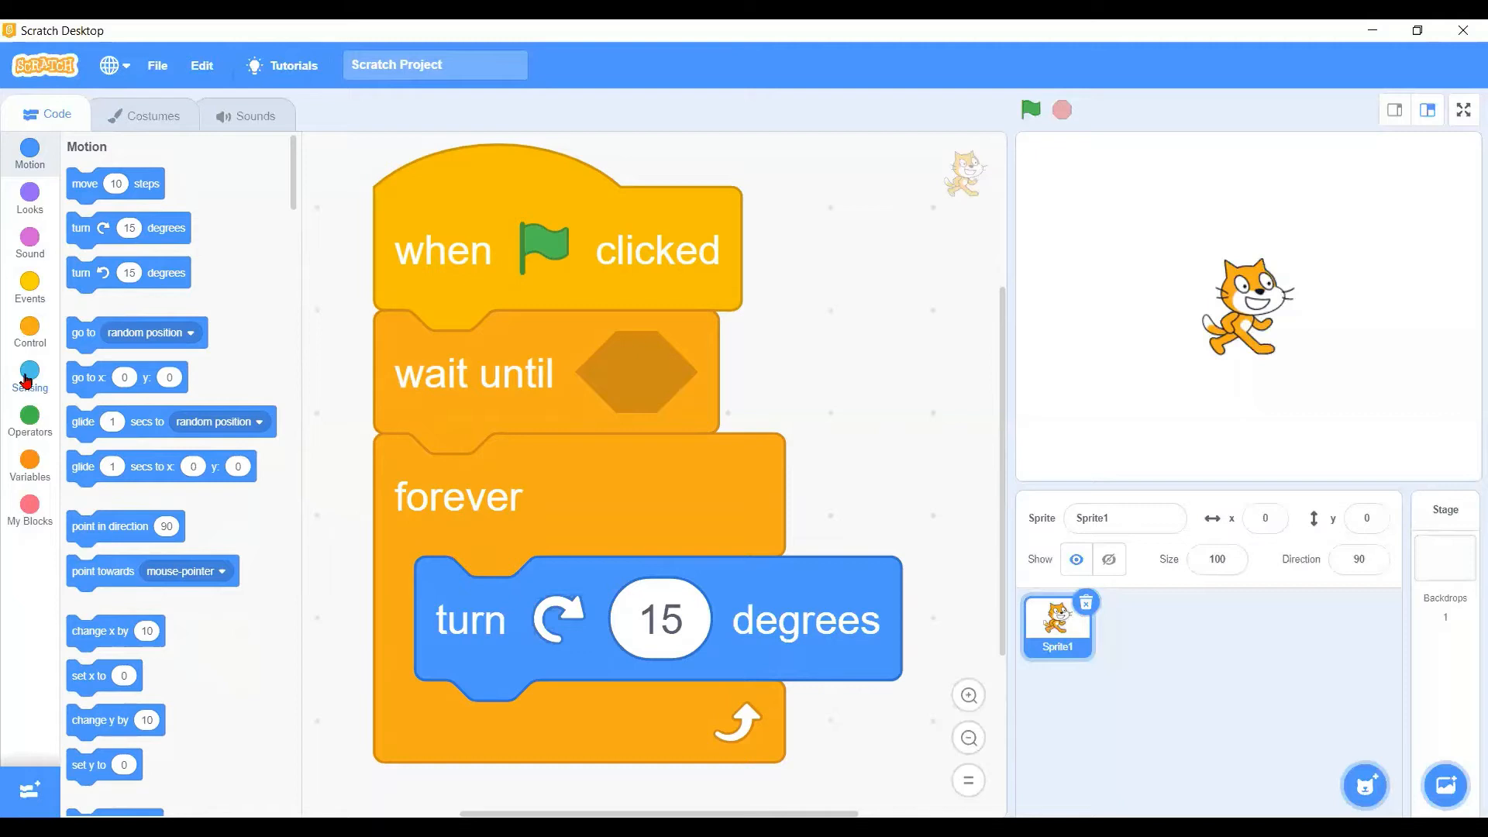
# Fill the 'wait until' condition with 'key space pressed?'
pyautogui.click(29, 369)
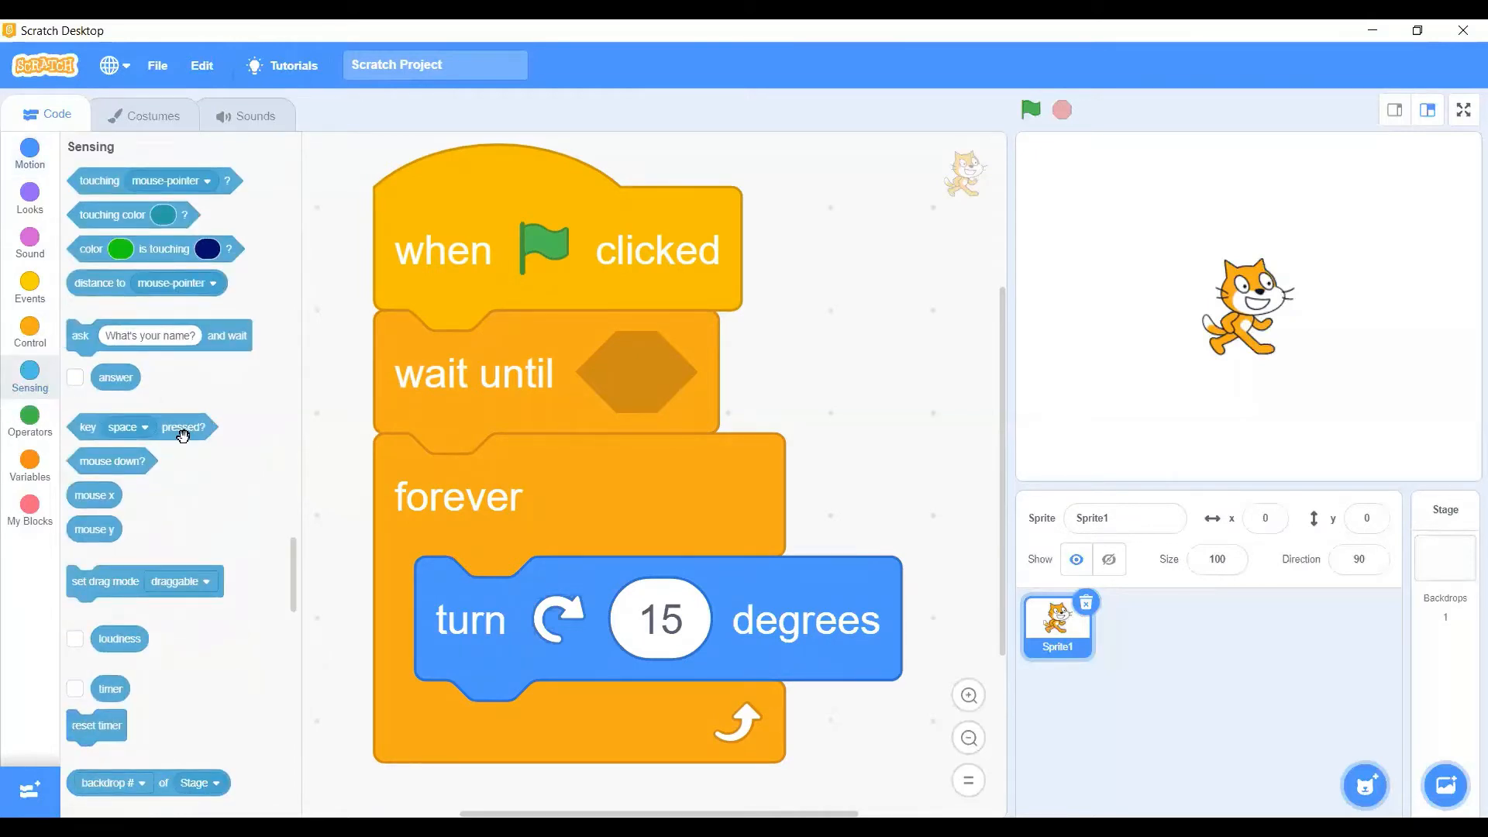
pyautogui.moveTo(143, 428); pyautogui.dragTo(670, 358)
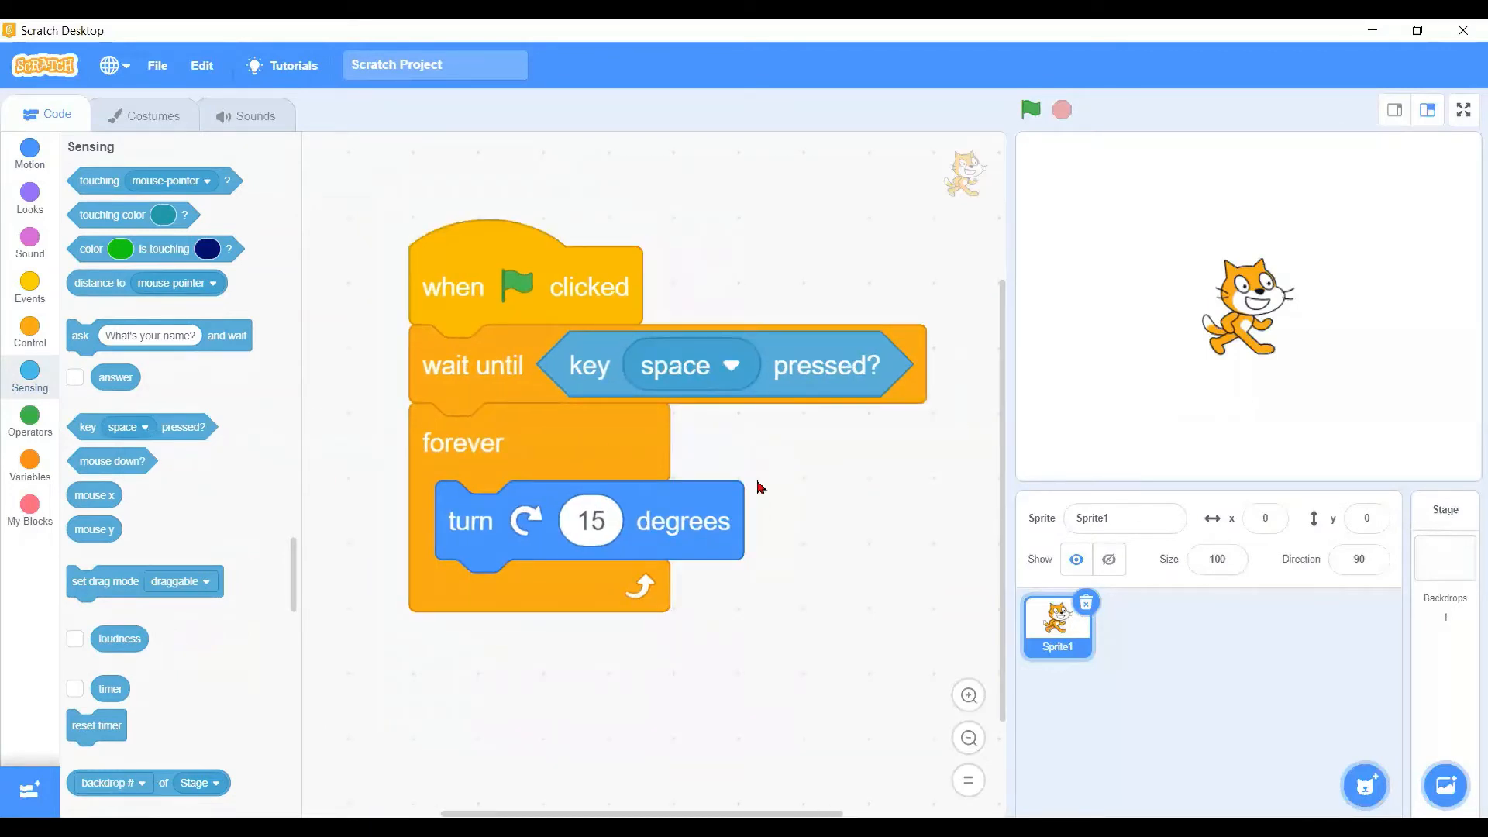
pyautogui.moveTo(520, 561)
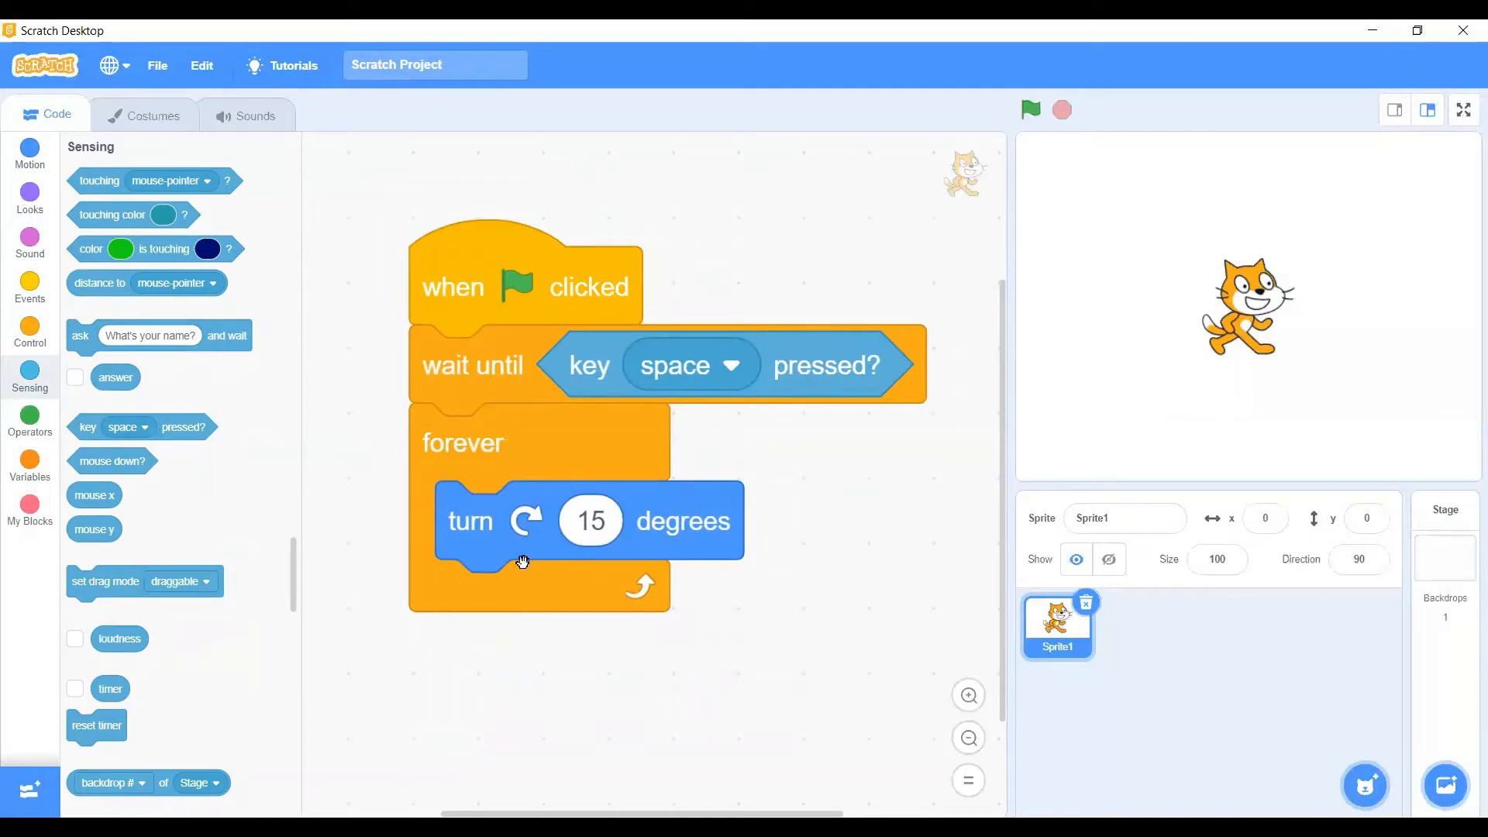
pyautogui.moveTo(452, 547)
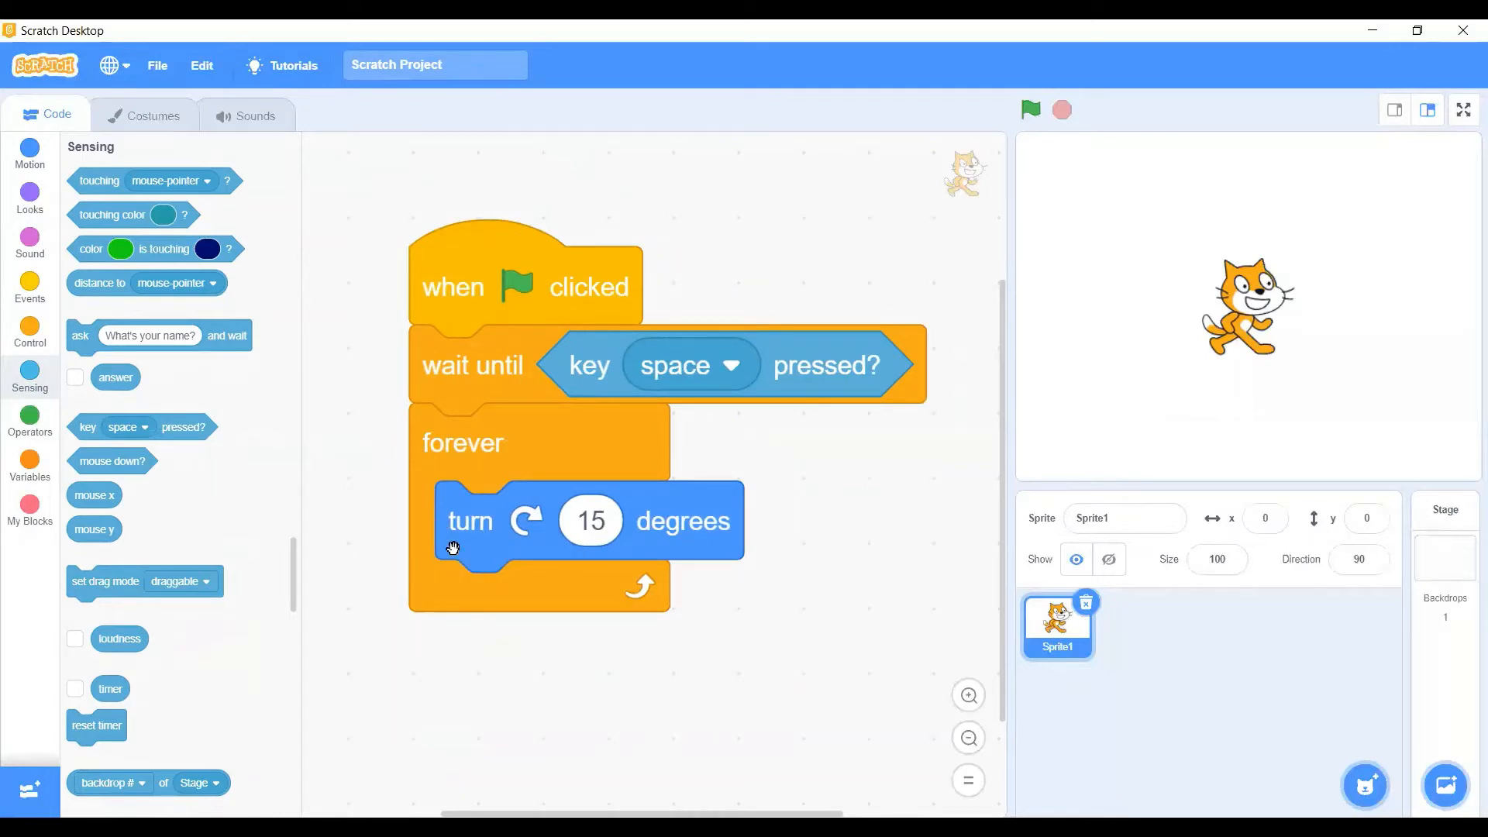
pyautogui.moveTo(517, 284)
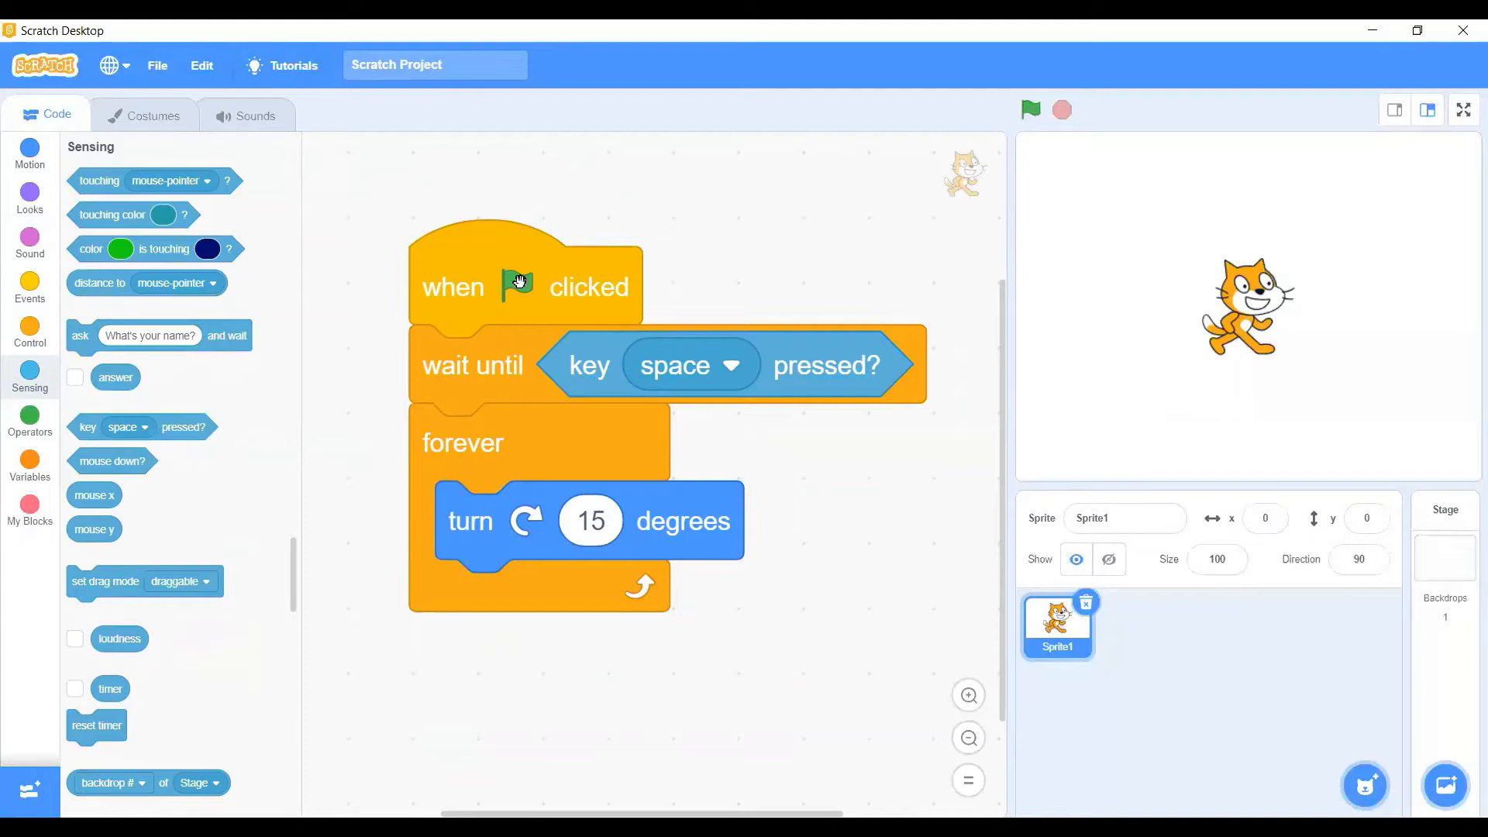
pyautogui.moveTo(530, 295)
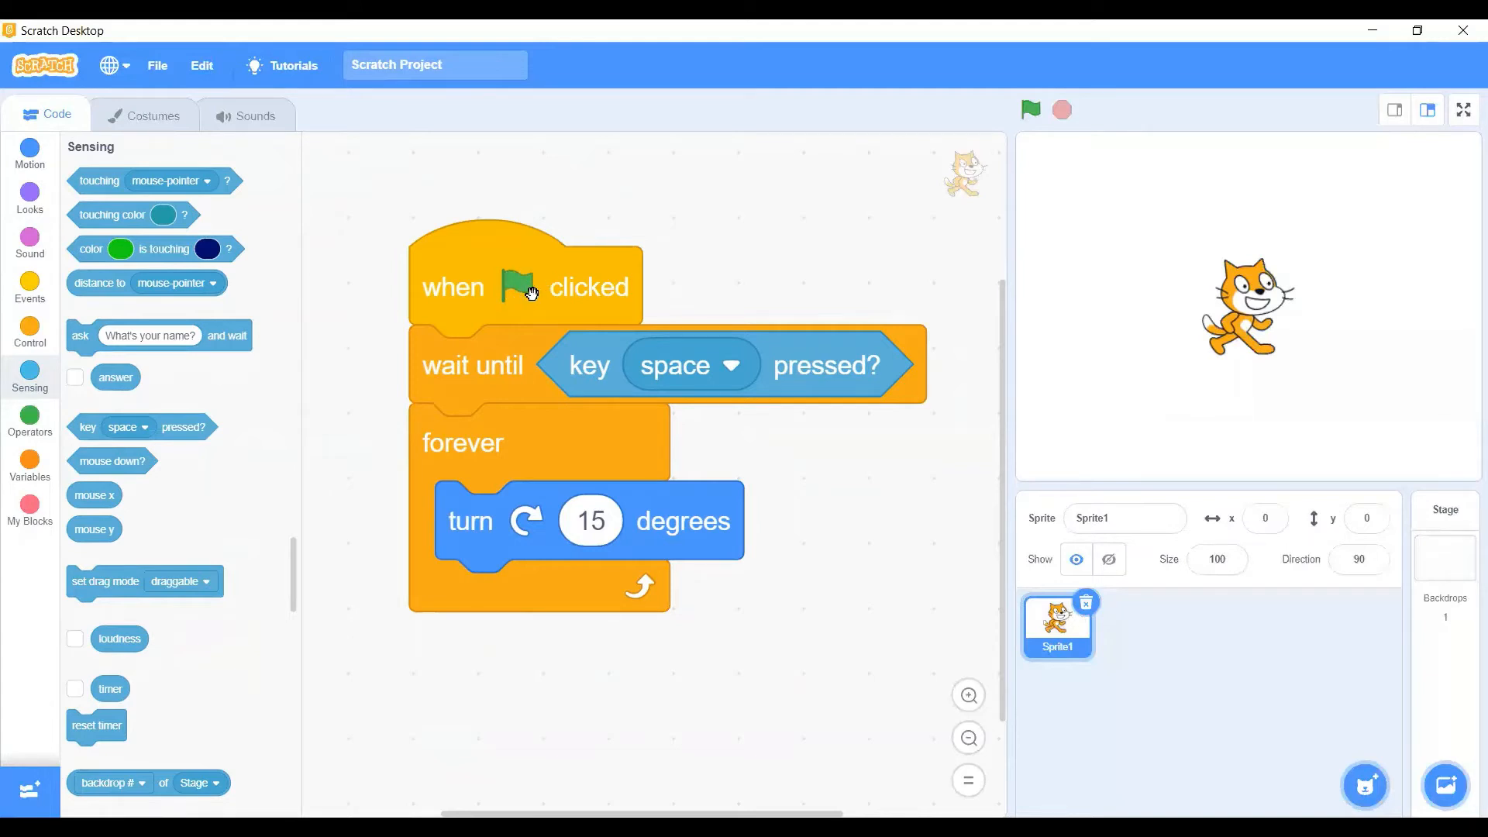
pyautogui.moveTo(612, 334)
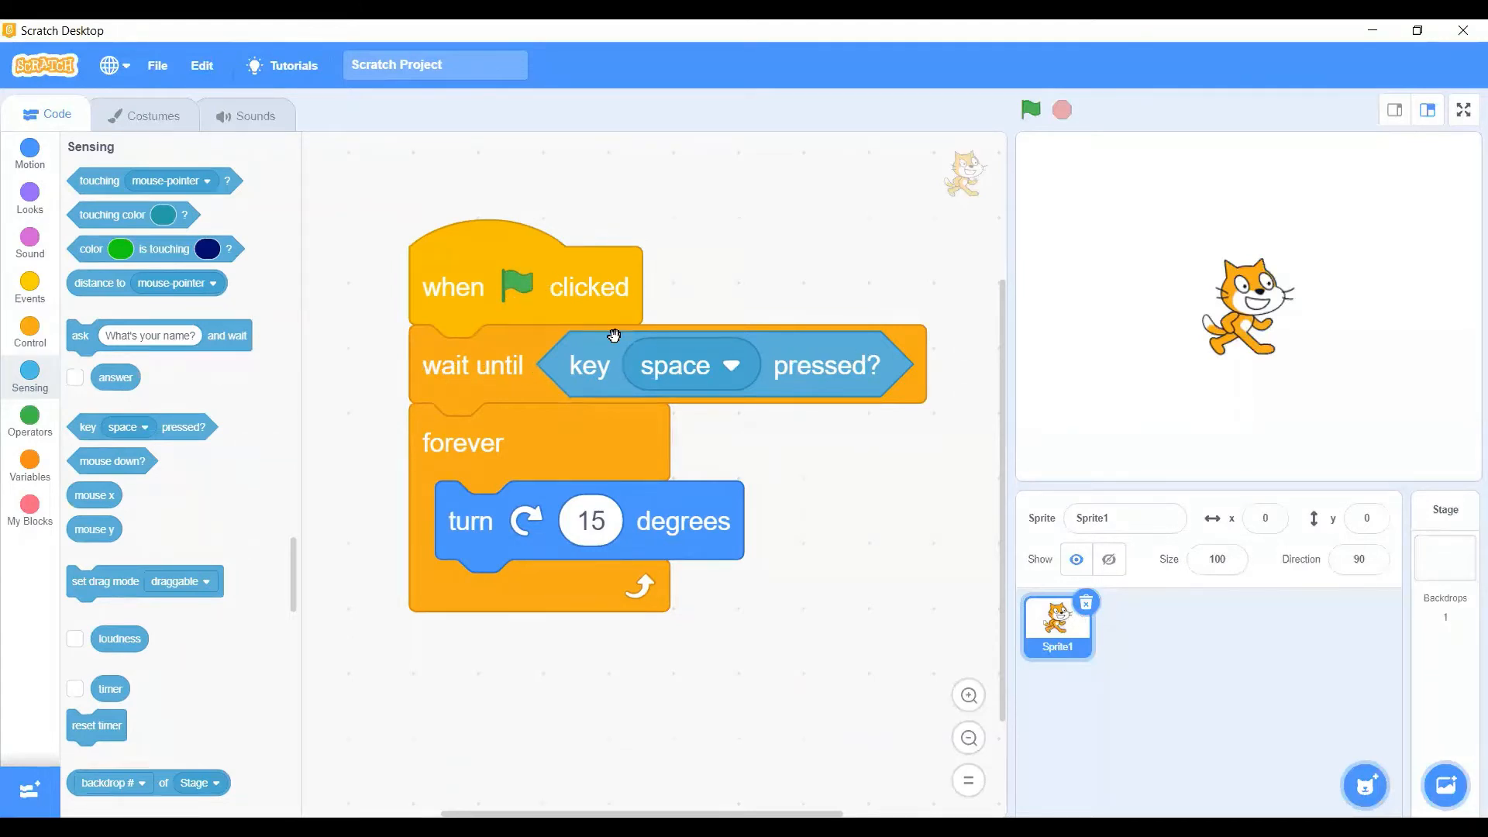
pyautogui.moveTo(450, 428)
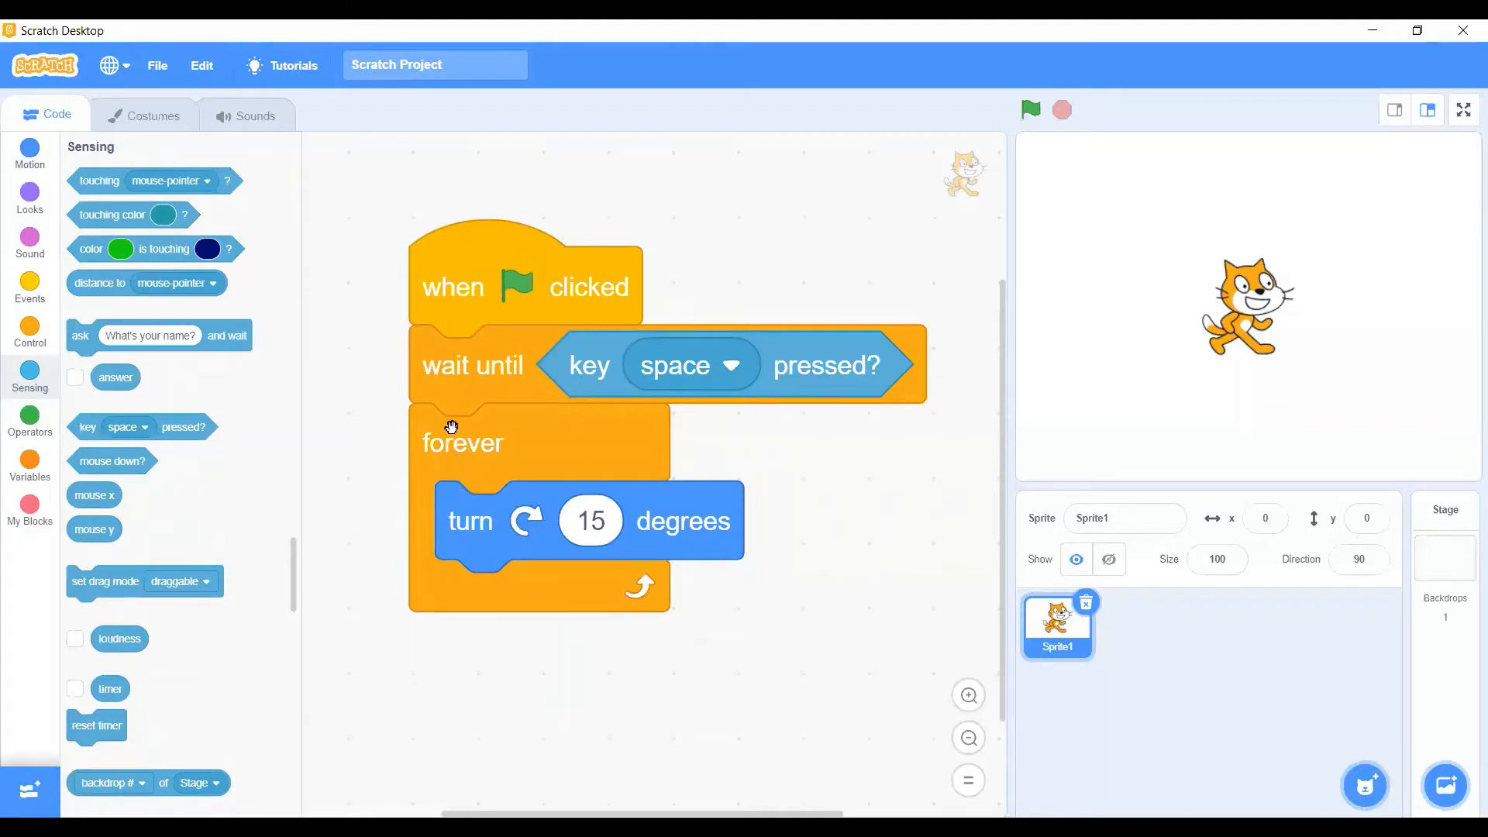
pyautogui.moveTo(513, 412)
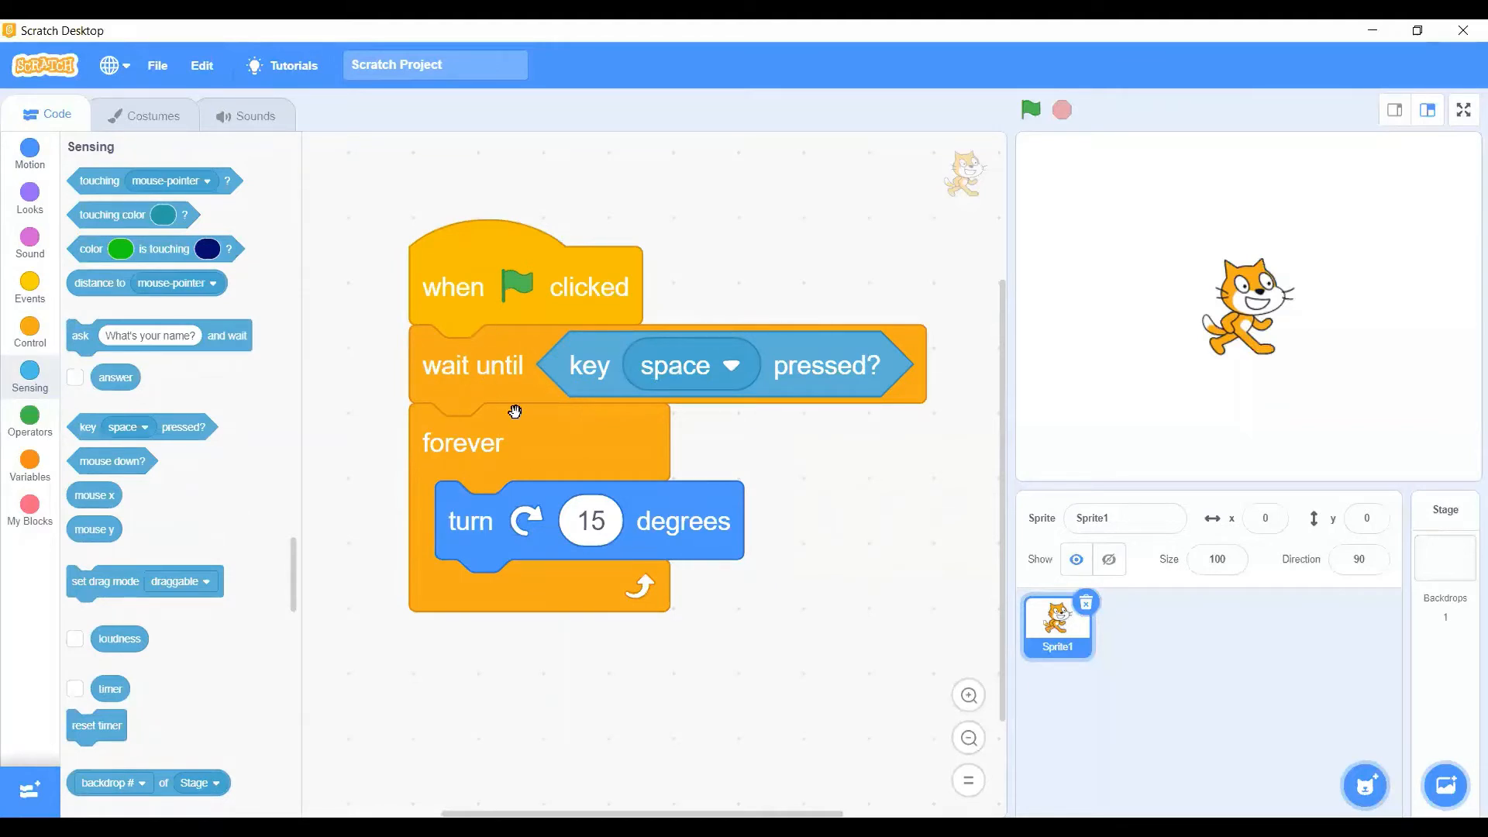
pyautogui.moveTo(643, 400)
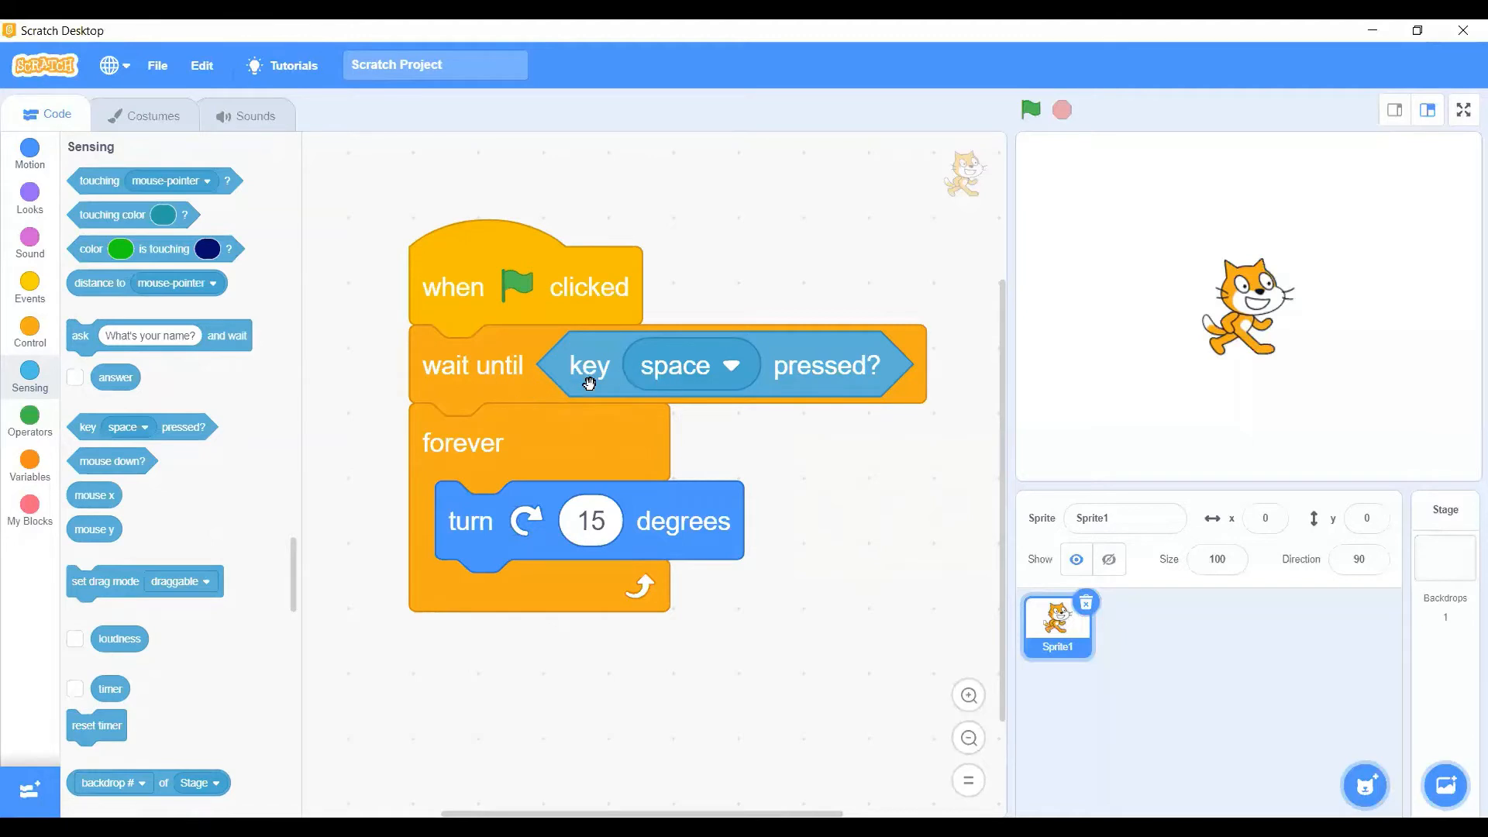
pyautogui.moveTo(846, 389)
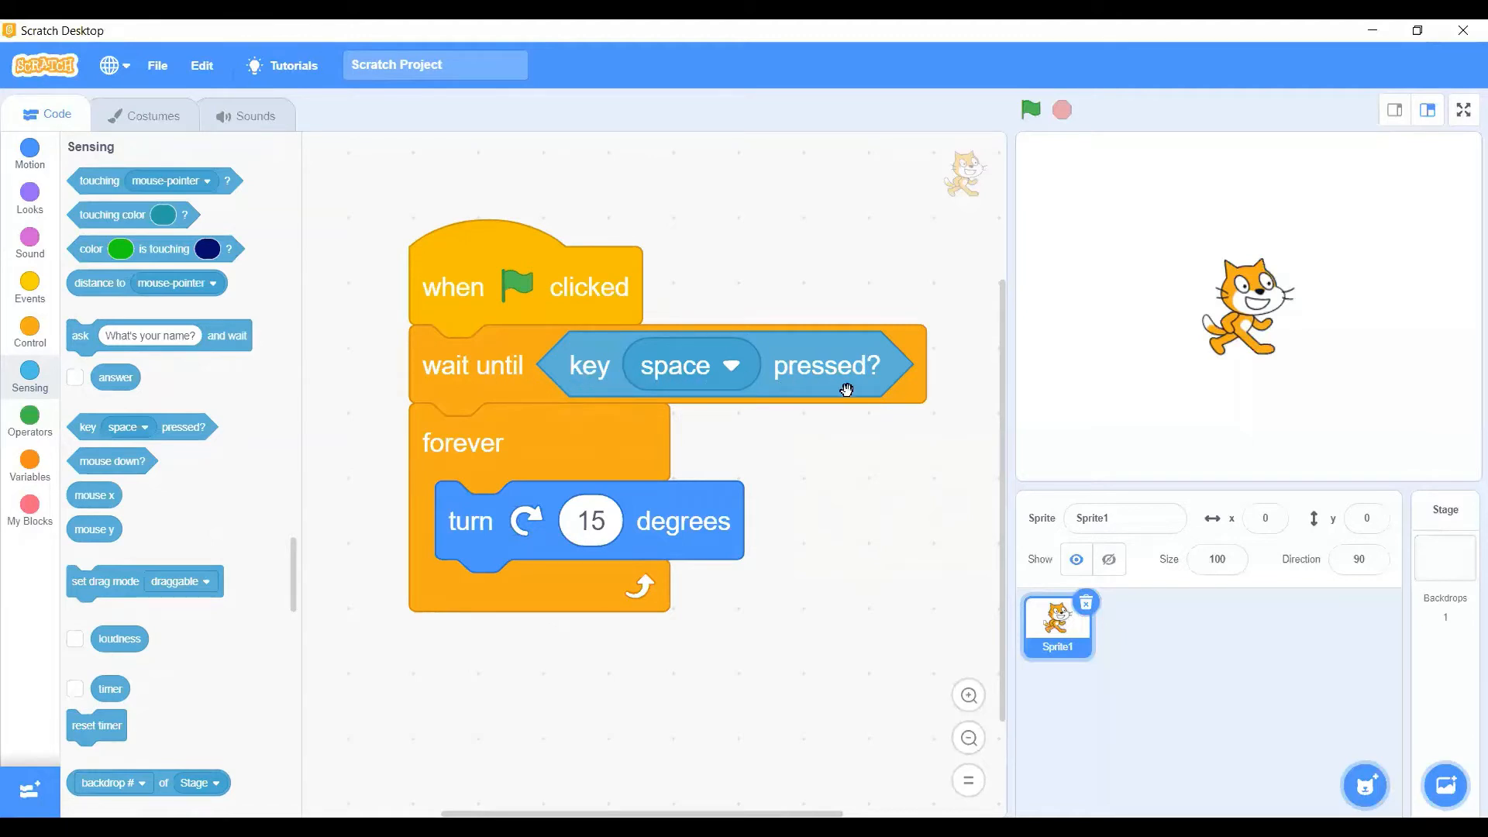
pyautogui.moveTo(818, 378)
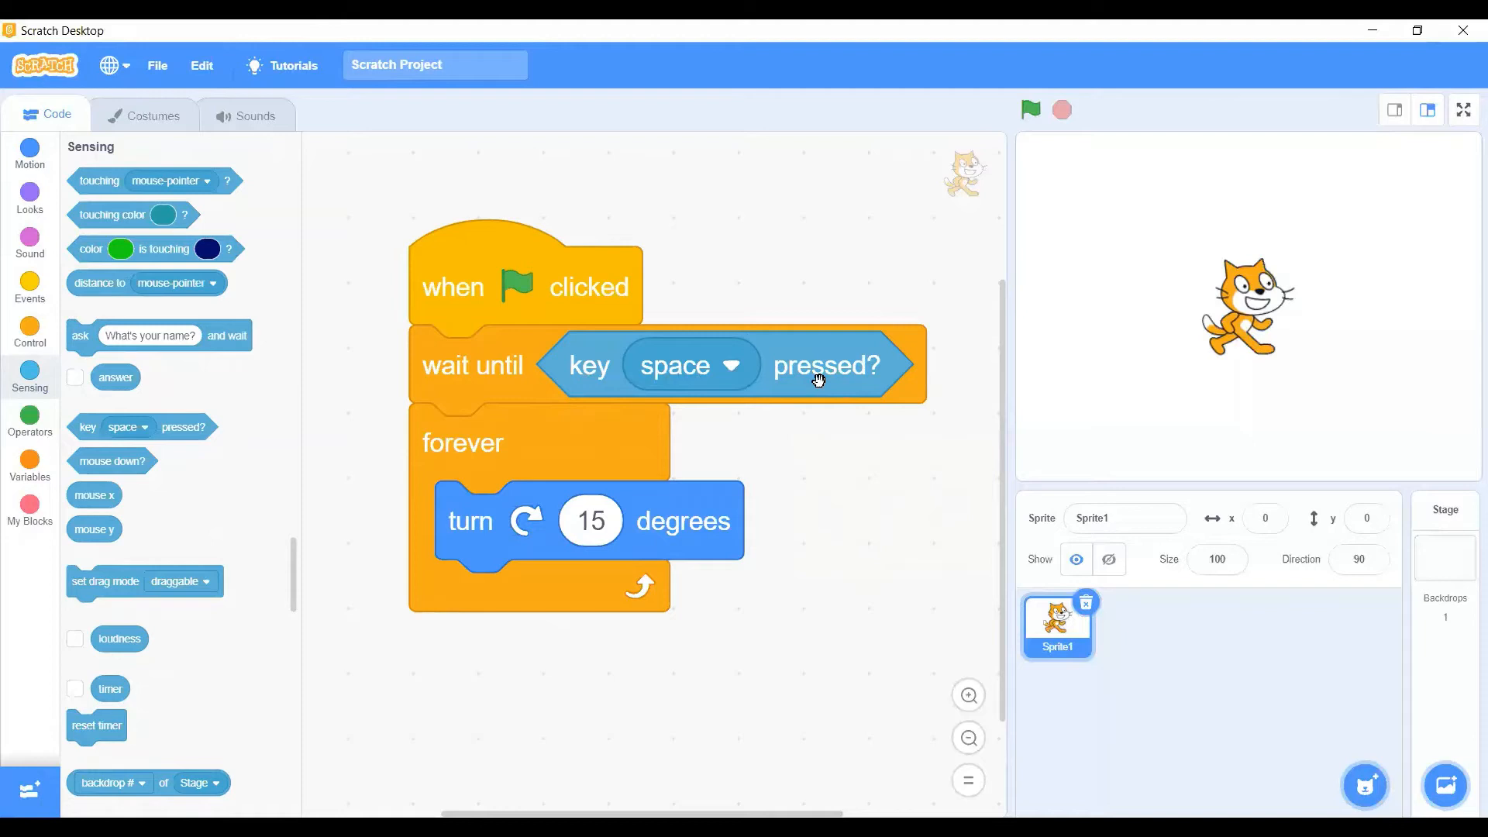
pyautogui.moveTo(517, 519)
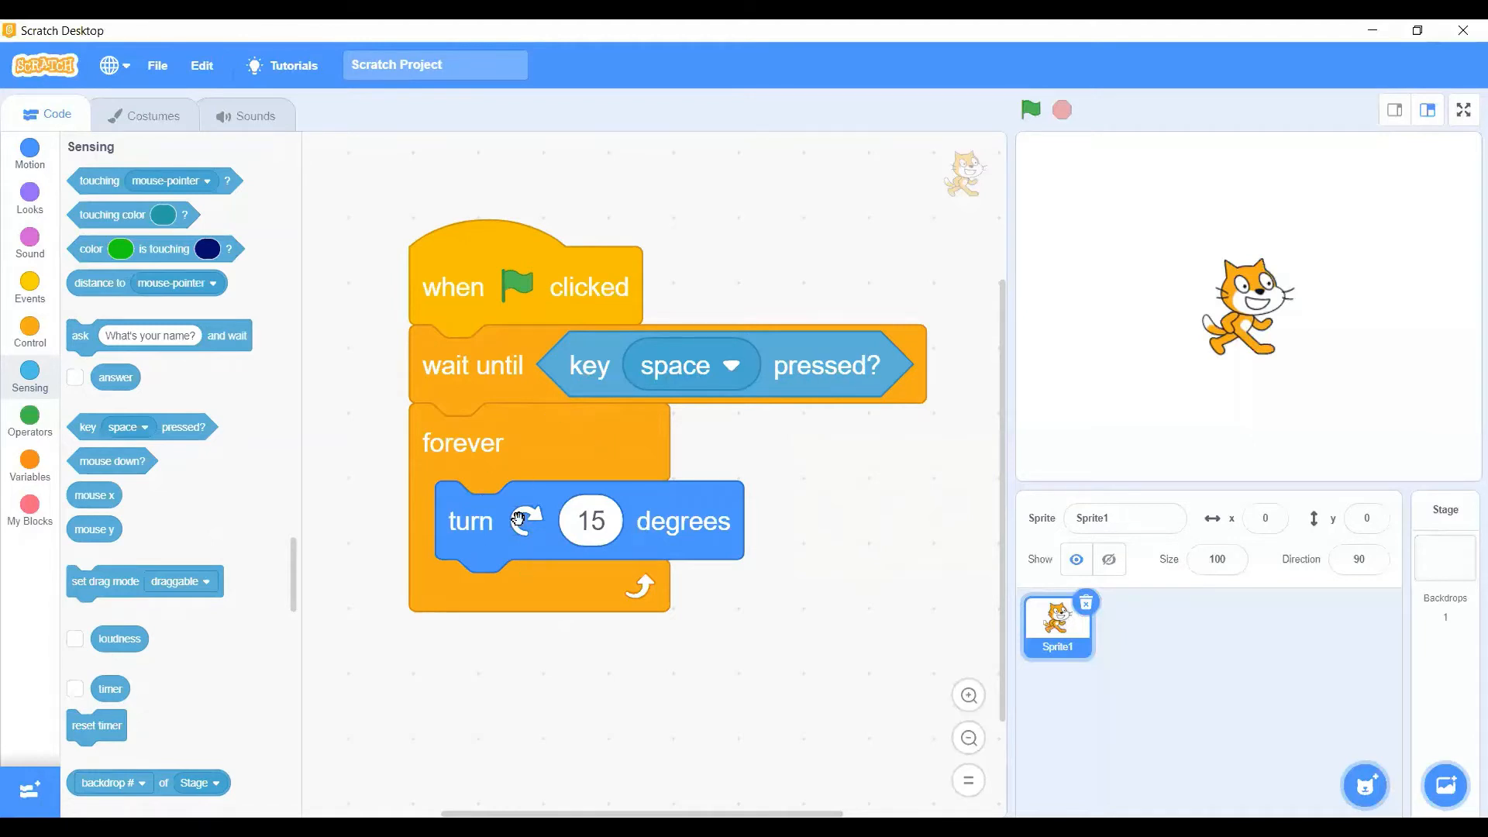
pyautogui.moveTo(557, 459)
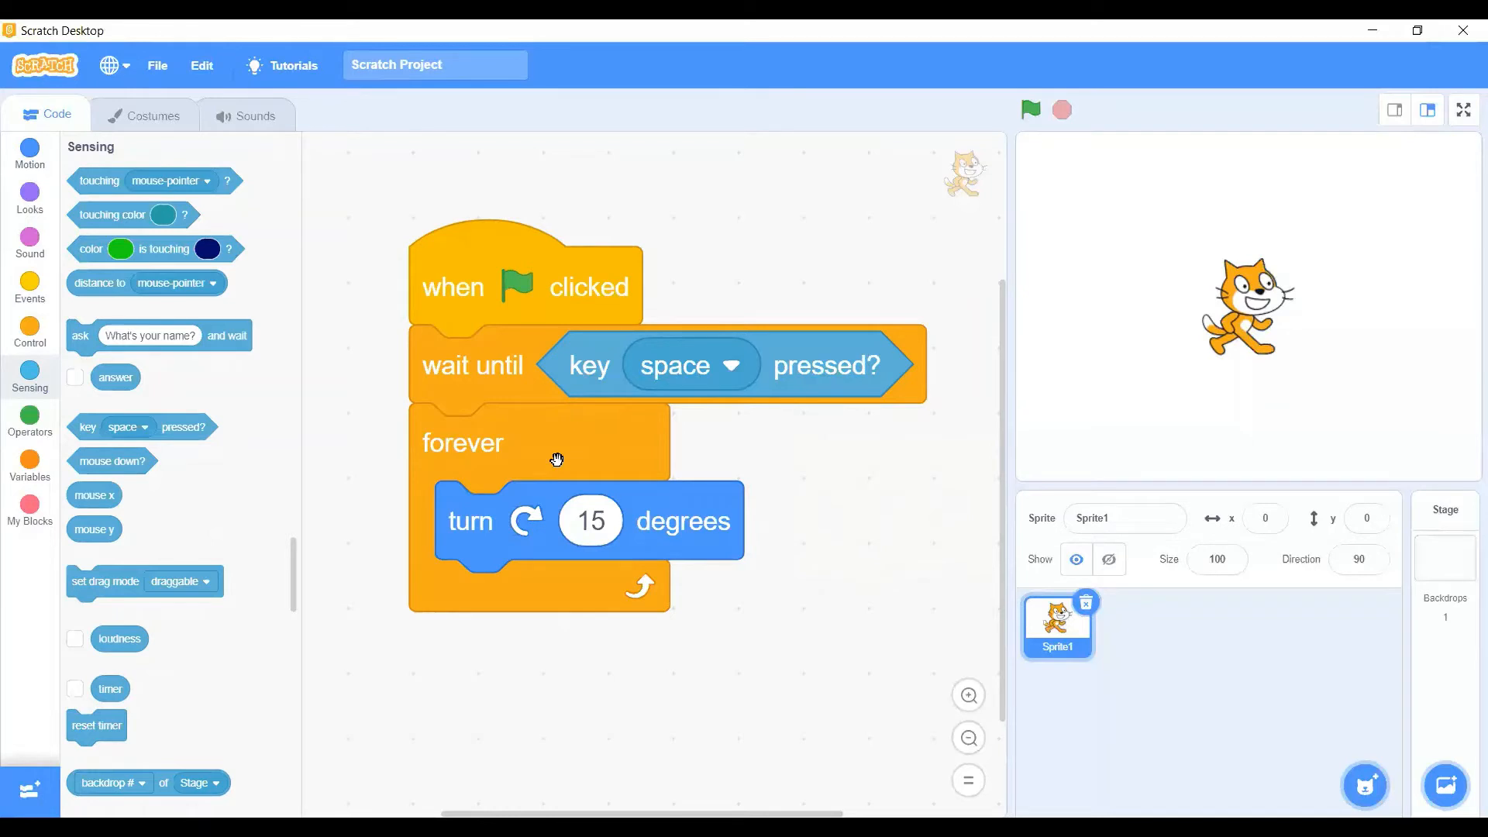
pyautogui.moveTo(1031, 110)
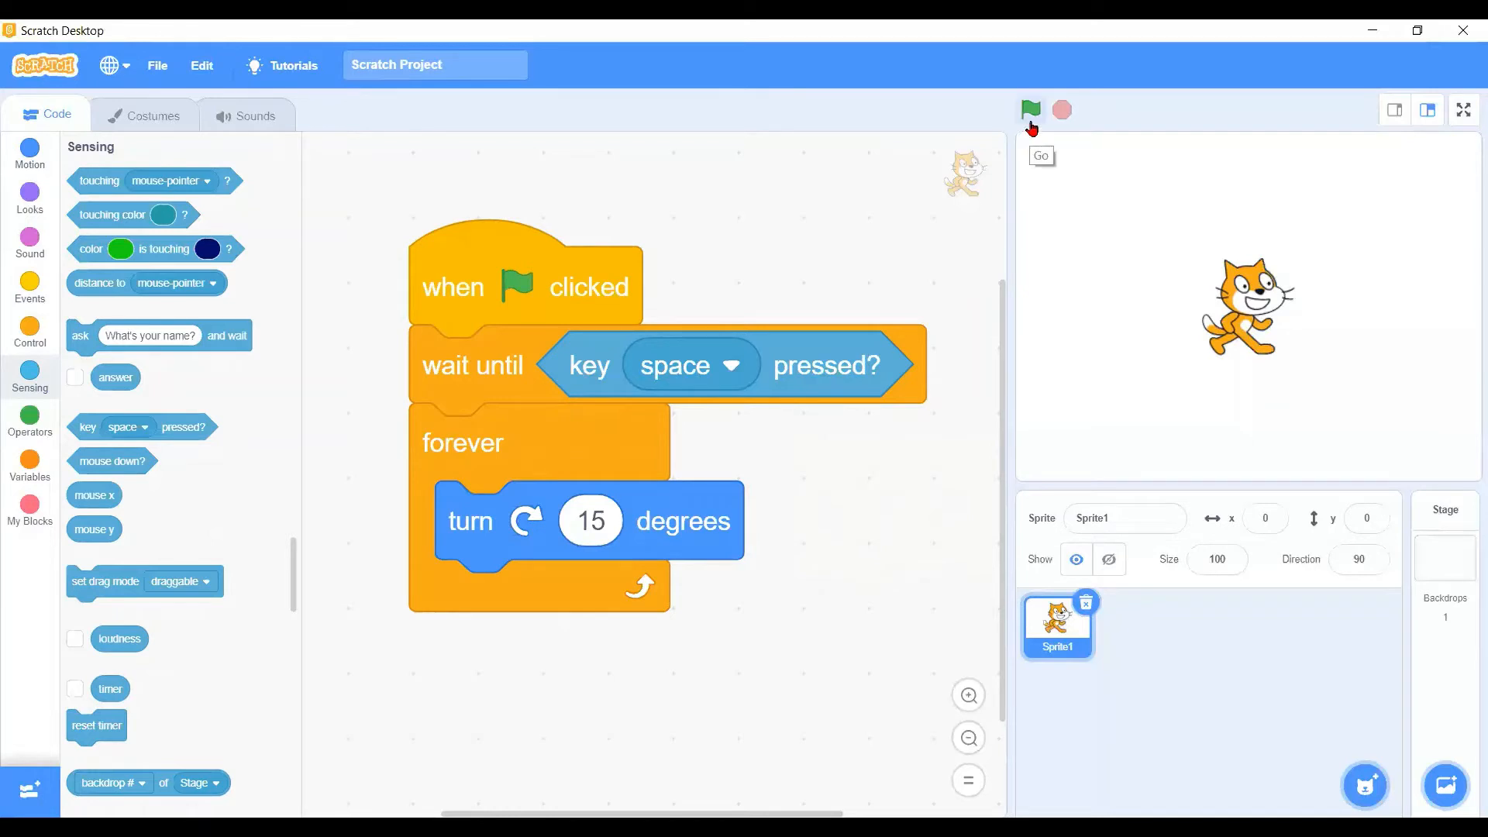
# Run the project with the green flag so the script waits for the space key
pyautogui.click(1030, 108)
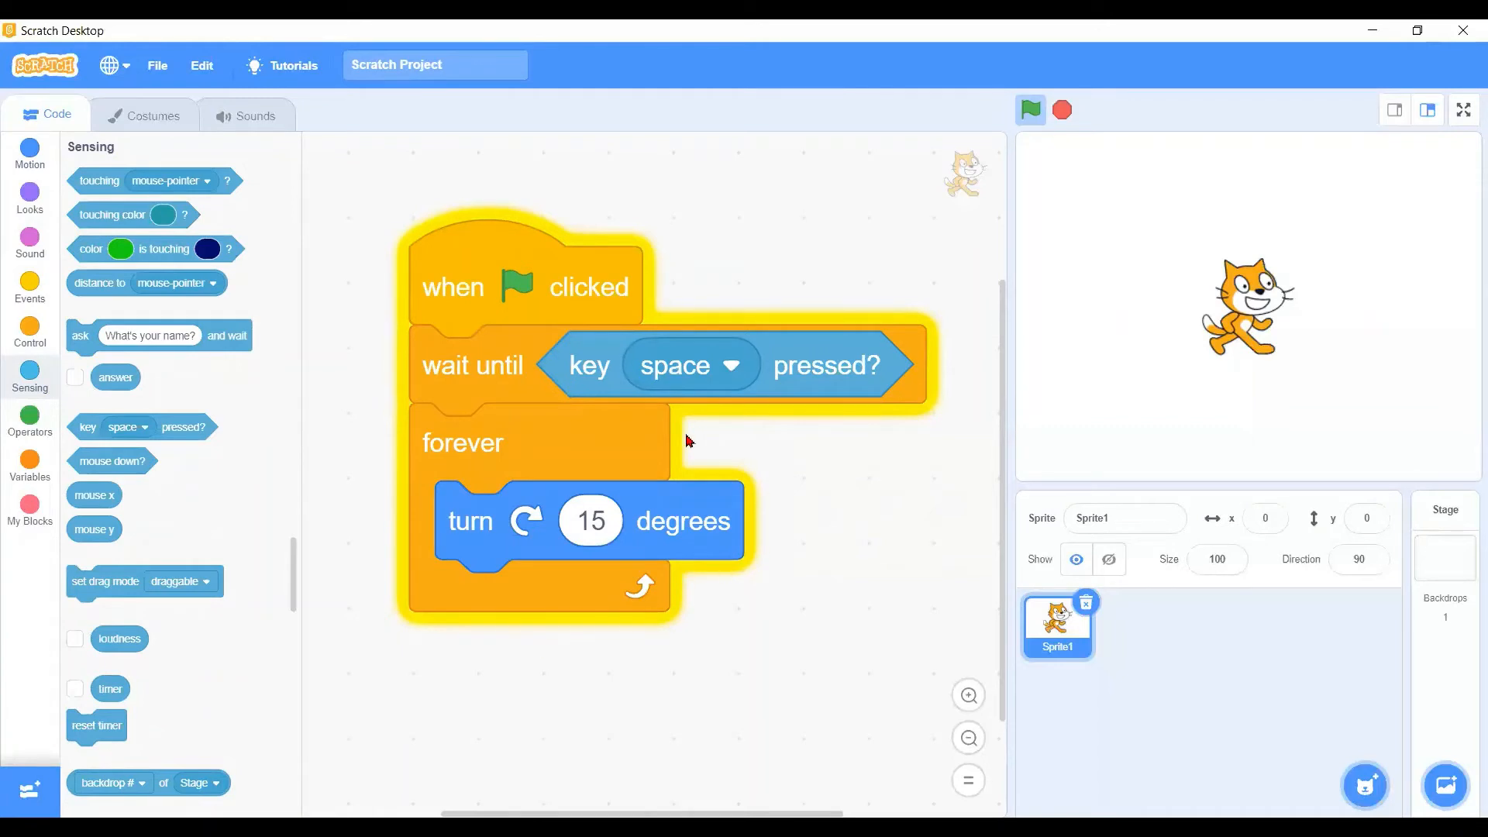
pyautogui.moveTo(376, 360)
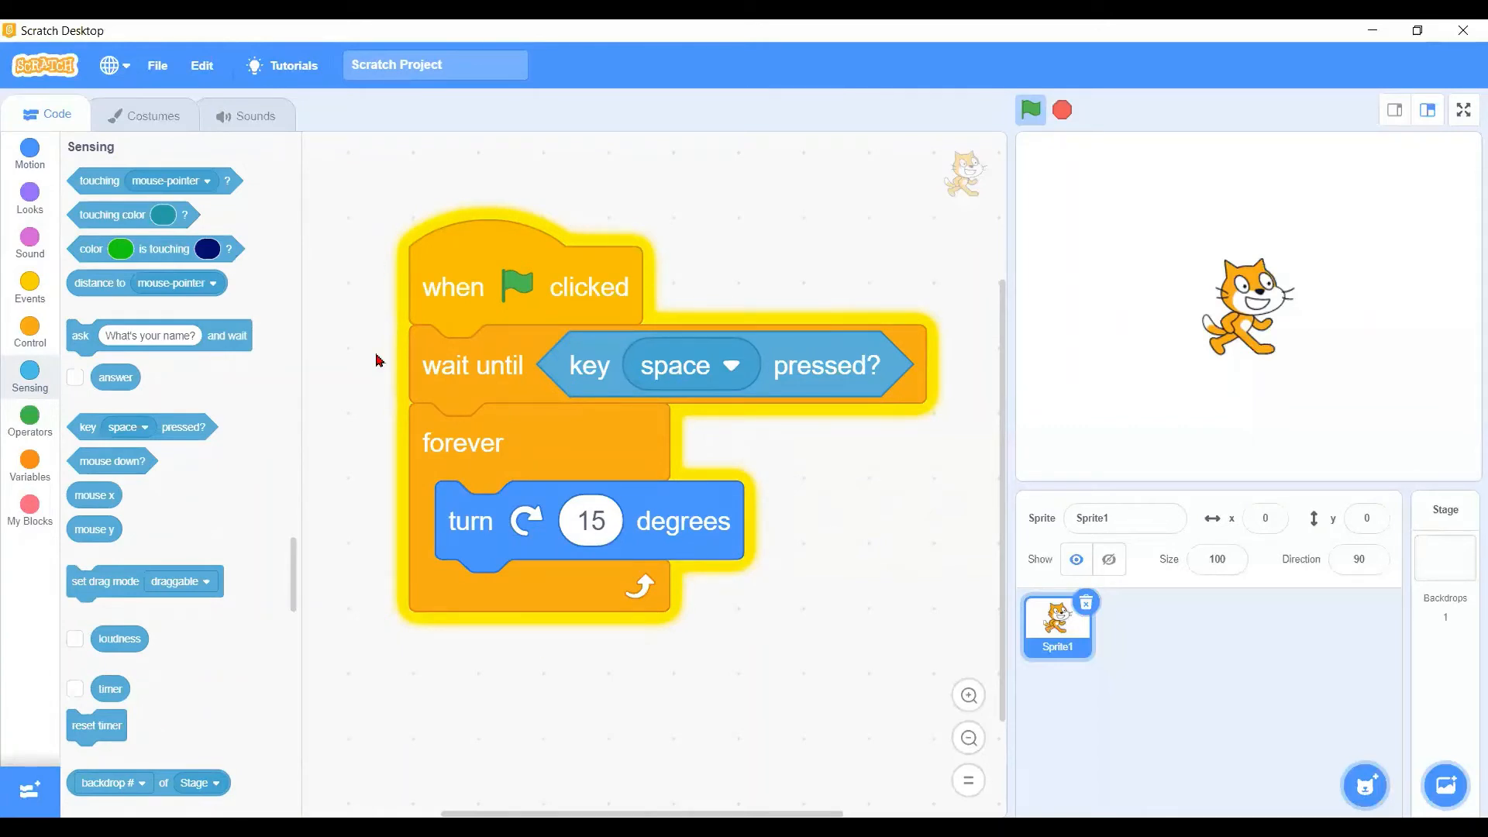
pyautogui.moveTo(1229, 240)
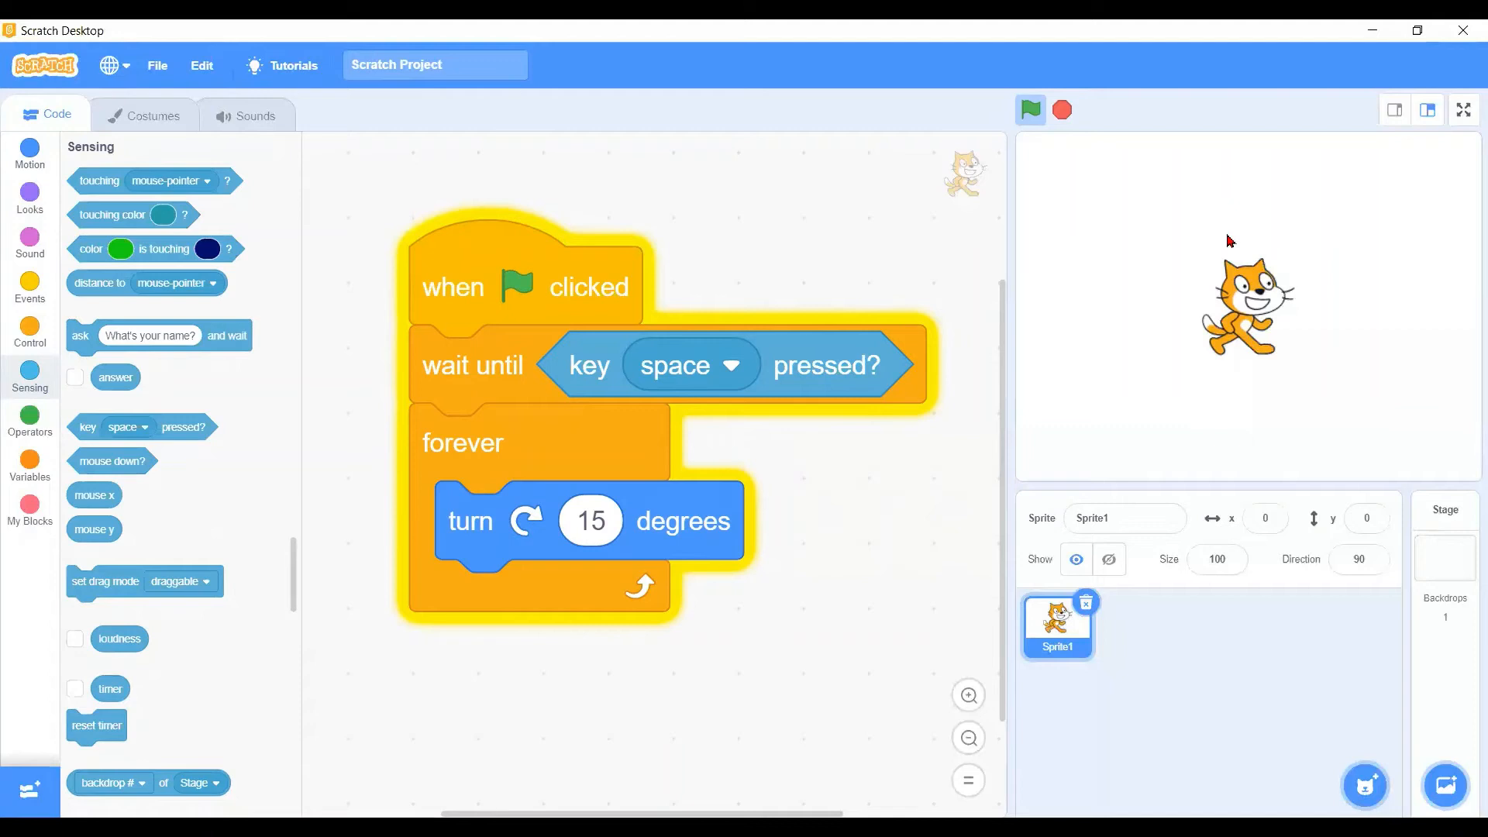
pyautogui.moveTo(1305, 253)
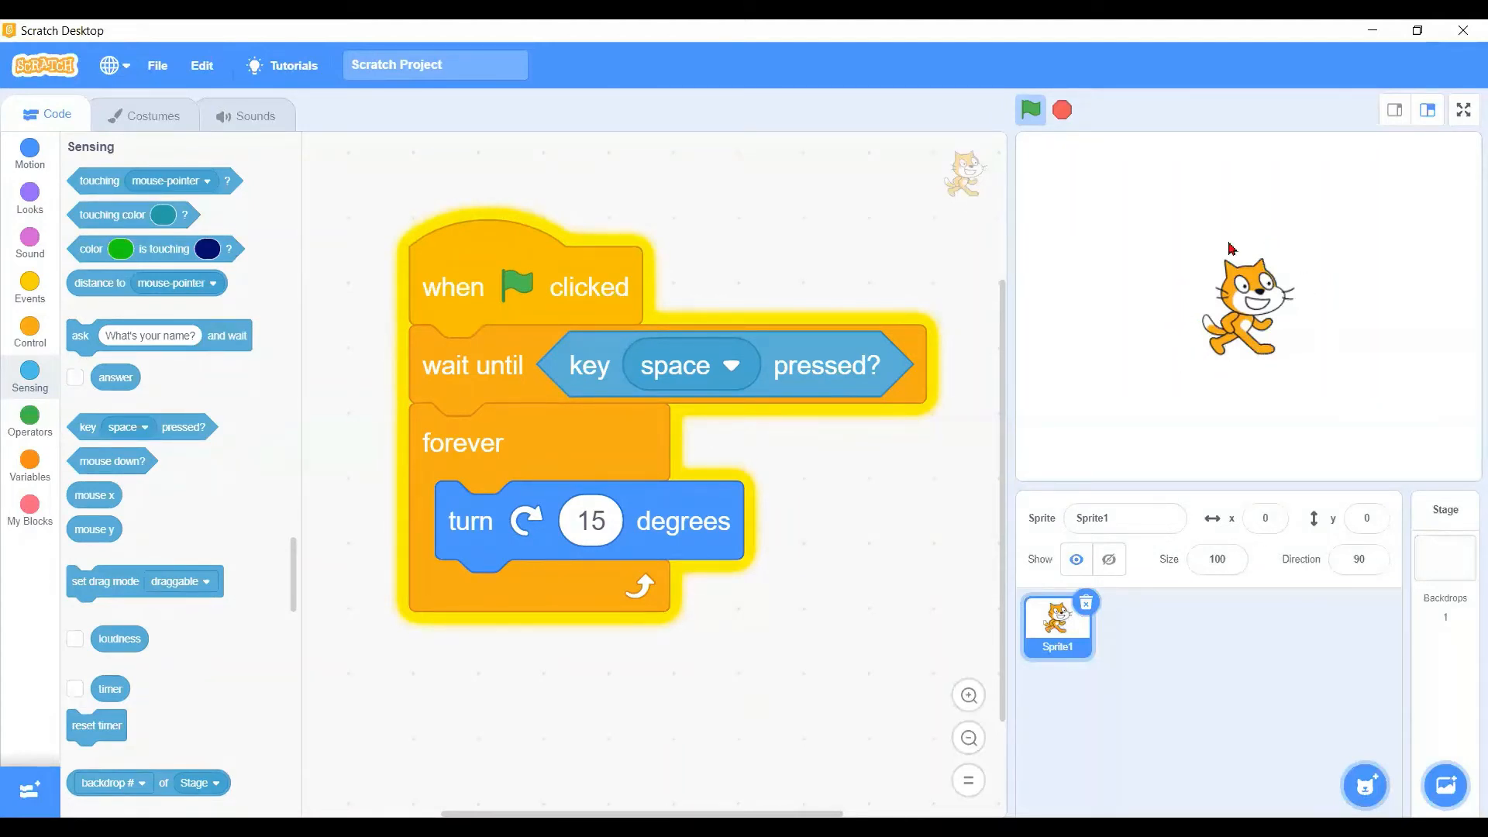
pyautogui.moveTo(1268, 267)
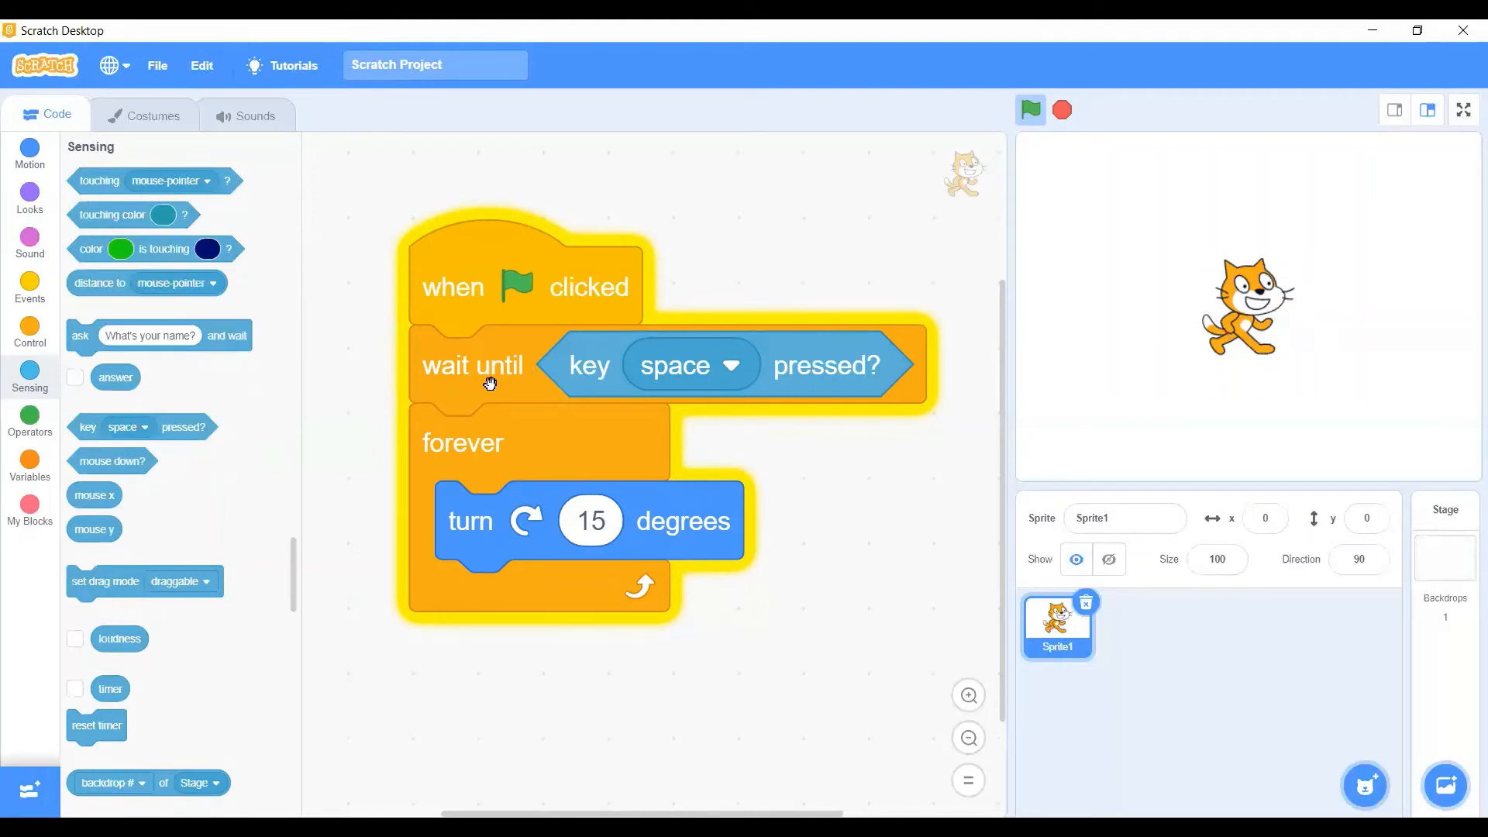
pyautogui.moveTo(855, 381)
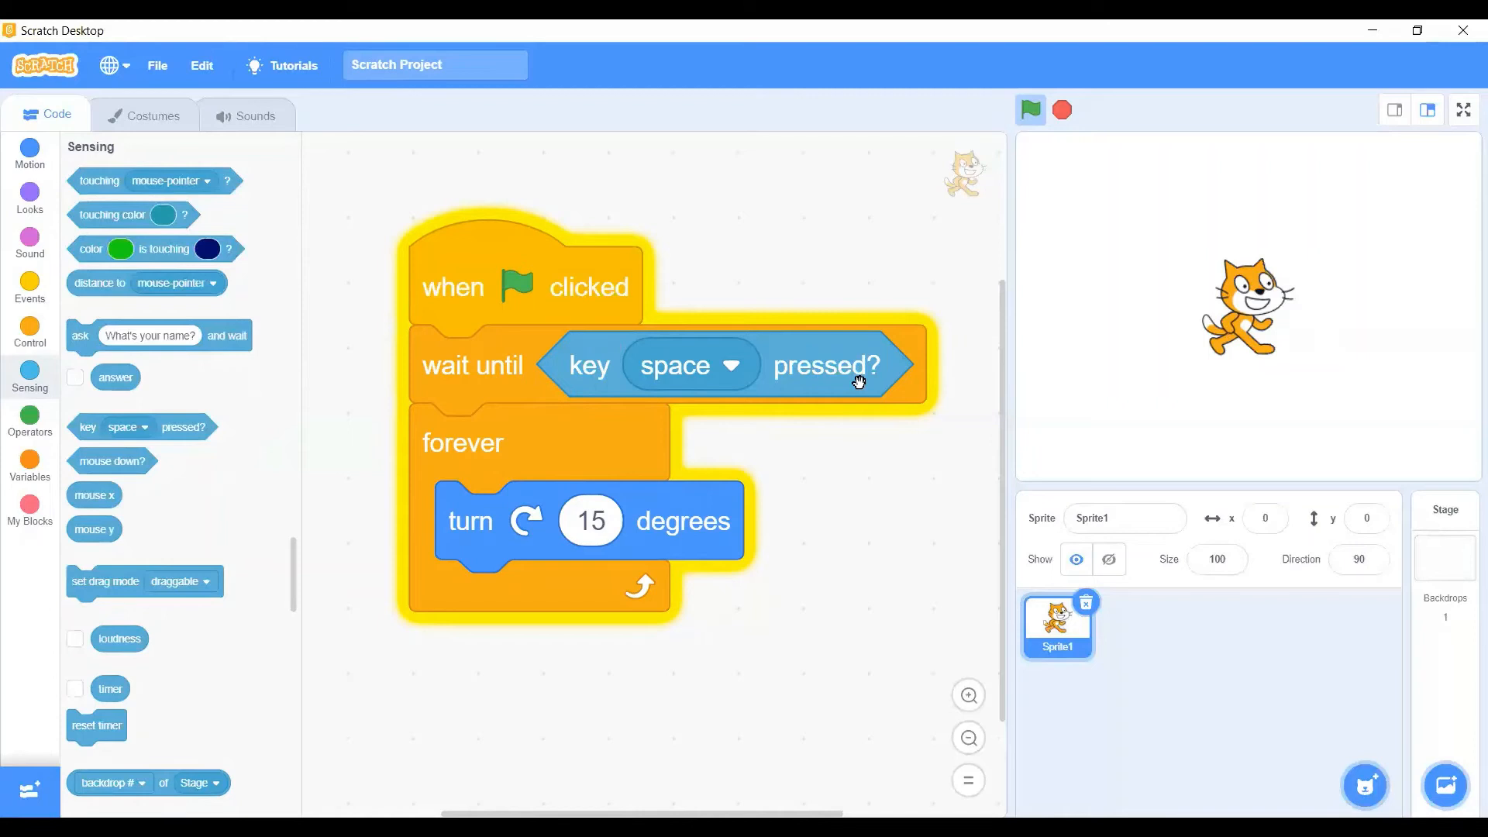
pyautogui.moveTo(646, 386)
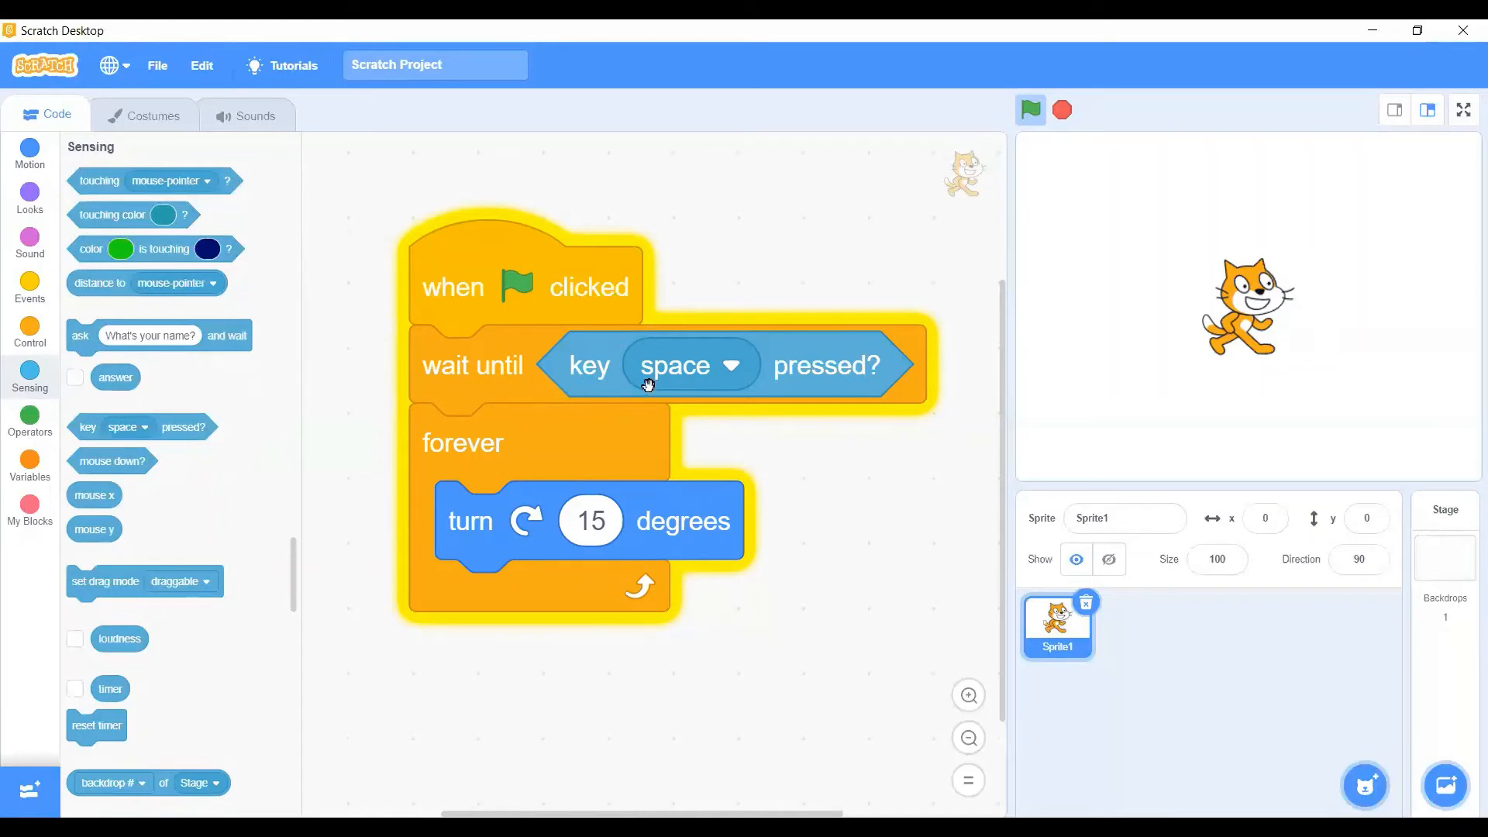
pyautogui.moveTo(859, 377)
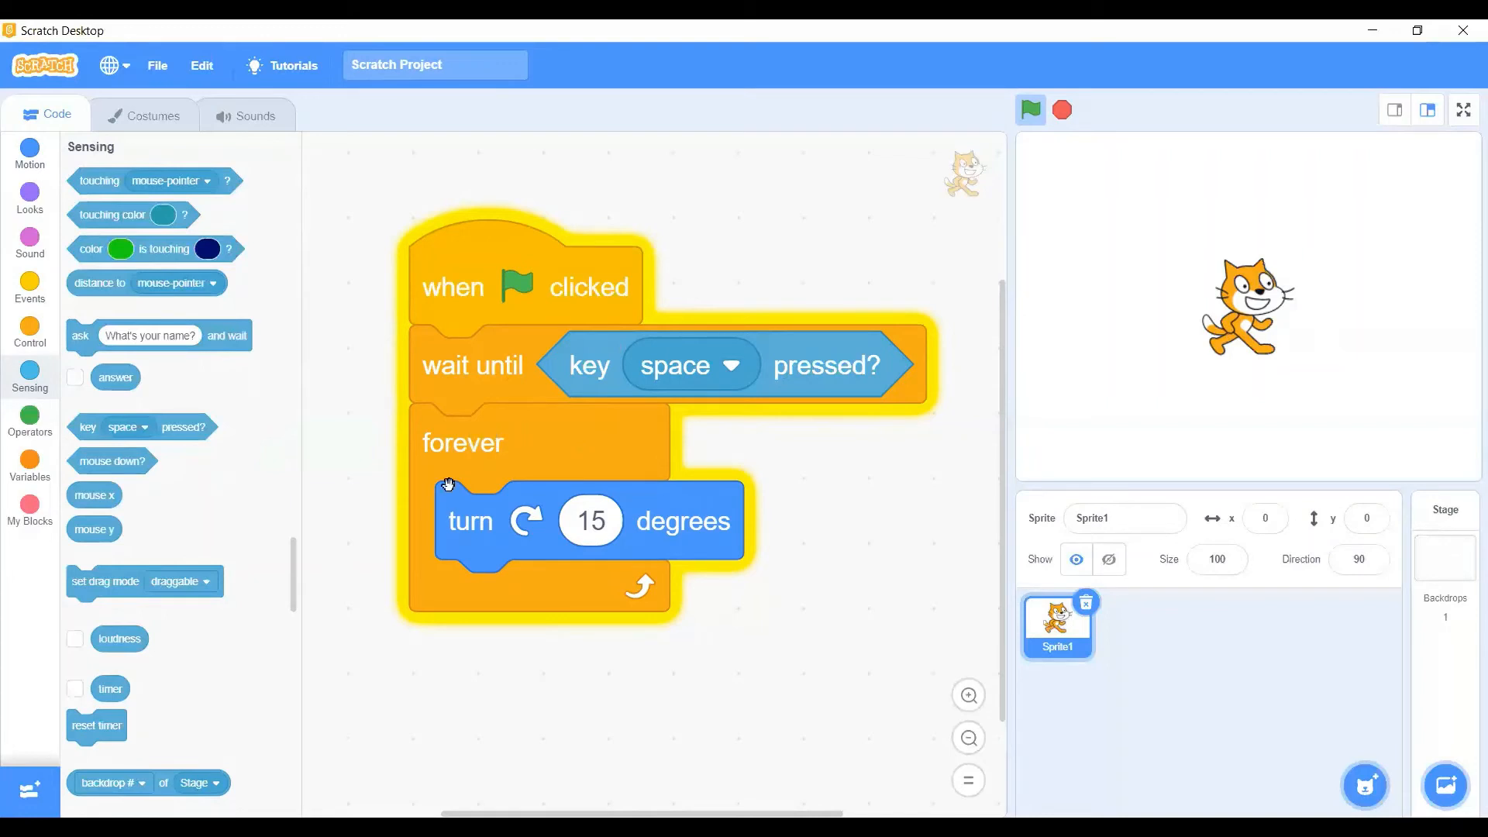
pyautogui.moveTo(566, 525)
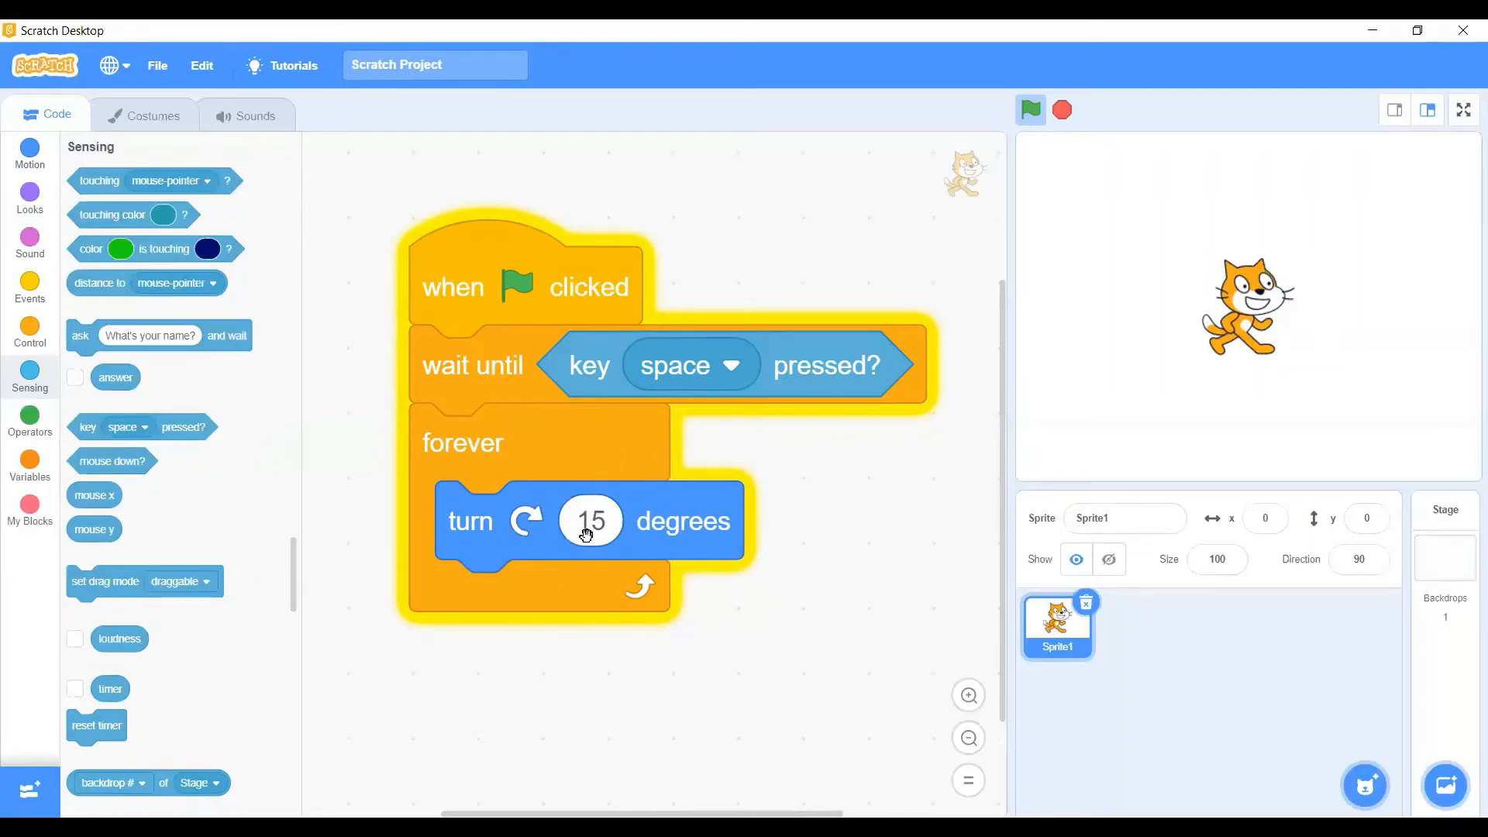
pyautogui.moveTo(786, 480)
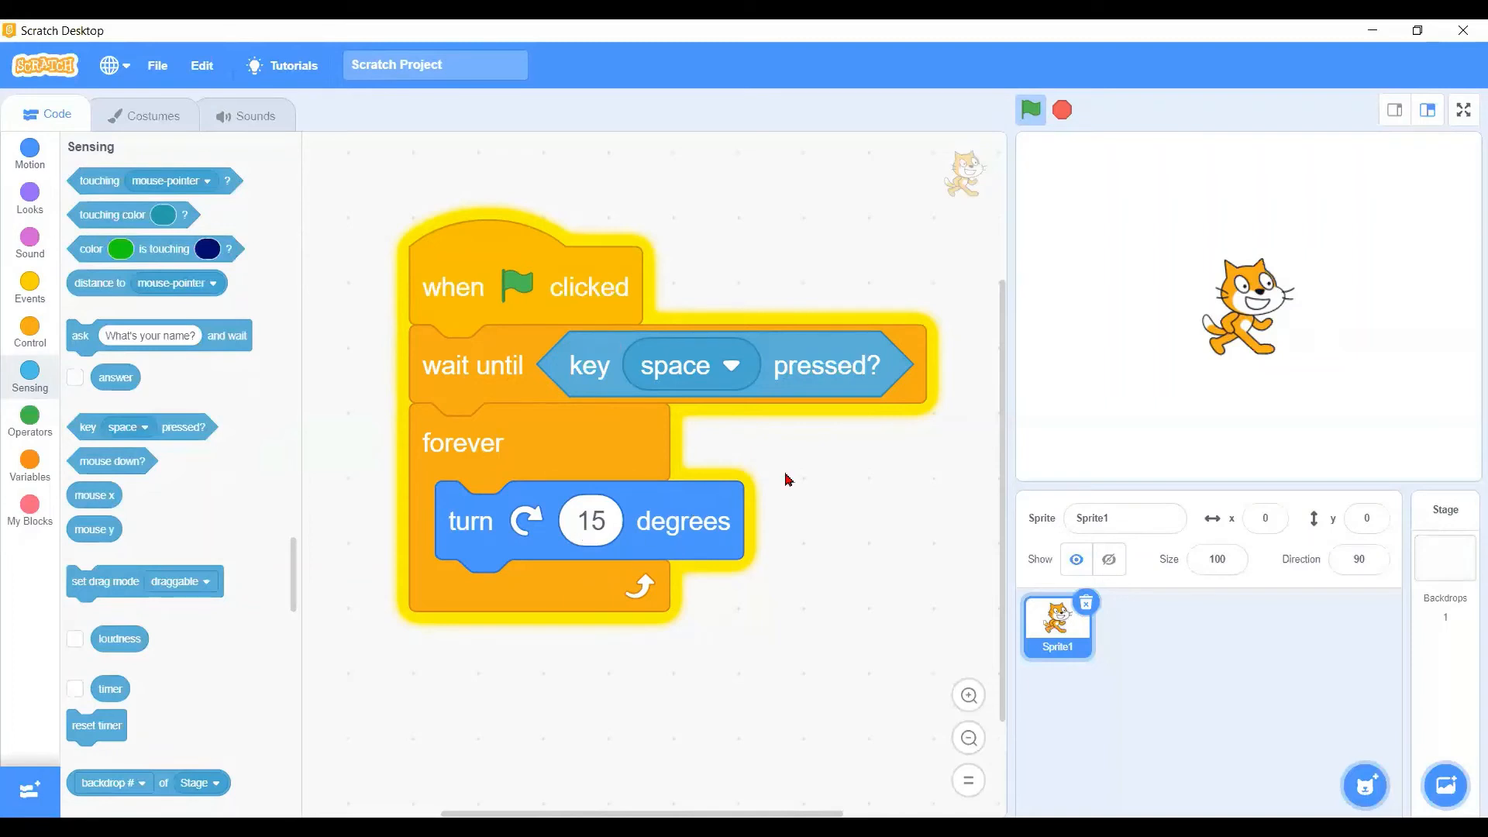
pyautogui.moveTo(810, 486)
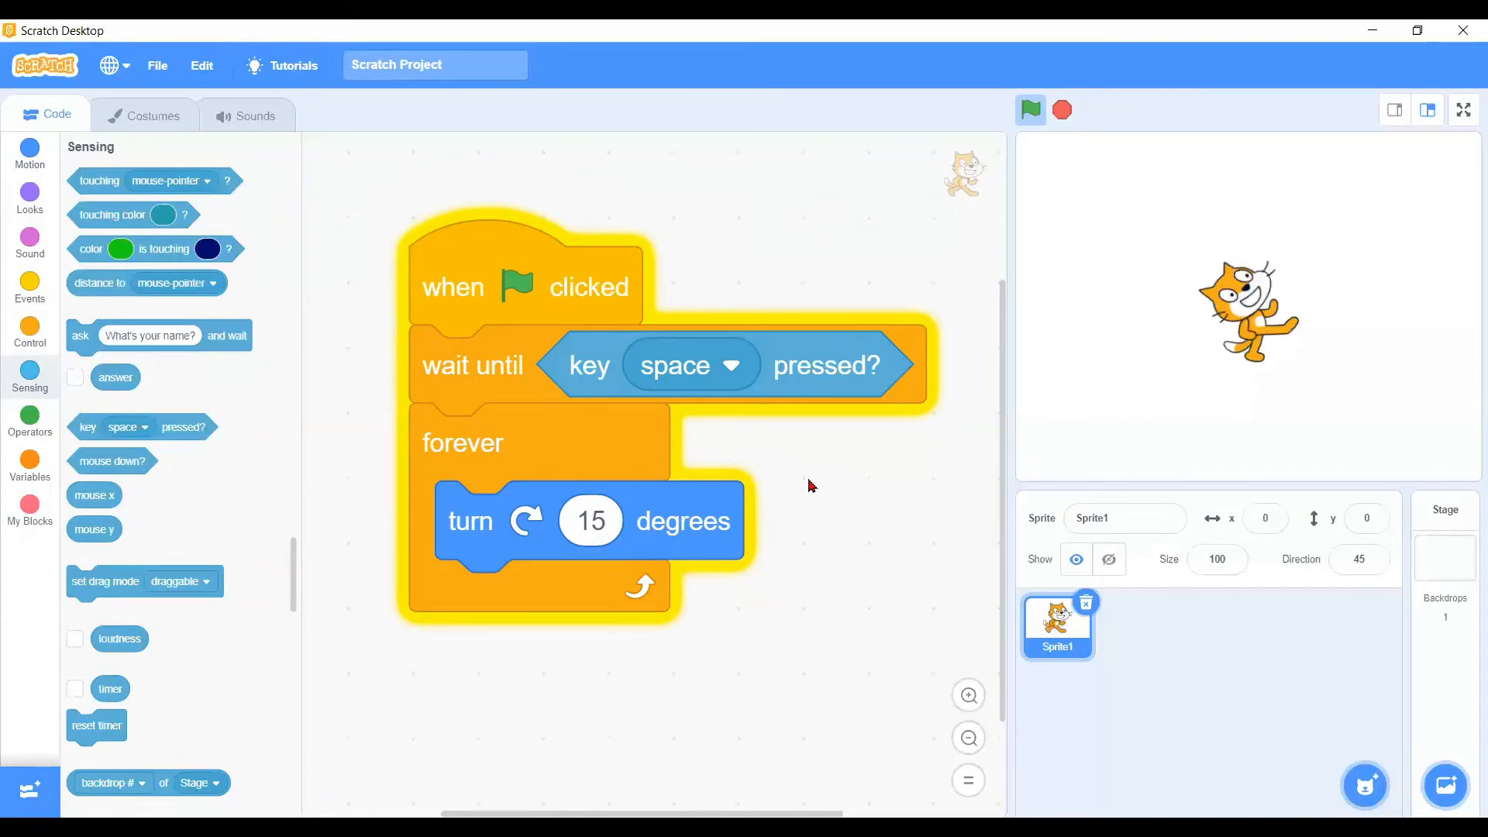
# Let the cat spin after space is pressed, then stop the project at direction -15
pyautogui.click(1029, 109)
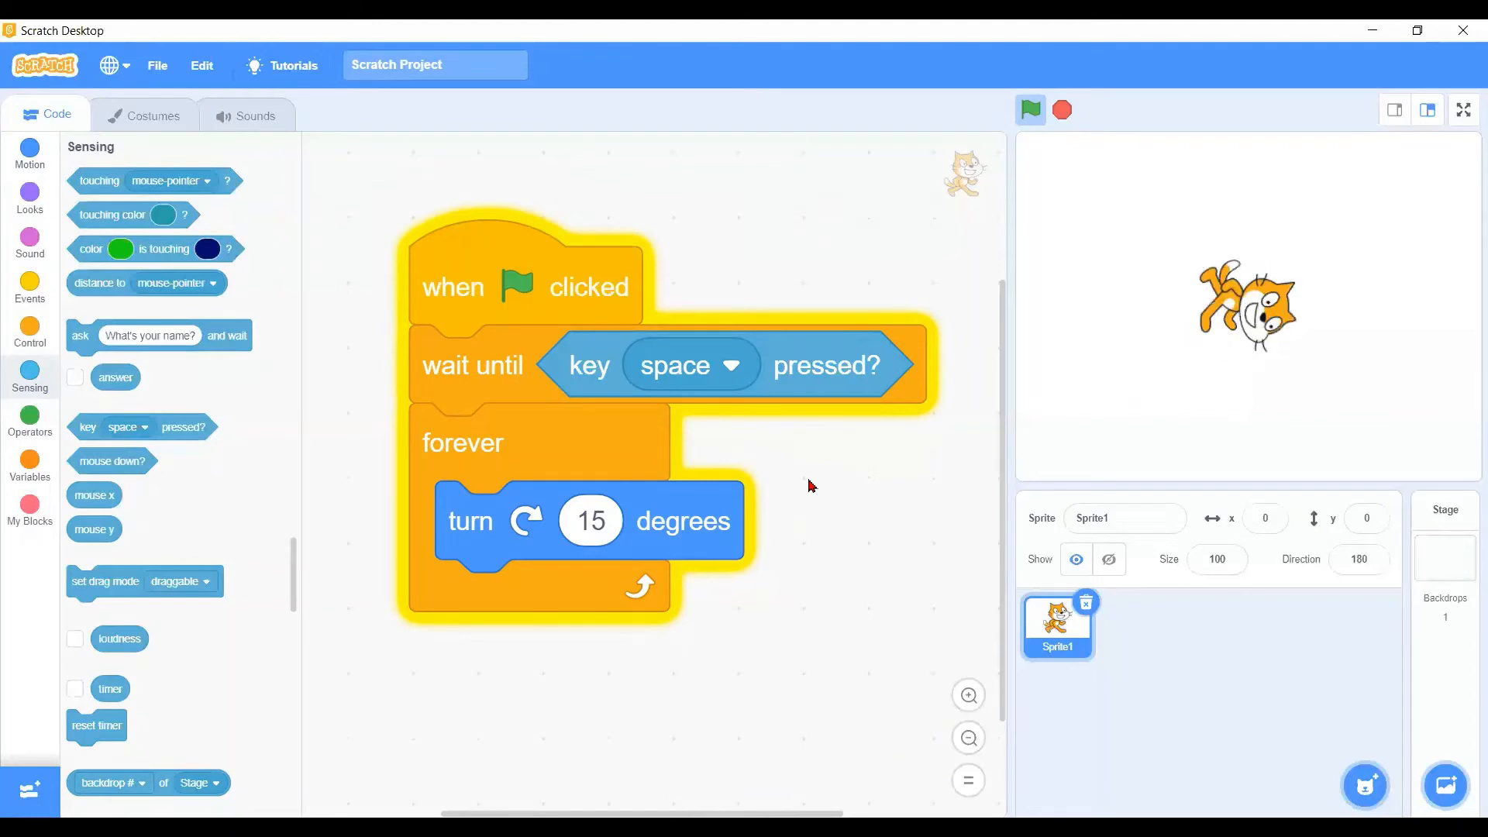
pyautogui.click(1063, 108)
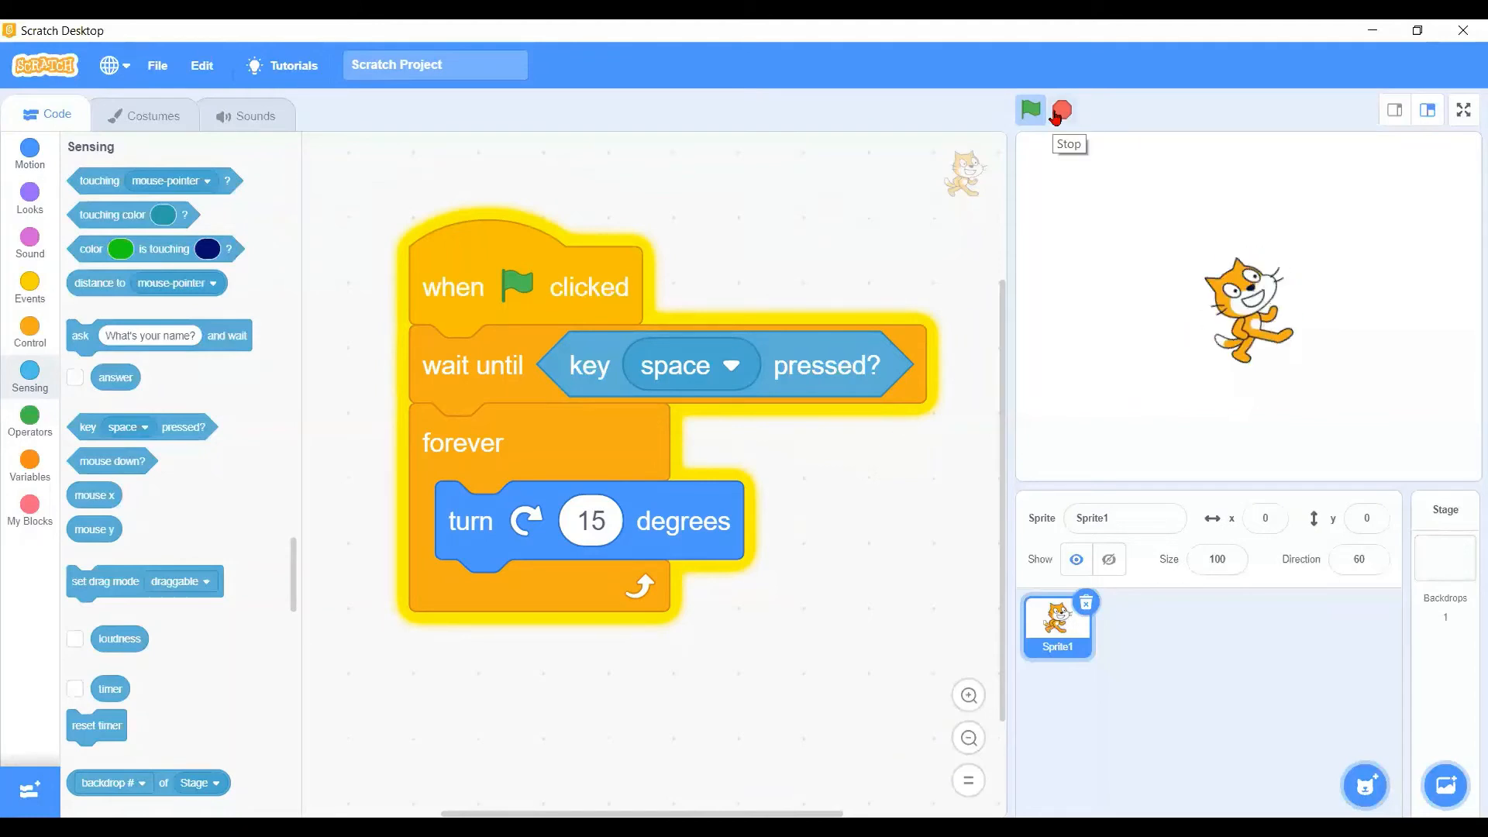
pyautogui.click(1061, 110)
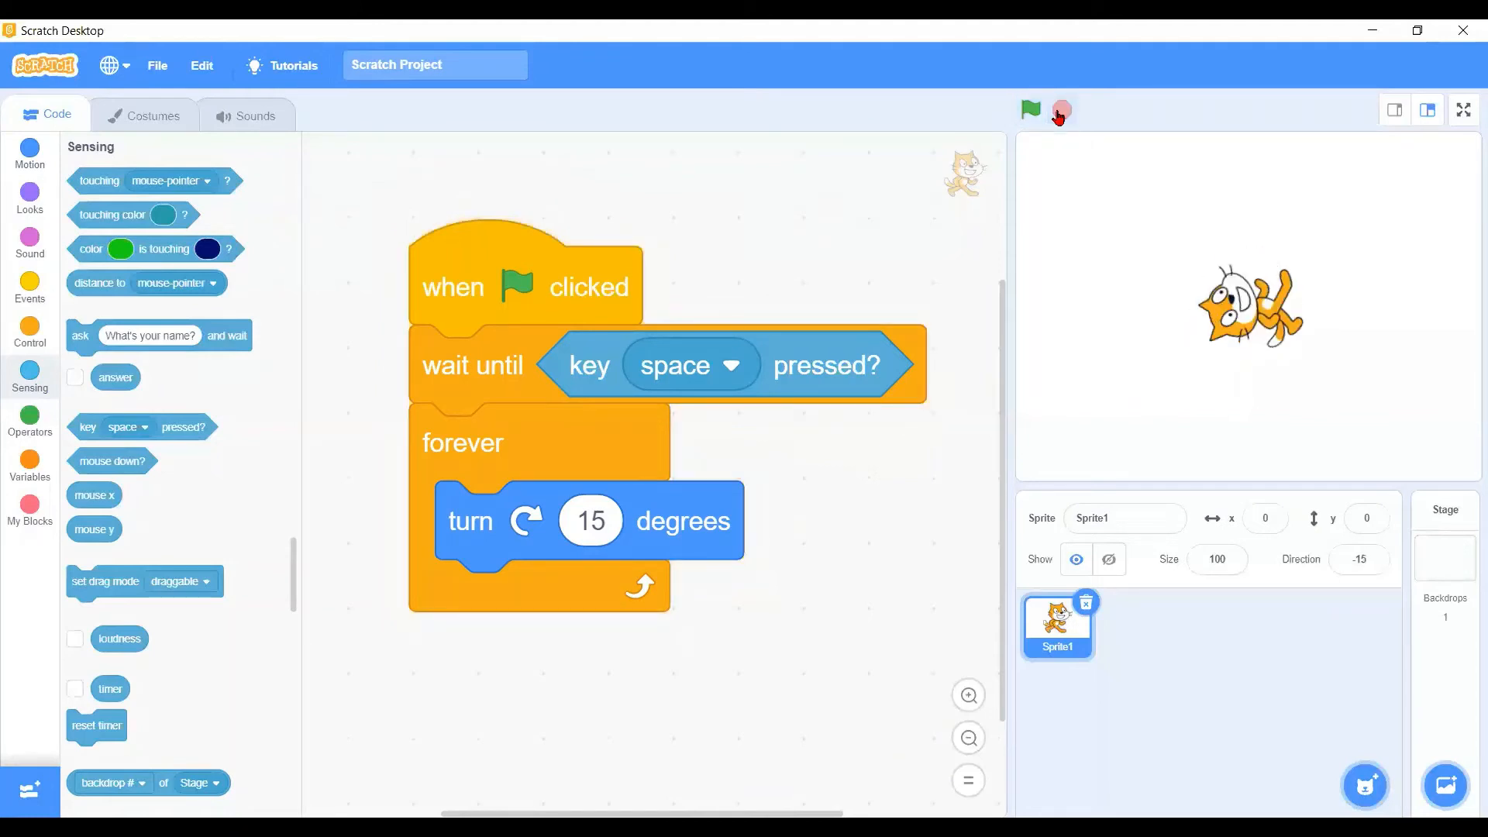
# Restart the project with the green flag, cat holding at direction -15
pyautogui.click(1029, 109)
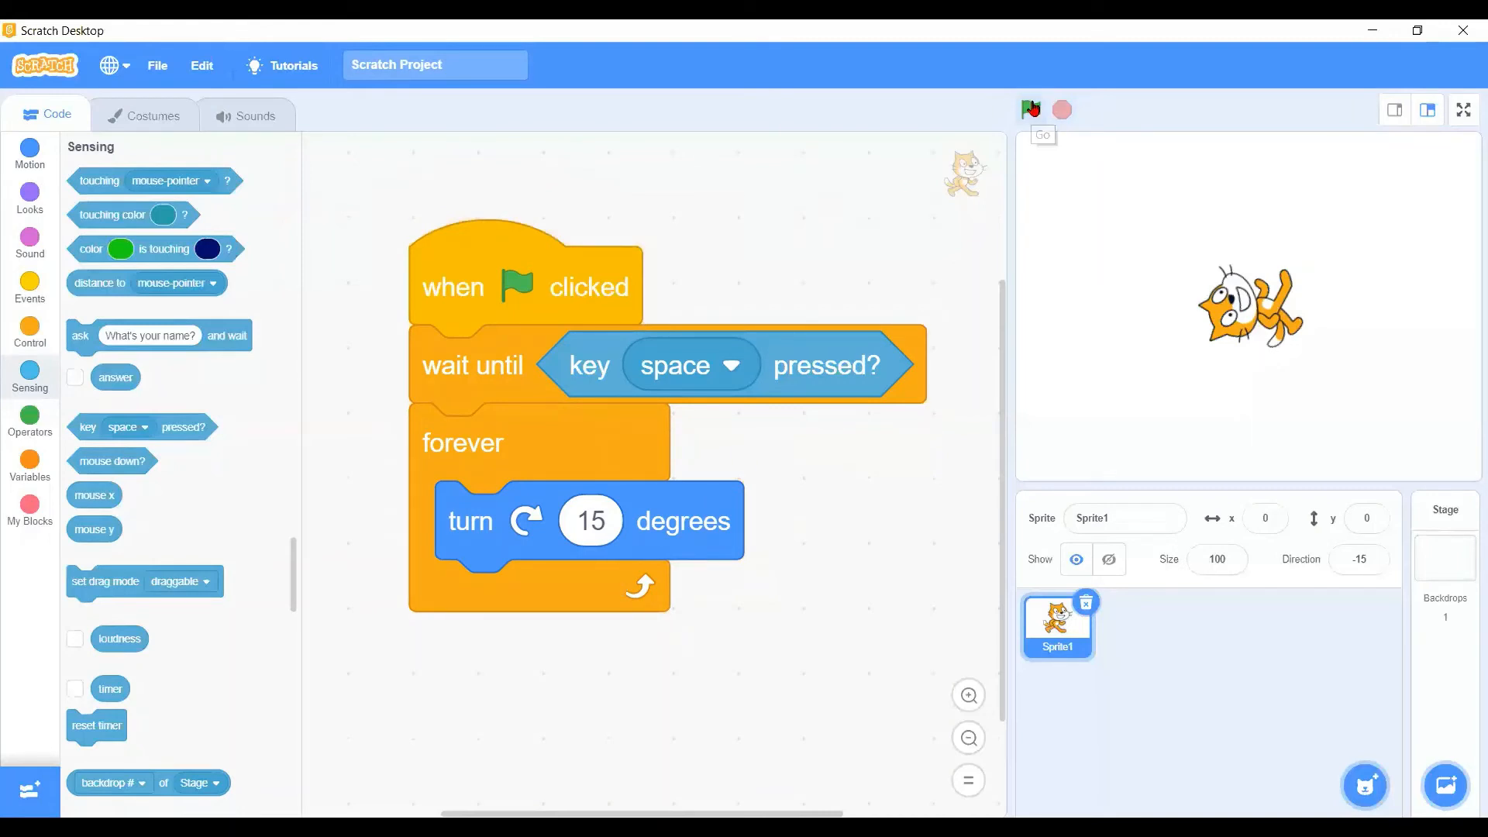
pyautogui.click(1030, 108)
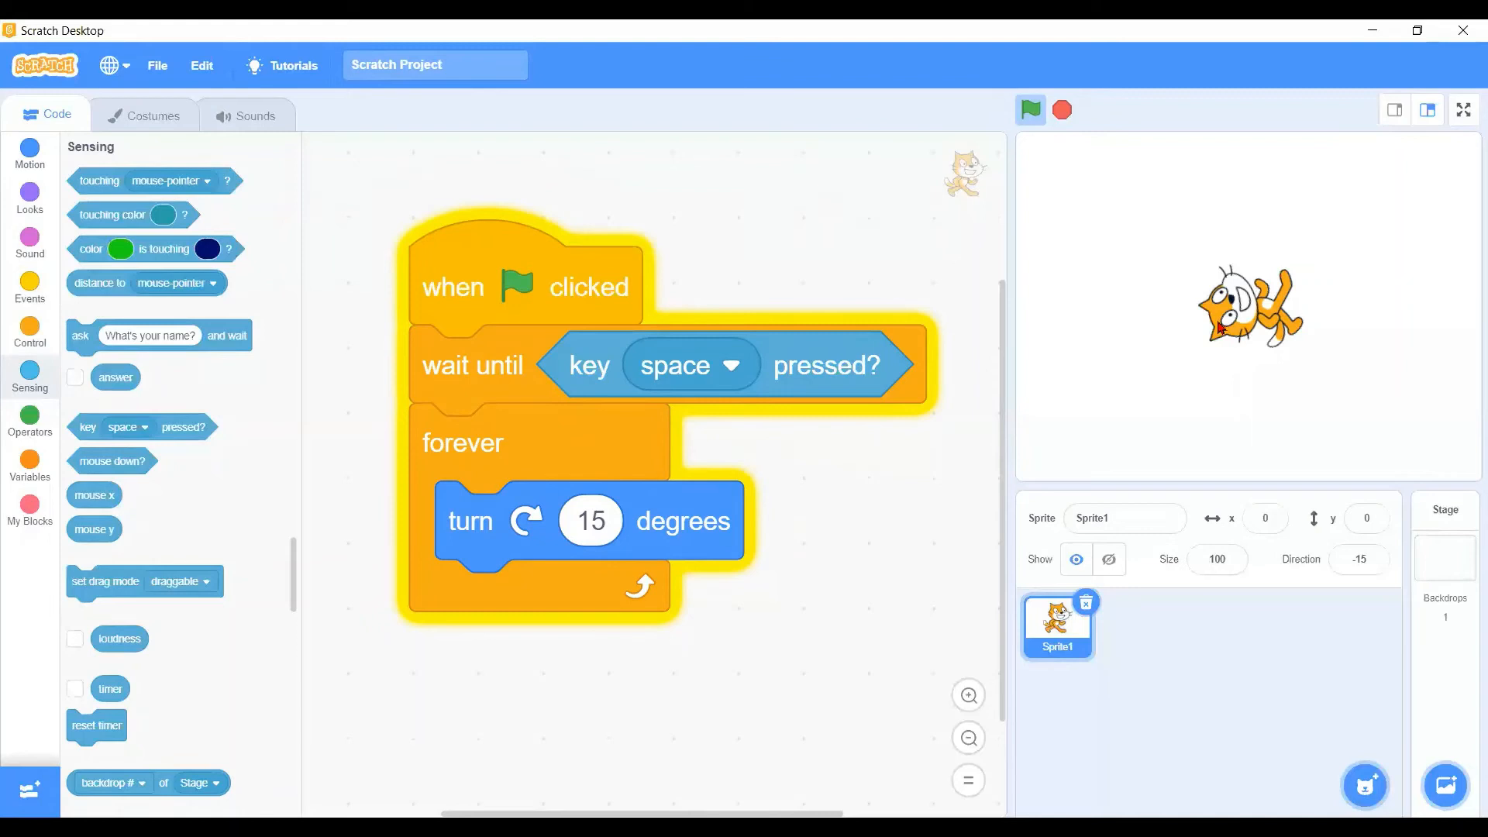
pyautogui.moveTo(447, 476)
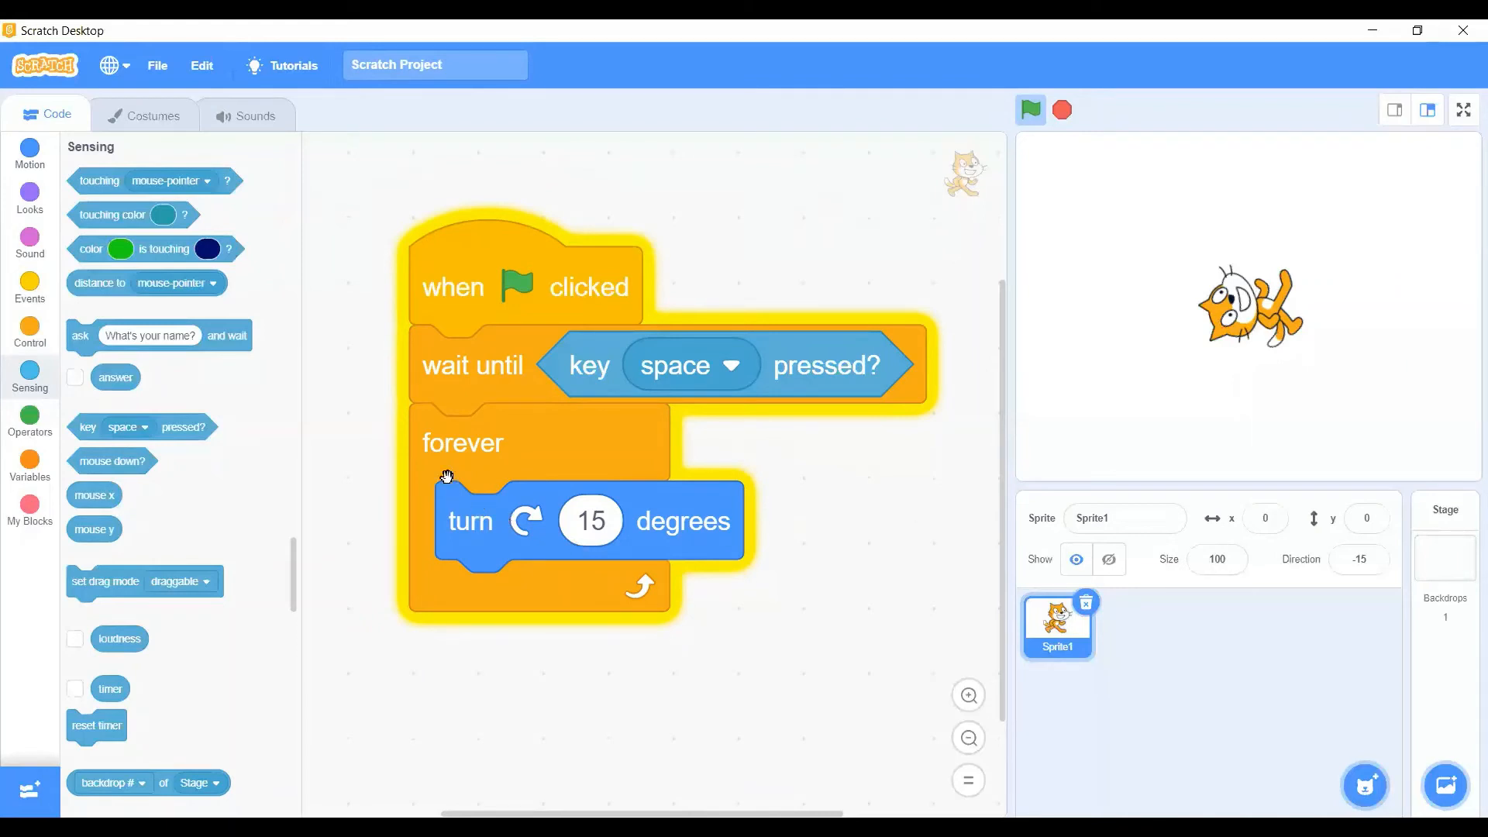
pyautogui.moveTo(413, 391)
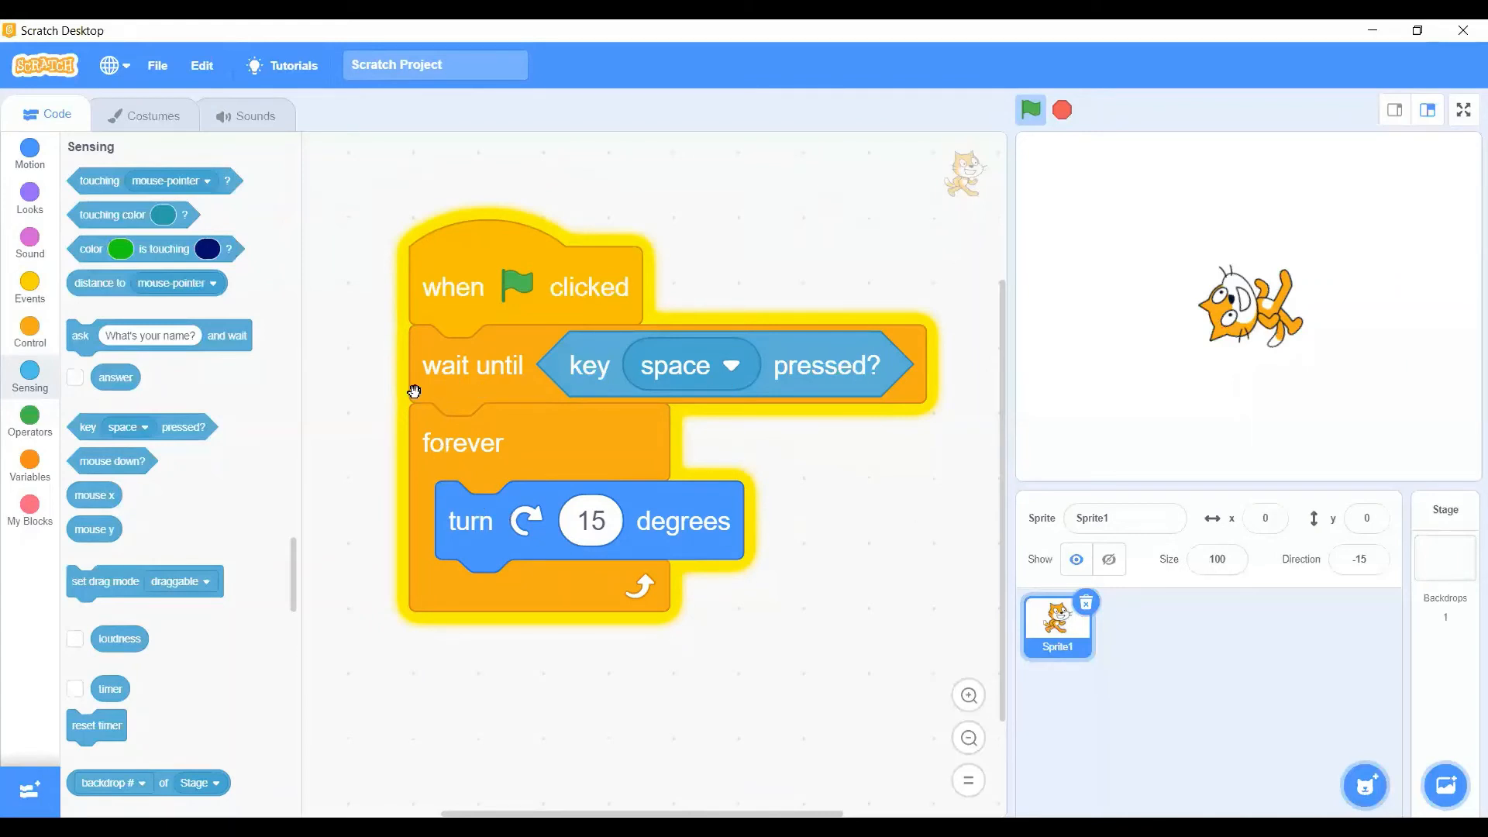
pyautogui.moveTo(852, 354)
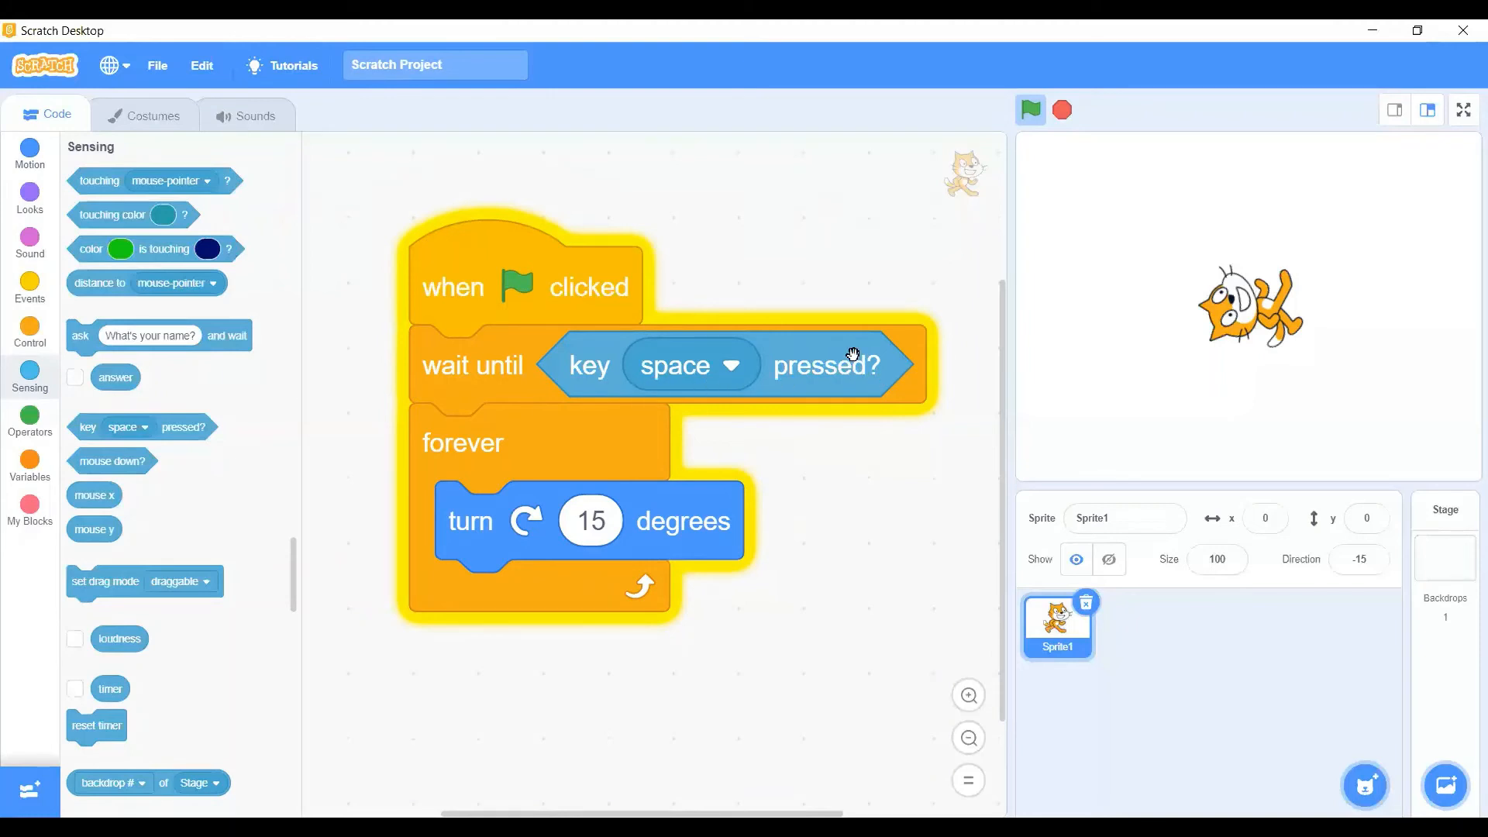
pyautogui.moveTo(679, 510)
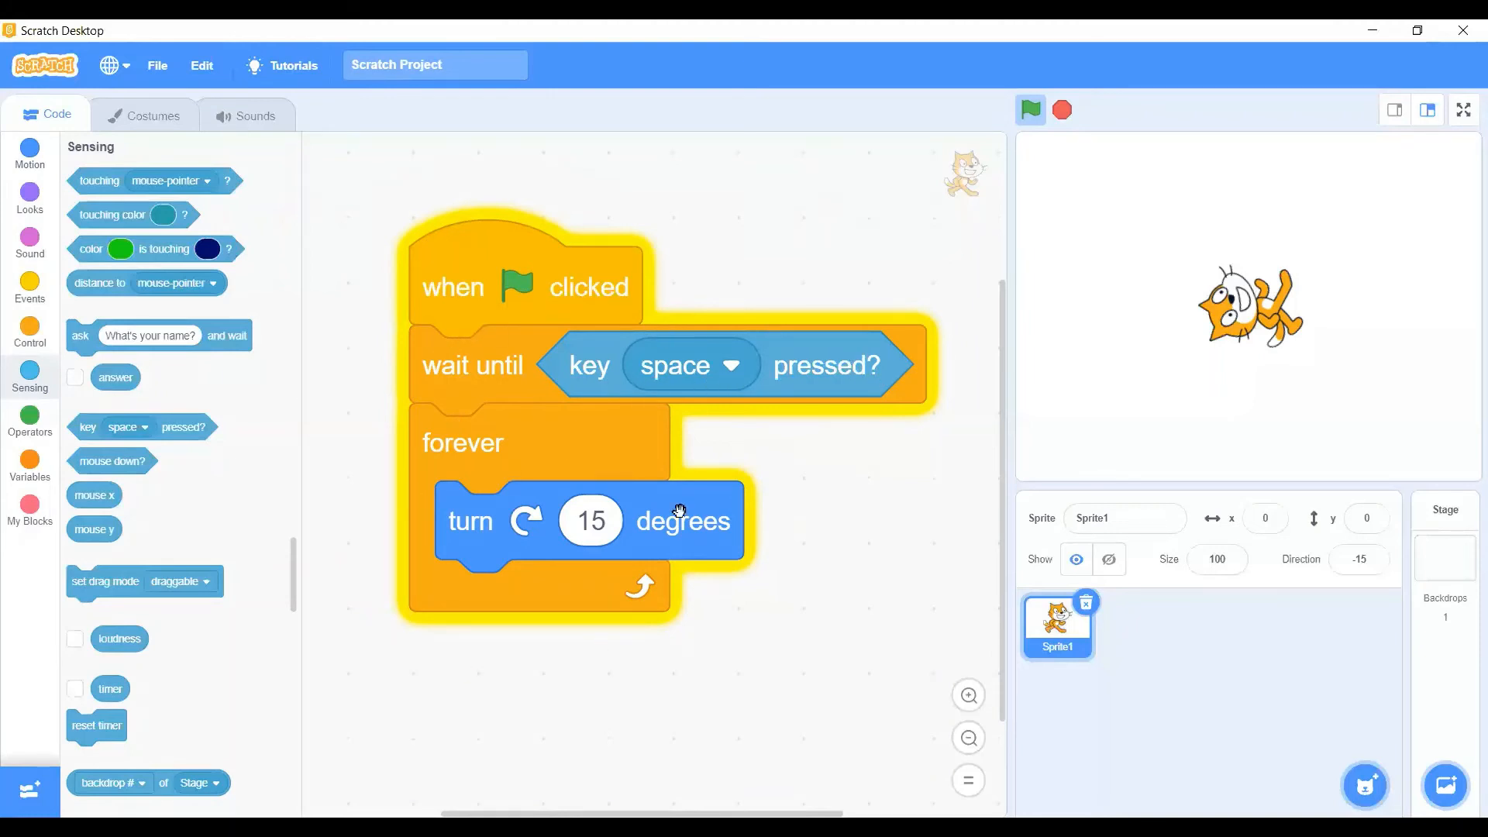
pyautogui.moveTo(448, 372)
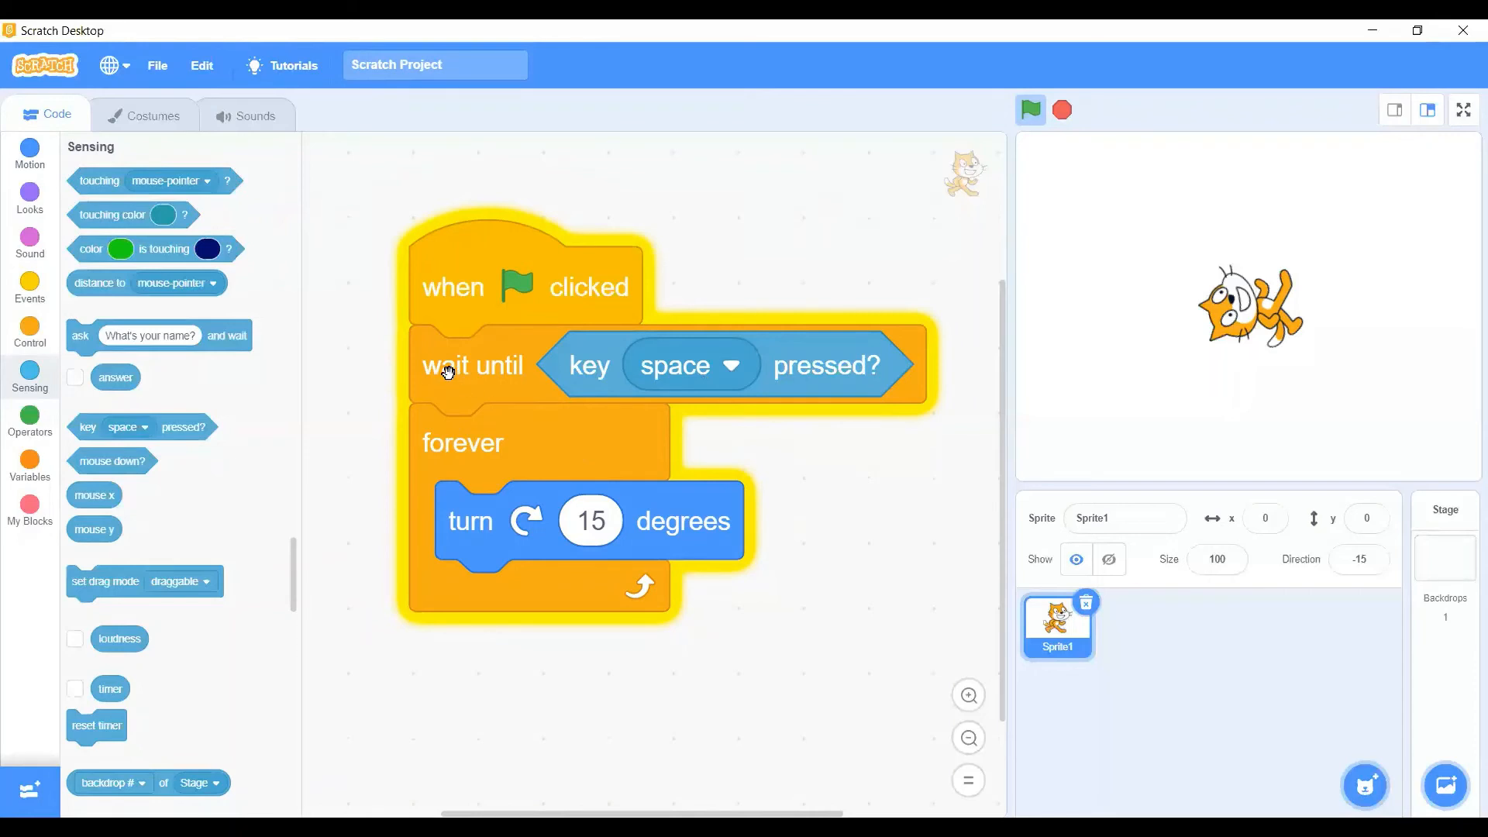
pyautogui.moveTo(902, 377)
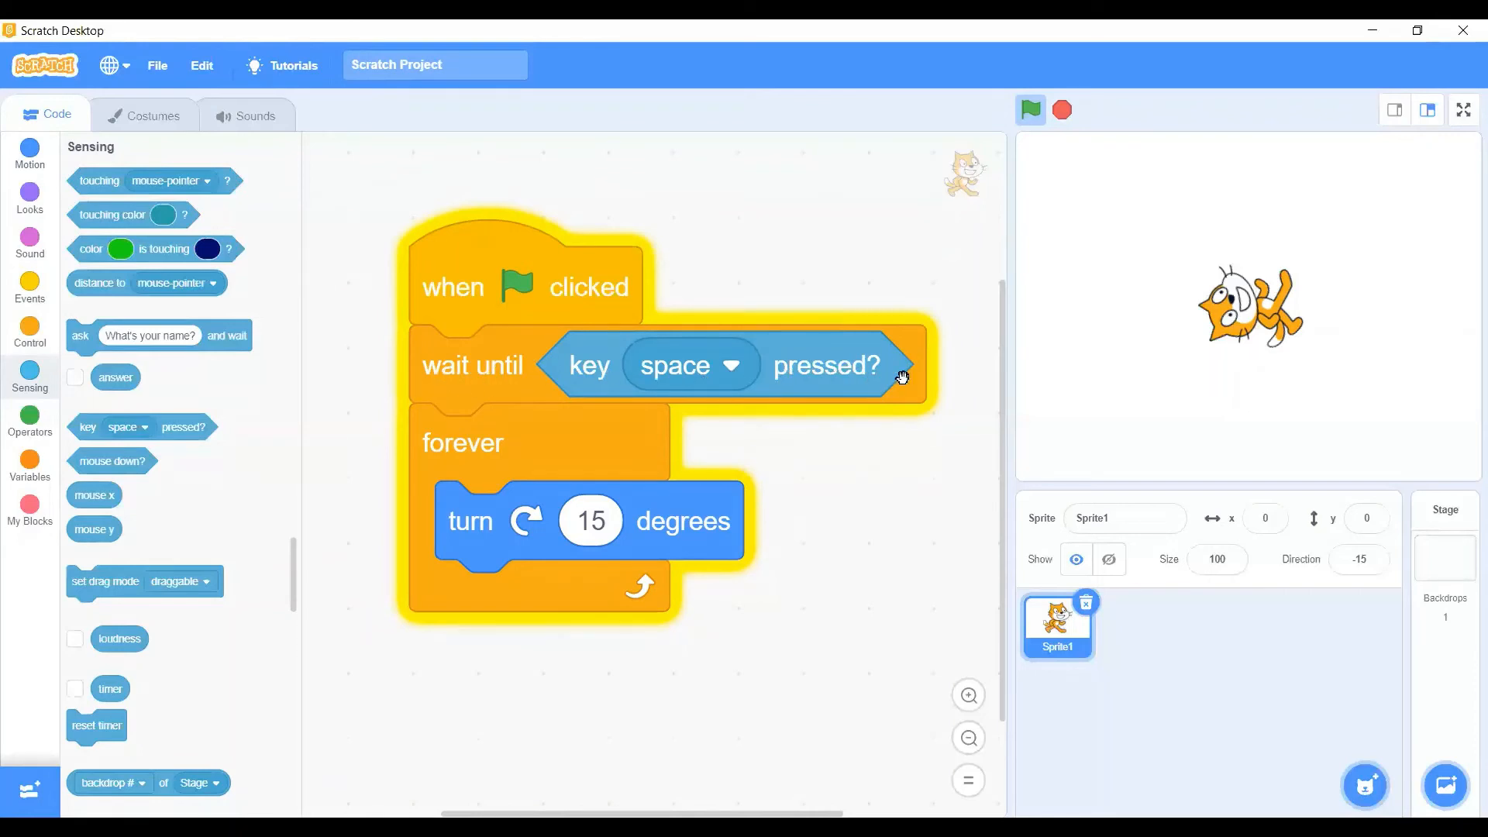
pyautogui.moveTo(635, 351)
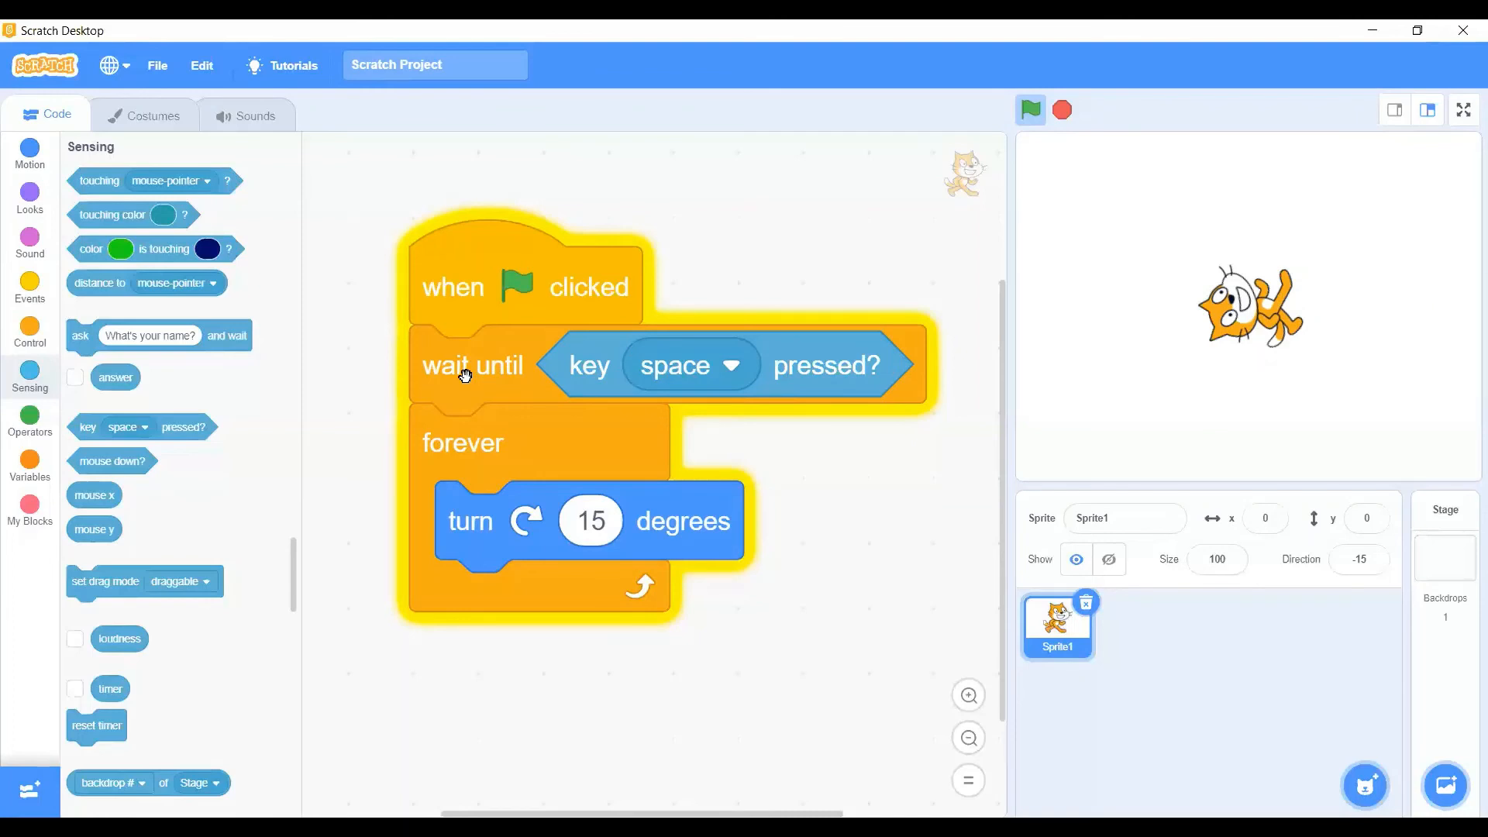
pyautogui.moveTo(452, 443)
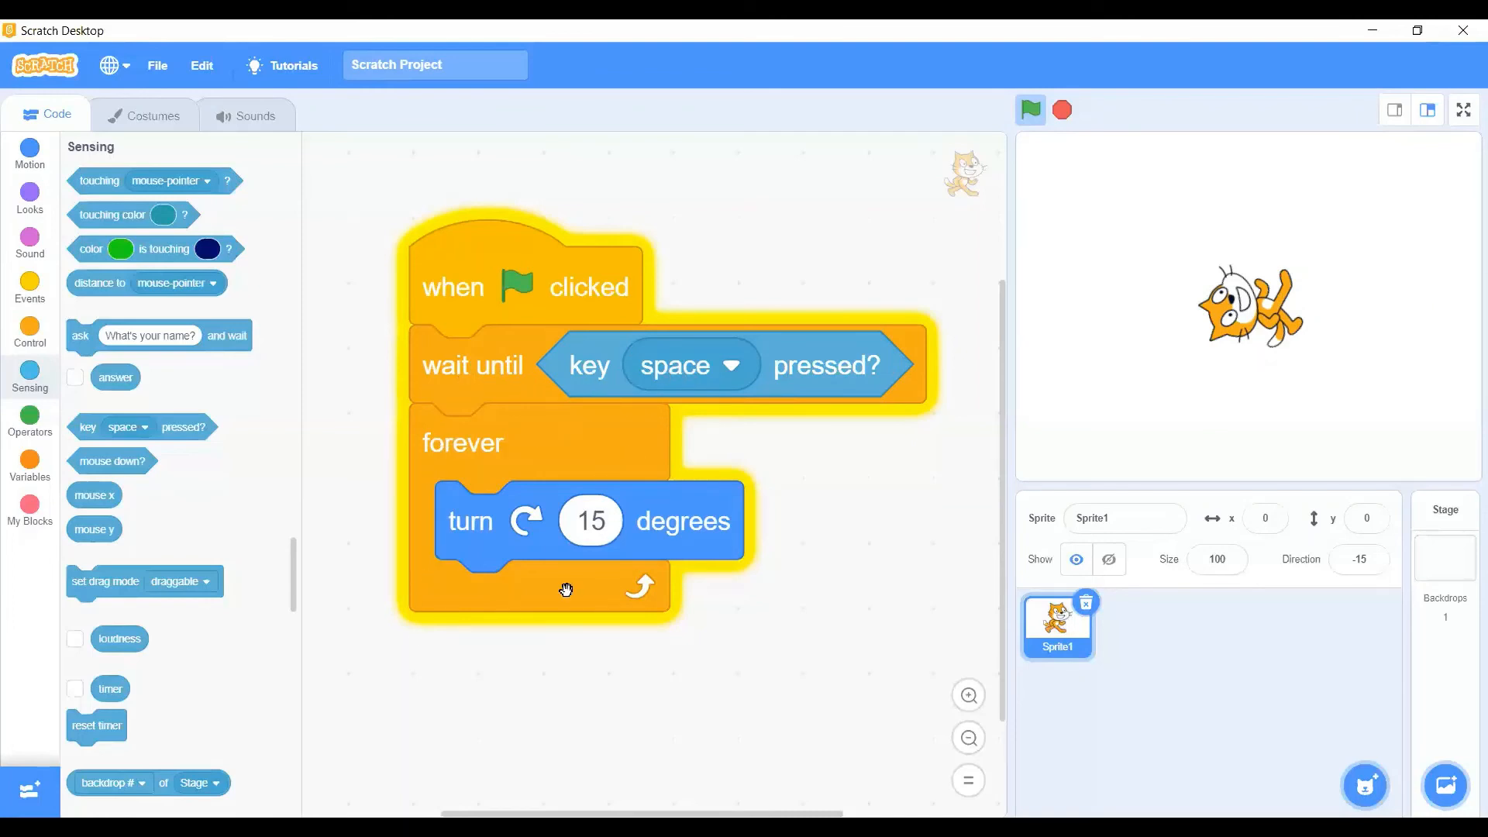
pyautogui.moveTo(608, 554)
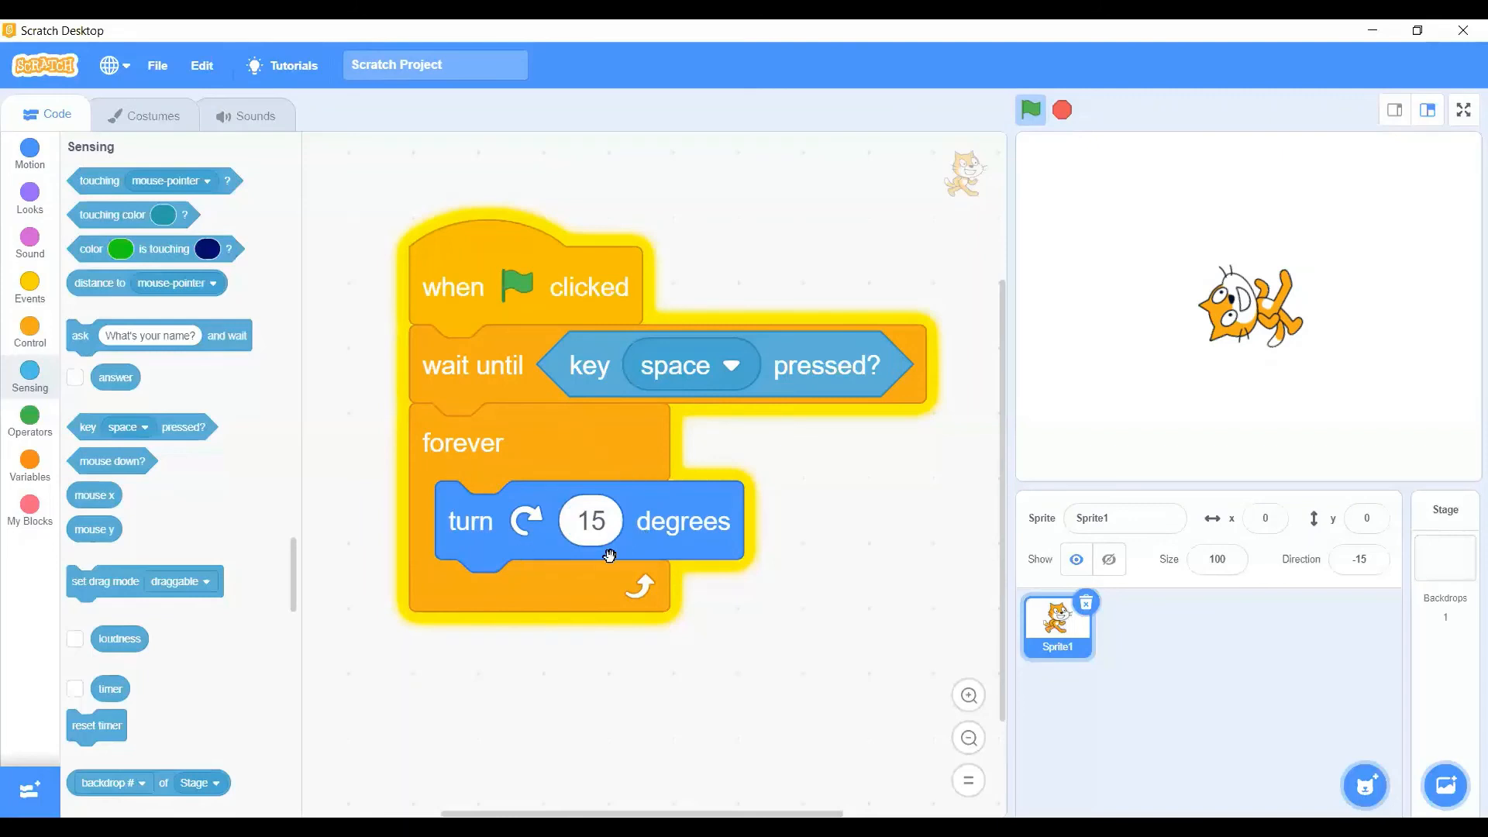
pyautogui.moveTo(542, 540)
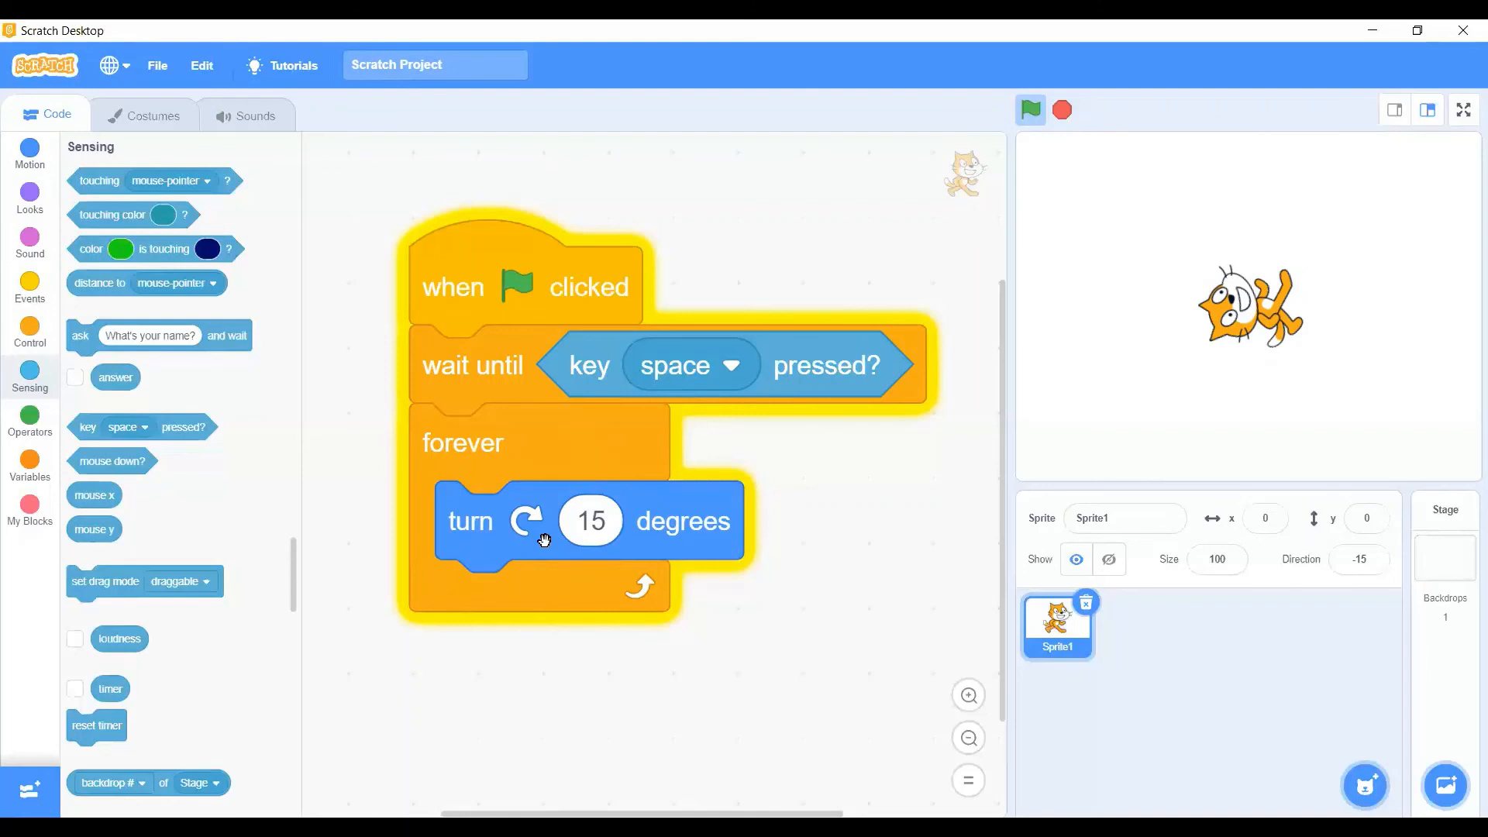
pyautogui.moveTo(861, 539)
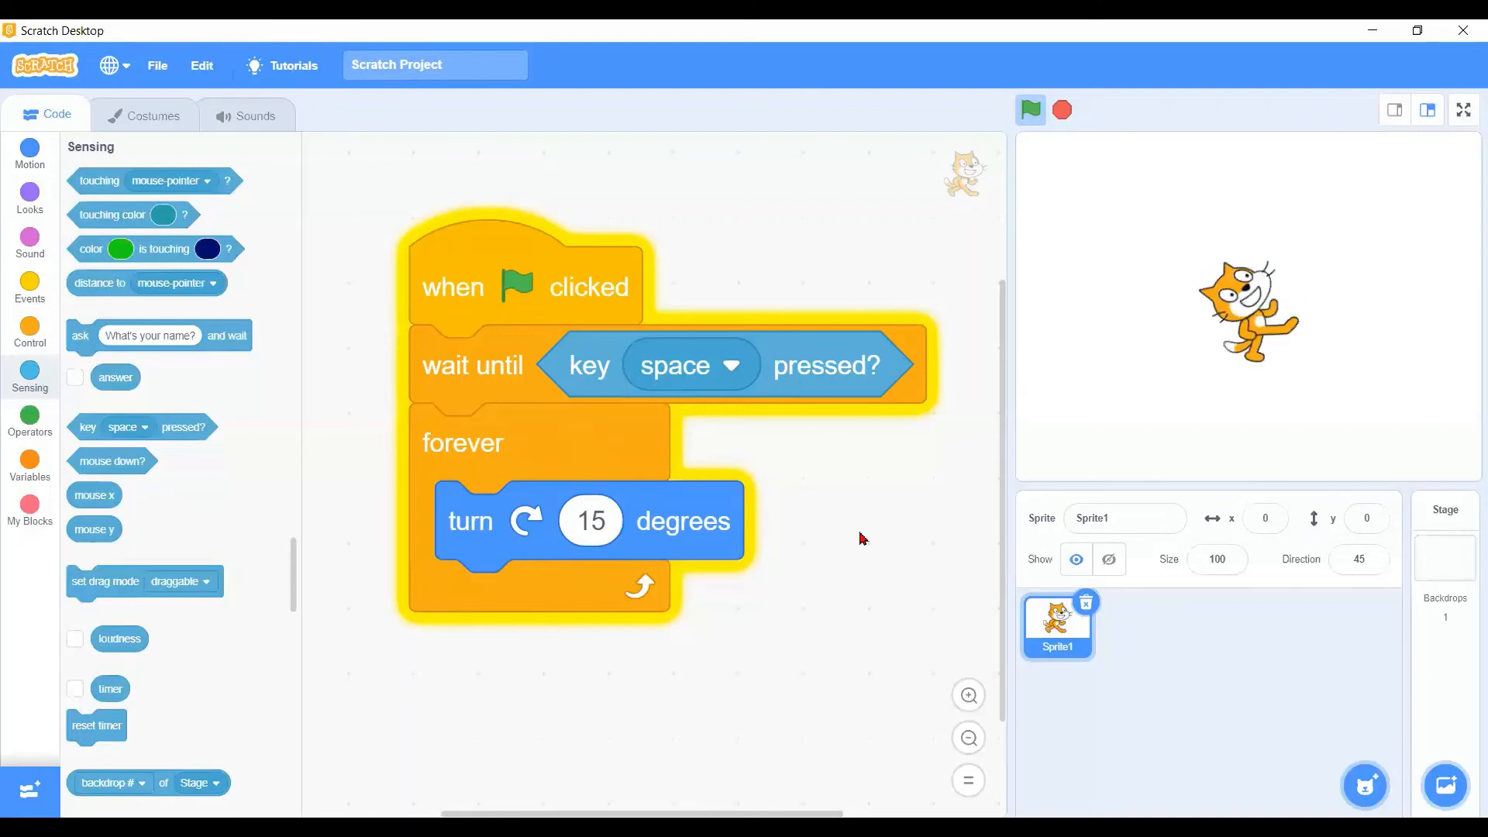
# Trigger the forever loop so the cat spins through 45, 180 and 60
pyautogui.click(1030, 110)
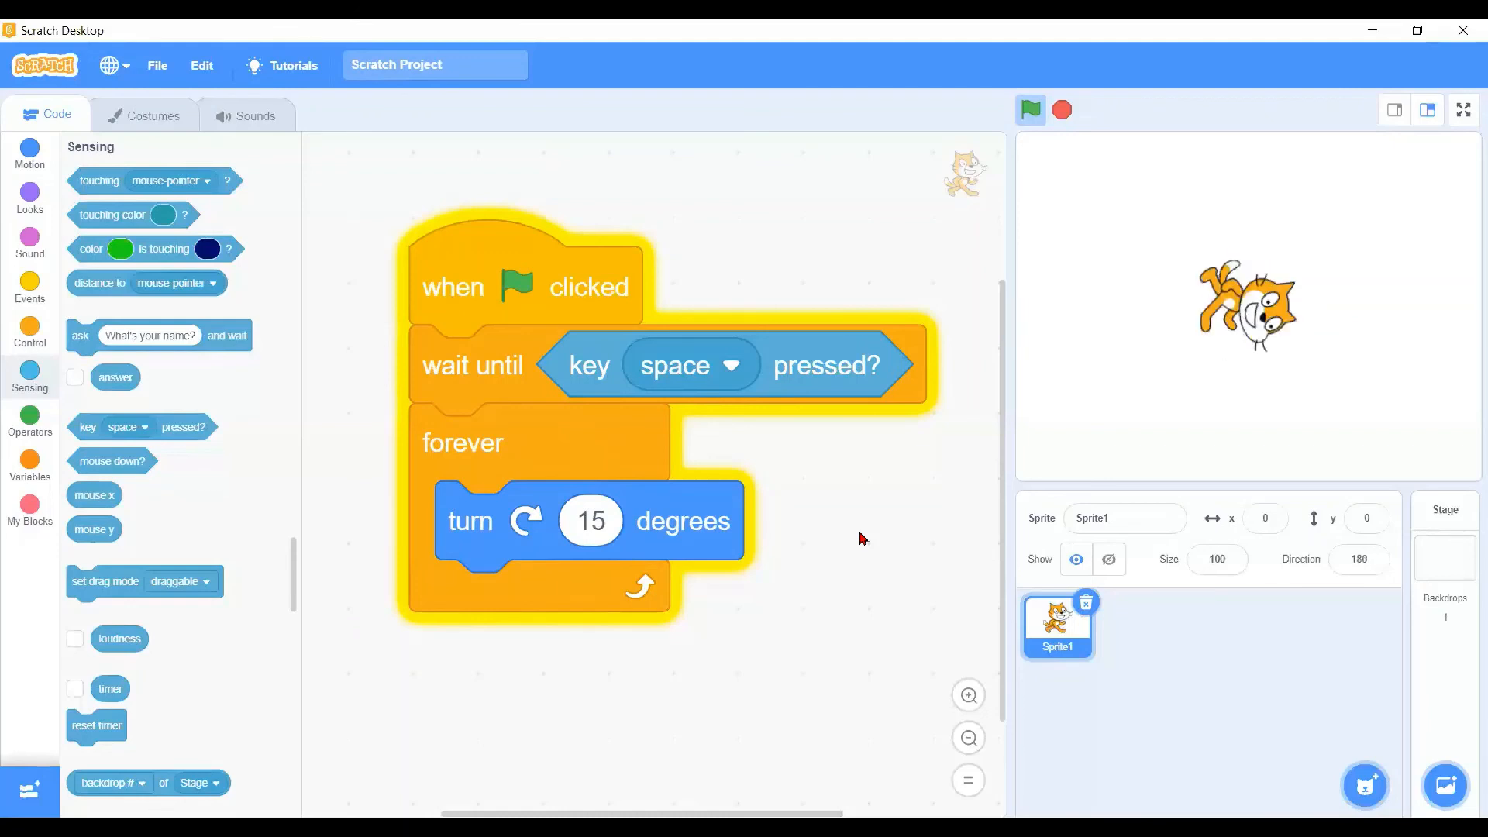
pyautogui.click(1031, 108)
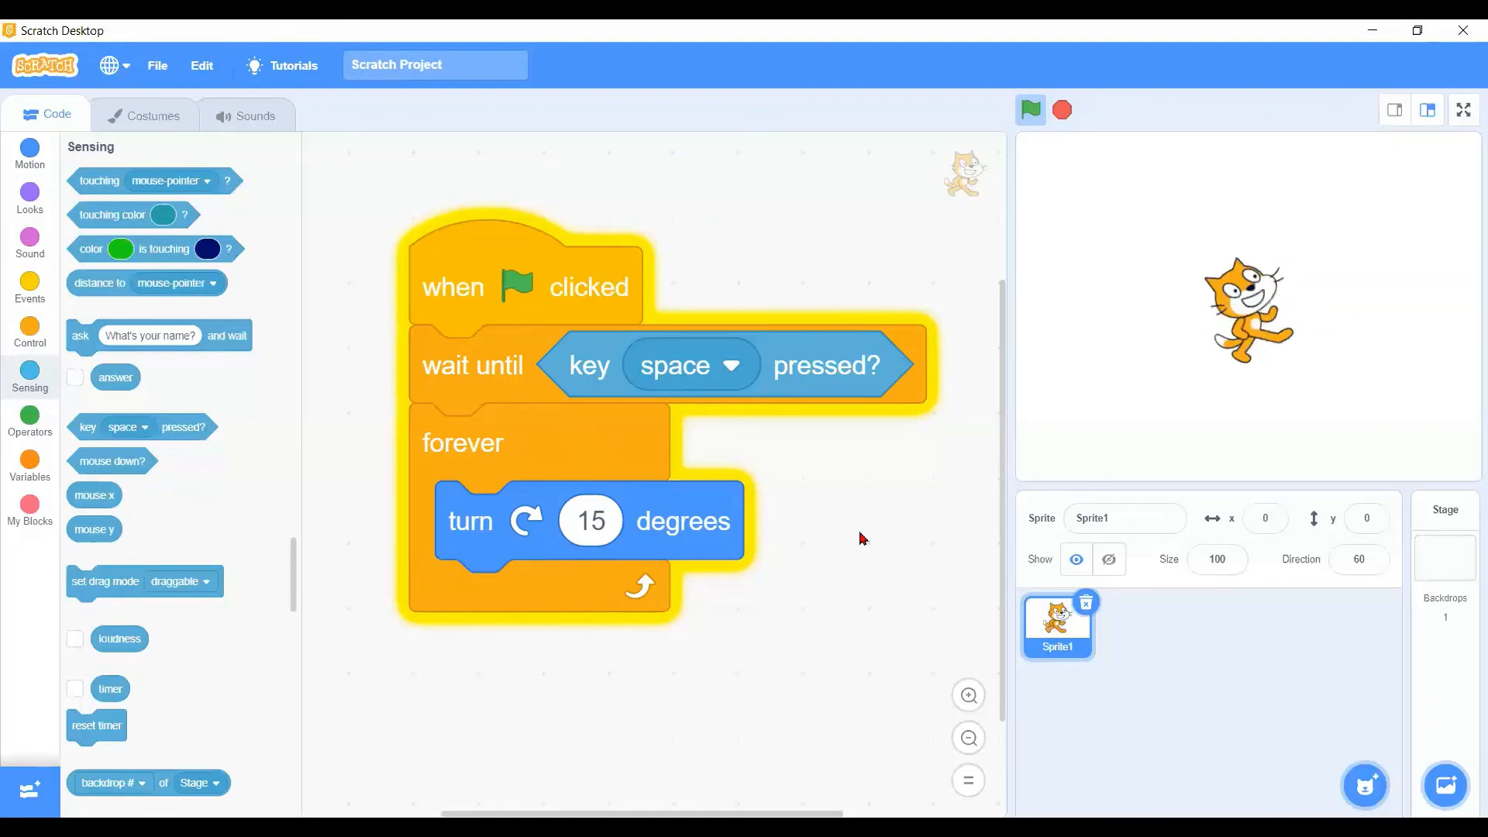